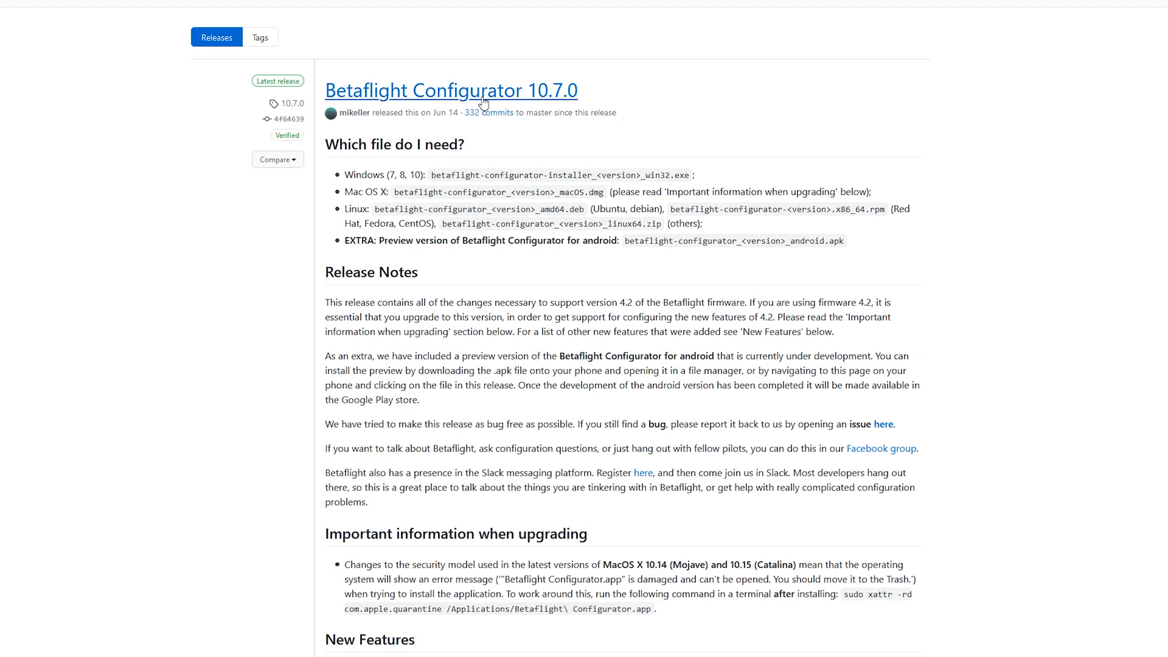
{"action": "mouse_move", "coordinate": [545, 107]}
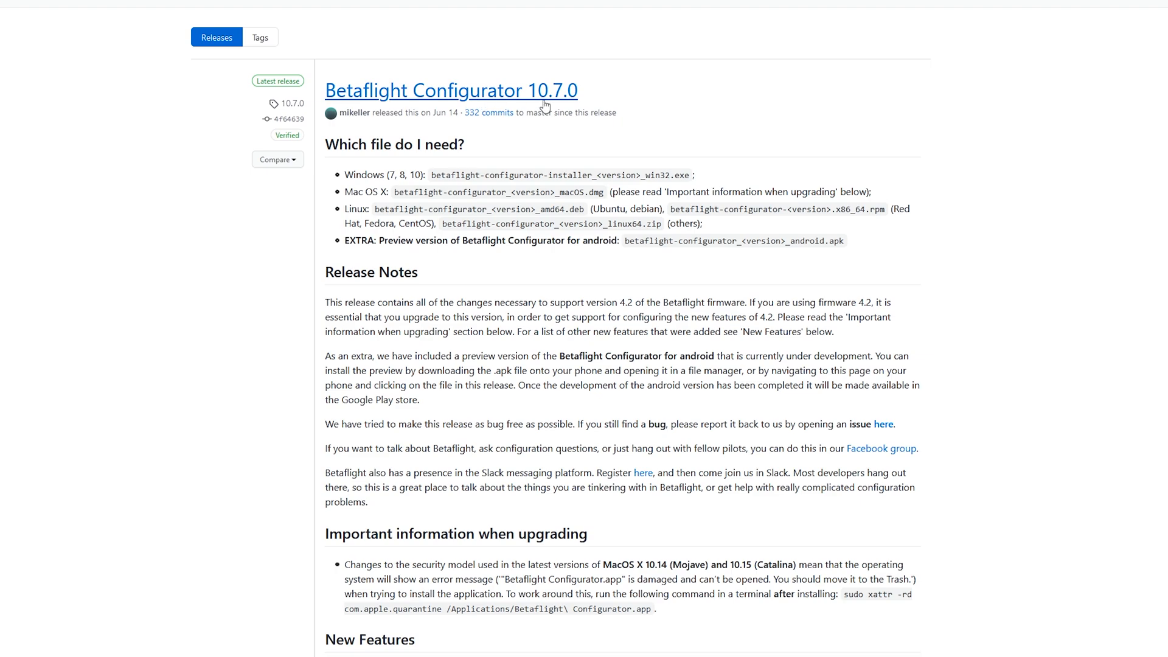
{"action": "mouse_move", "coordinate": [879, 136]}
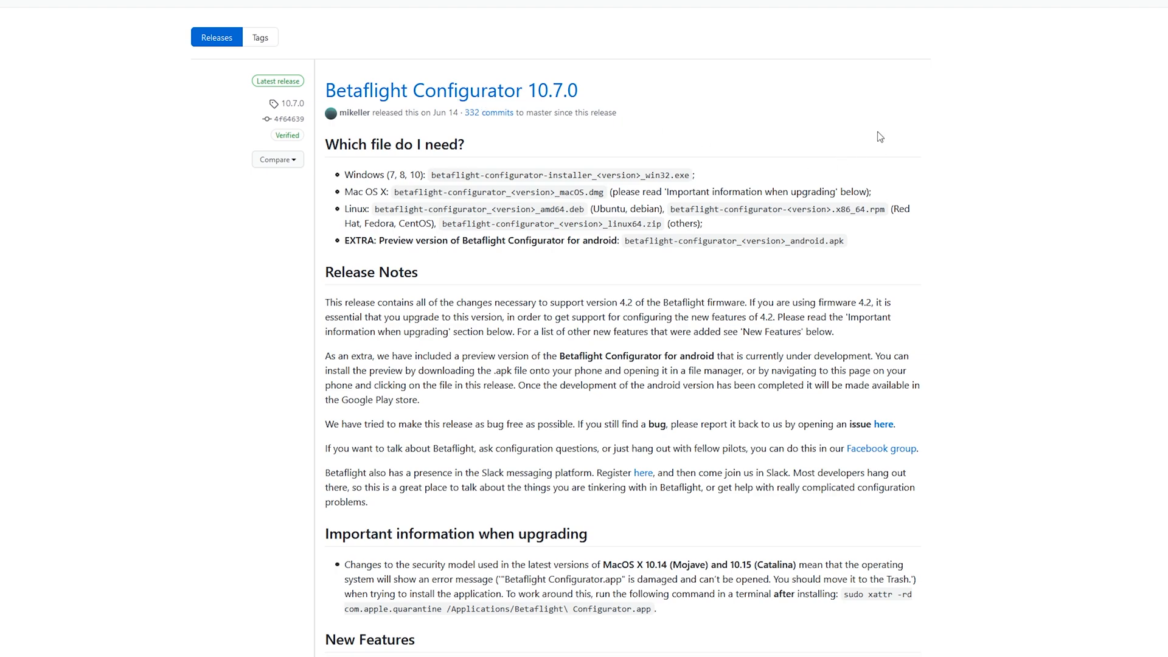
{"action": "mouse_move", "coordinate": [631, 121]}
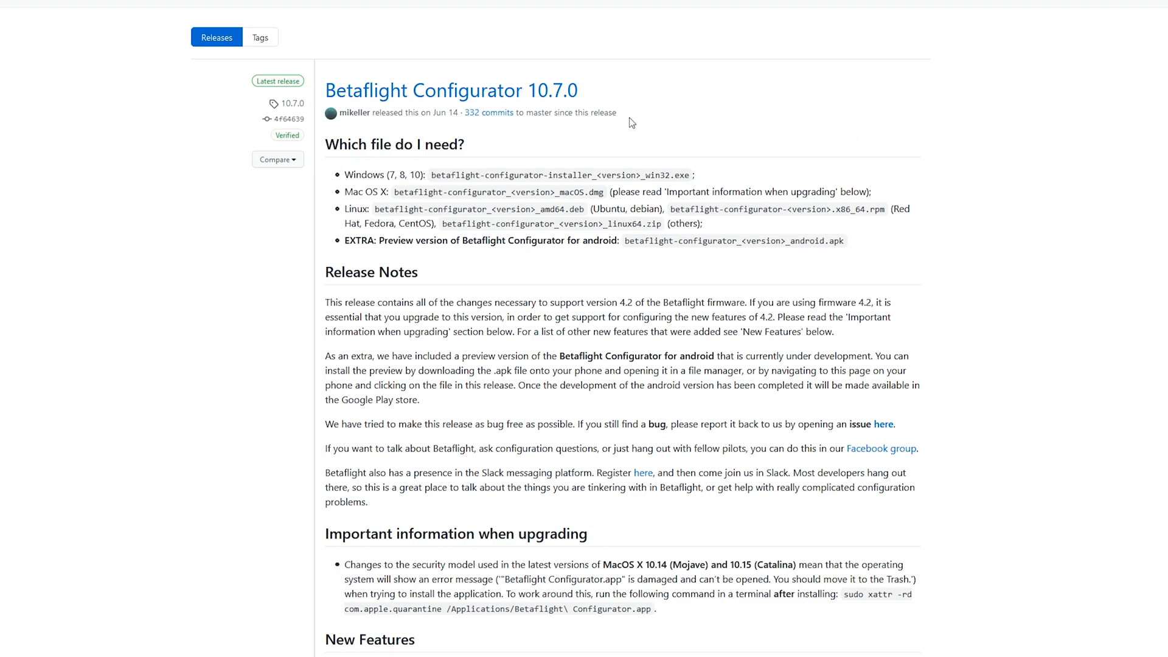
{"action": "mouse_move", "coordinate": [583, 103]}
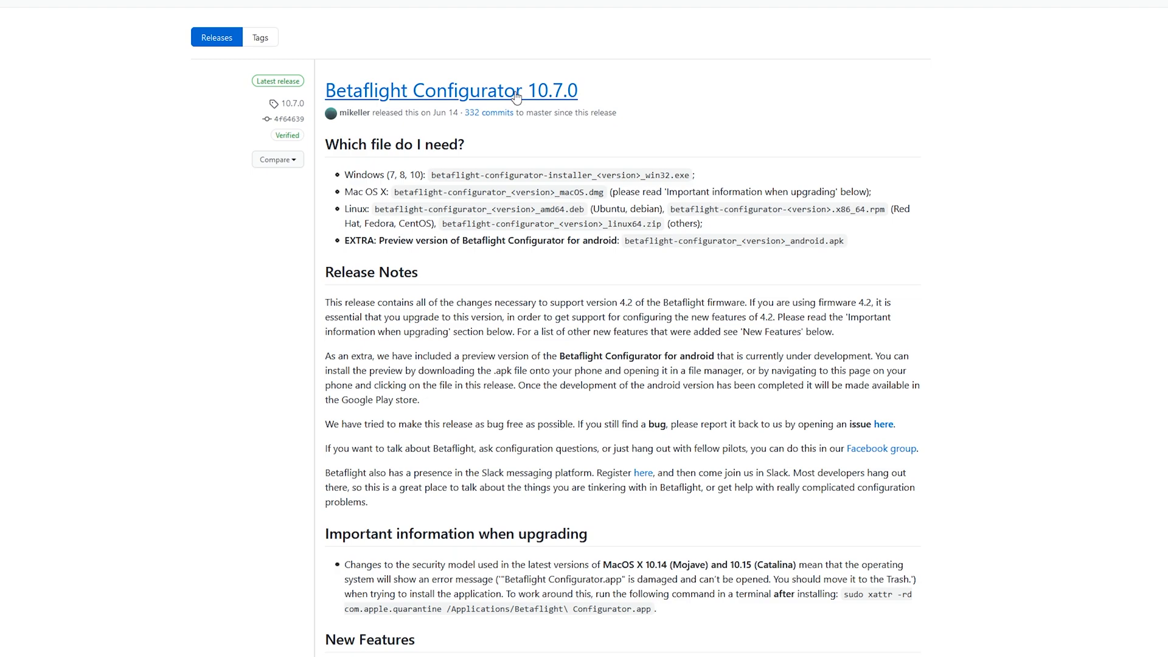
Step: Reach the BLHeliSuite32_32720.zip file page on MediaFire and start its download
{"action": "scroll", "scroll_direction": "down", "scroll_amount": 3}
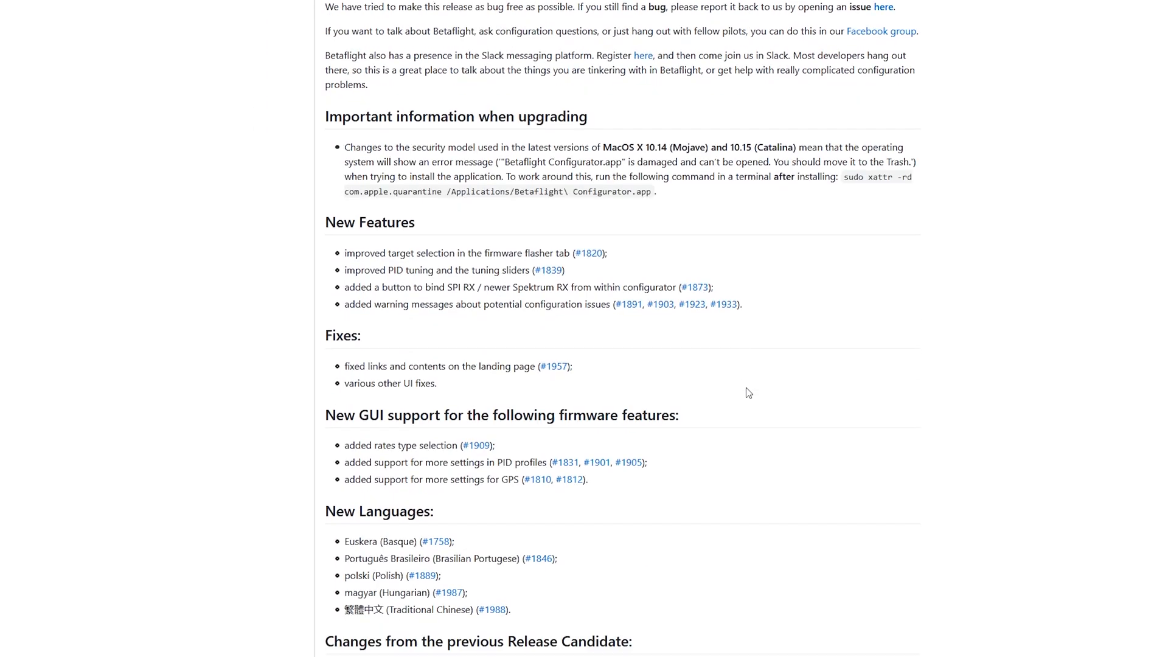
{"action": "scroll", "scroll_direction": "down", "scroll_amount": 3}
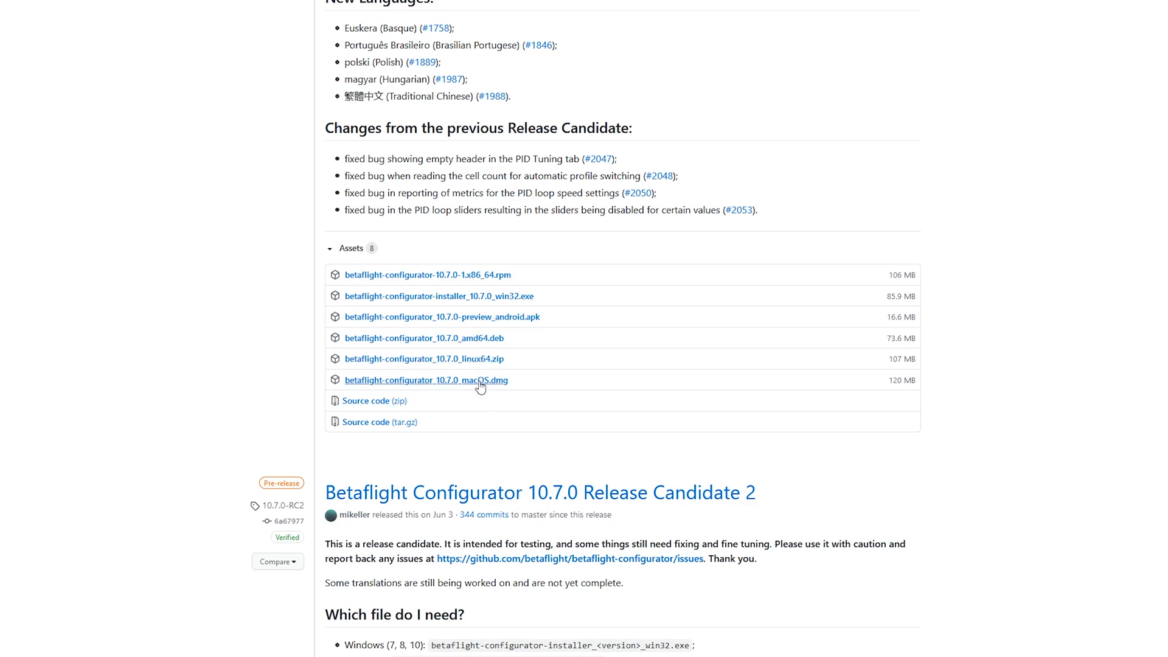
{"action": "mouse_move", "coordinate": [488, 290]}
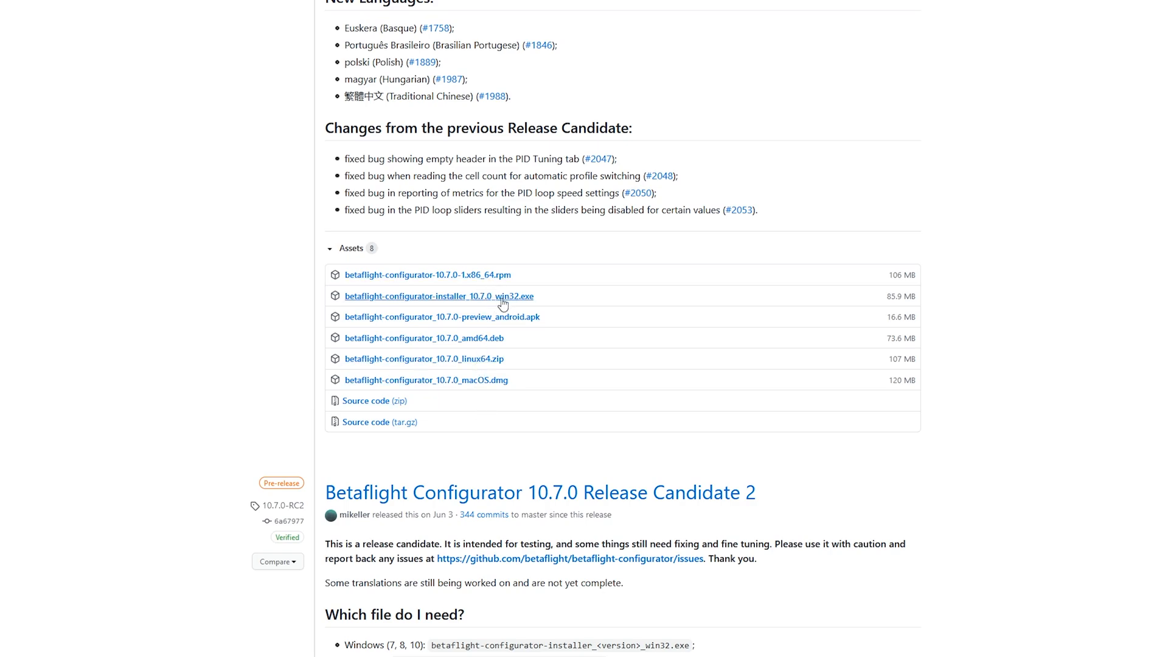
{"action": "mouse_move", "coordinate": [516, 301]}
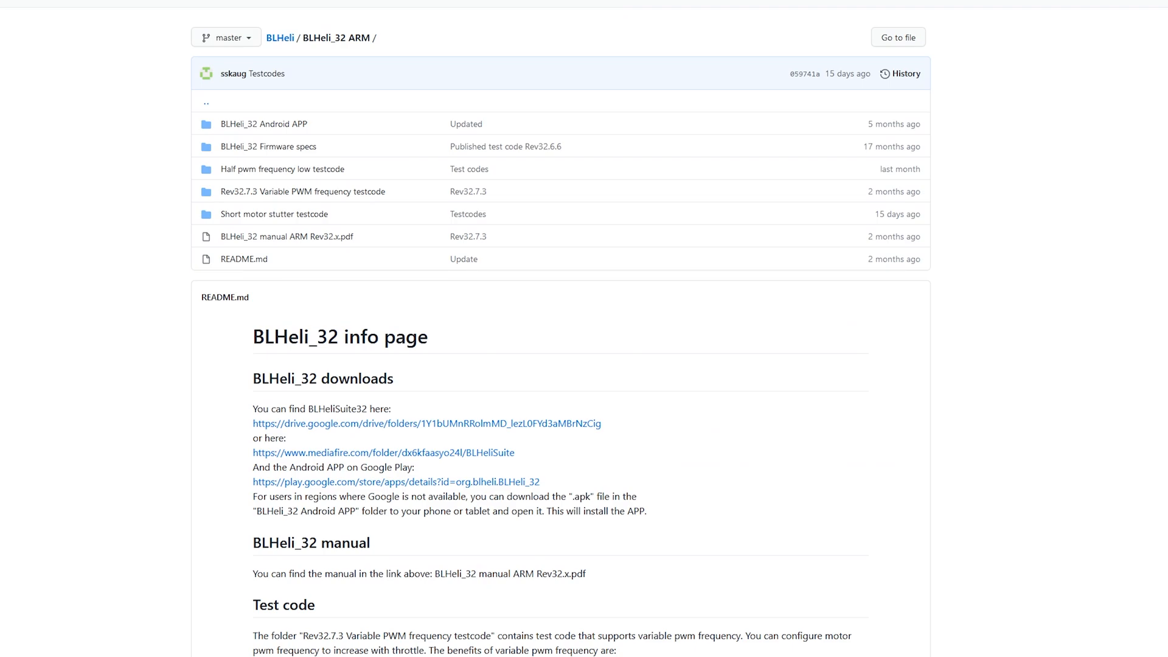
{"action": "mouse_move", "coordinate": [28, 101]}
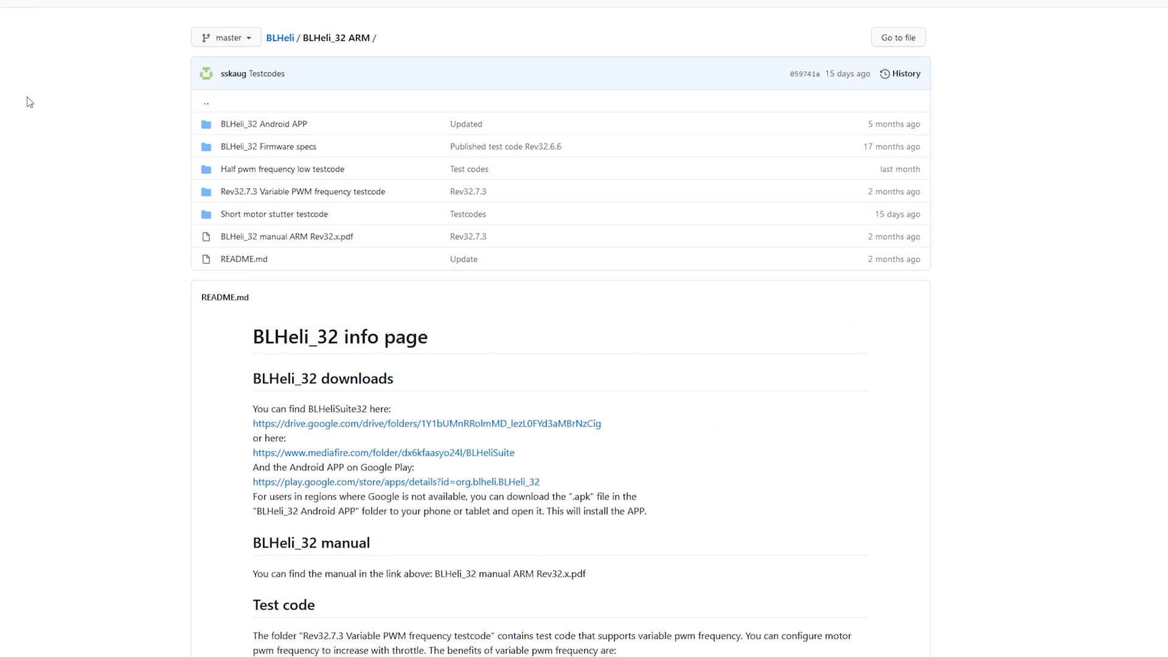
{"action": "mouse_move", "coordinate": [315, 51]}
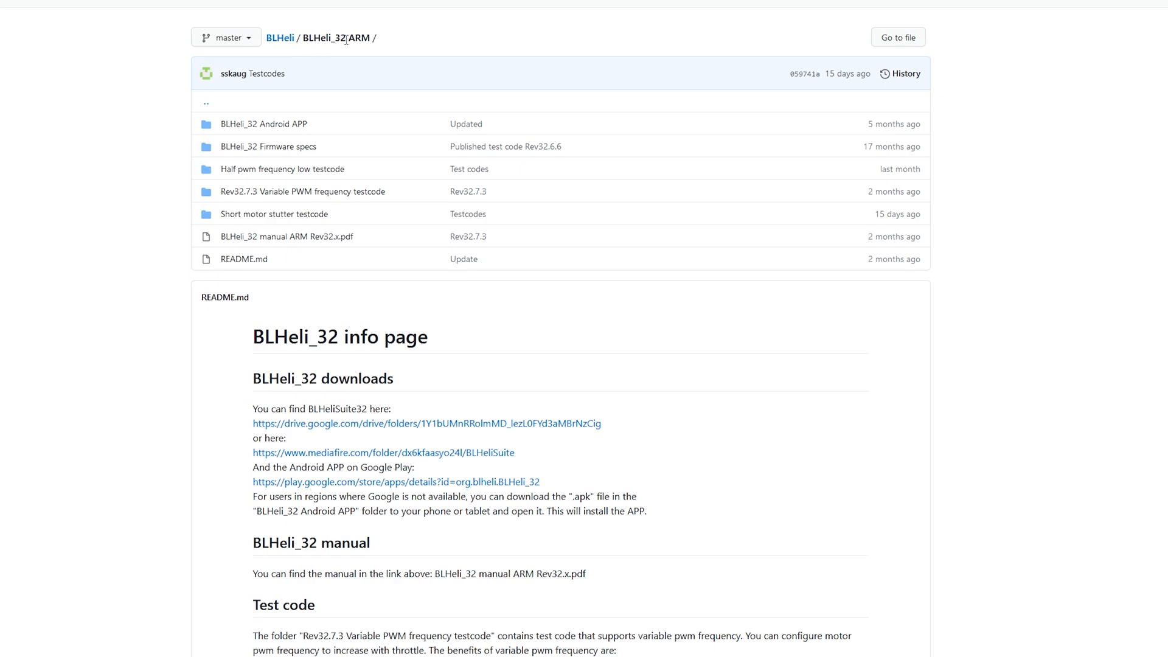
{"action": "mouse_move", "coordinate": [354, 34]}
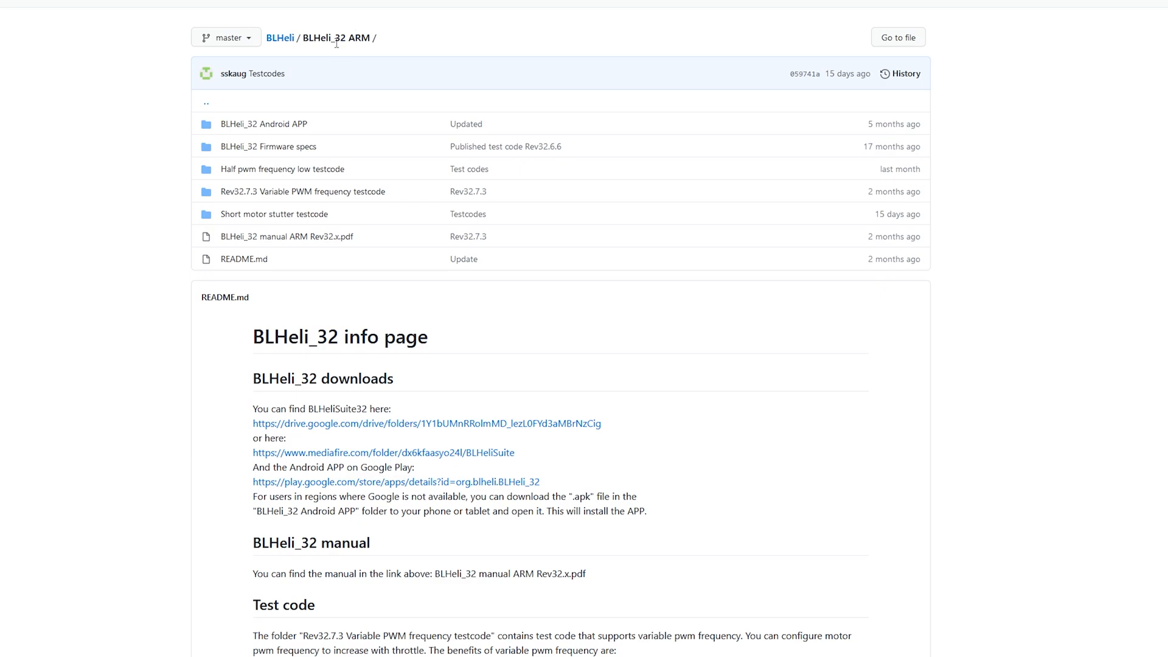
{"action": "mouse_move", "coordinate": [91, 241]}
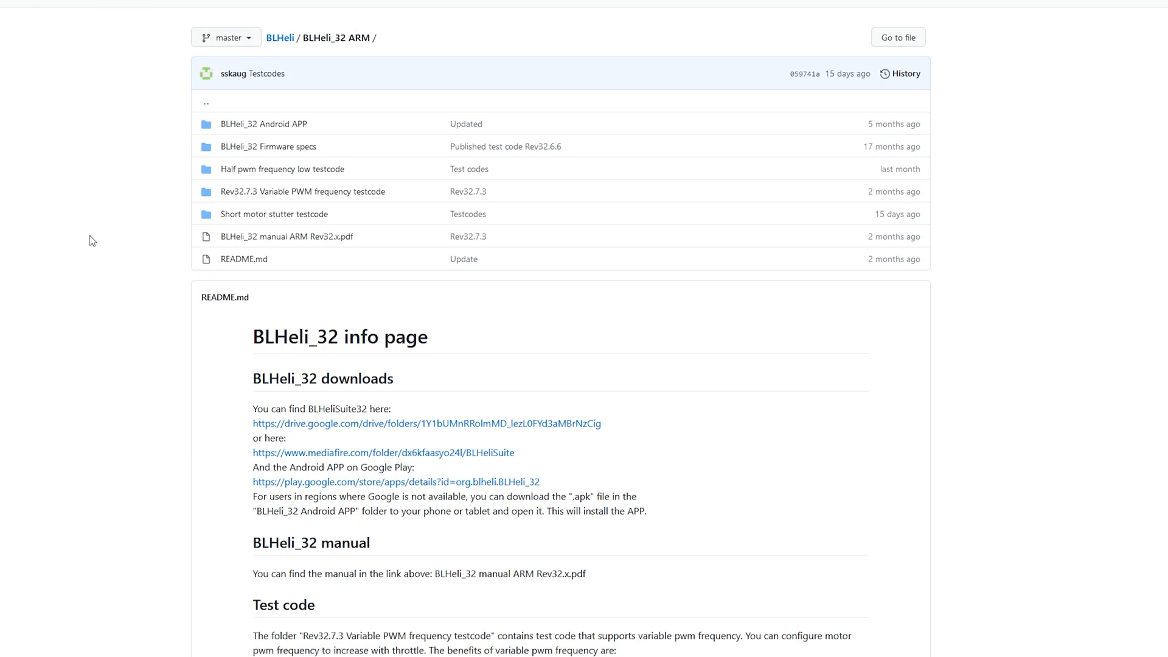
{"action": "scroll", "scroll_direction": "down", "scroll_amount": 3}
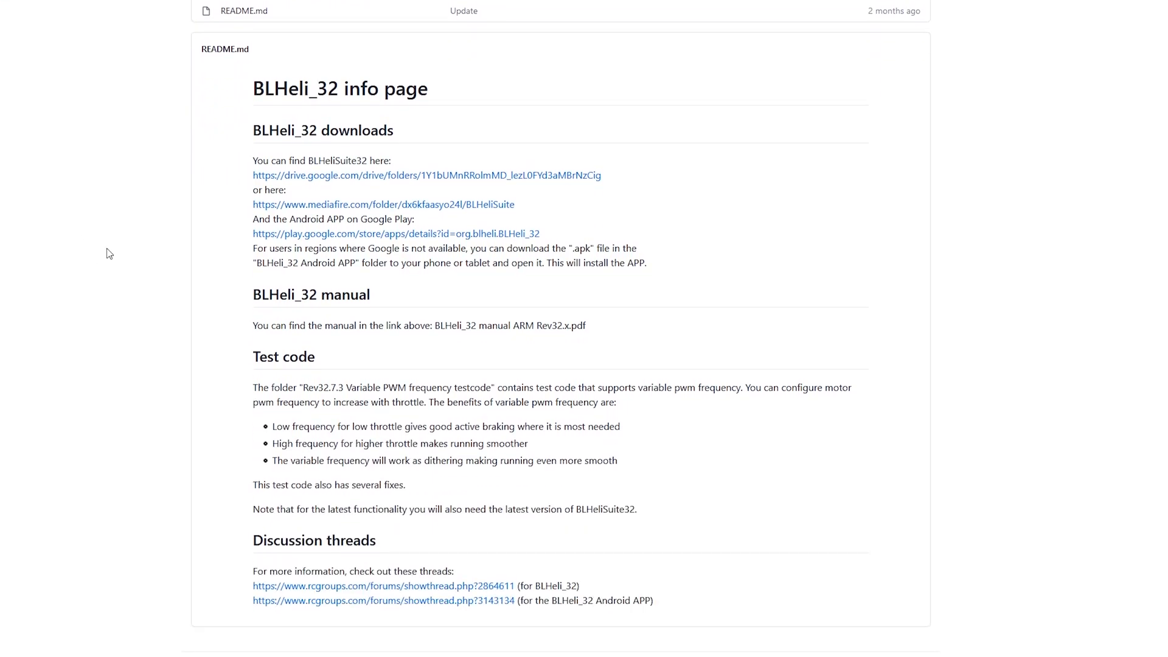
{"action": "mouse_move", "coordinate": [333, 185]}
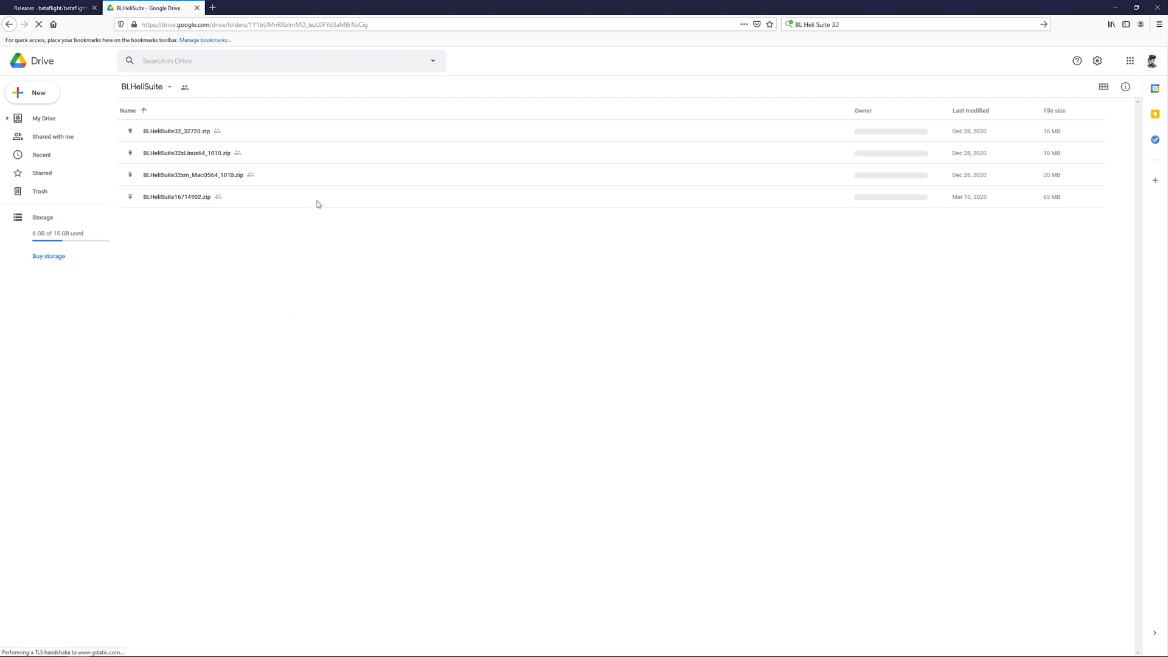
{"action": "mouse_move", "coordinate": [176, 130]}
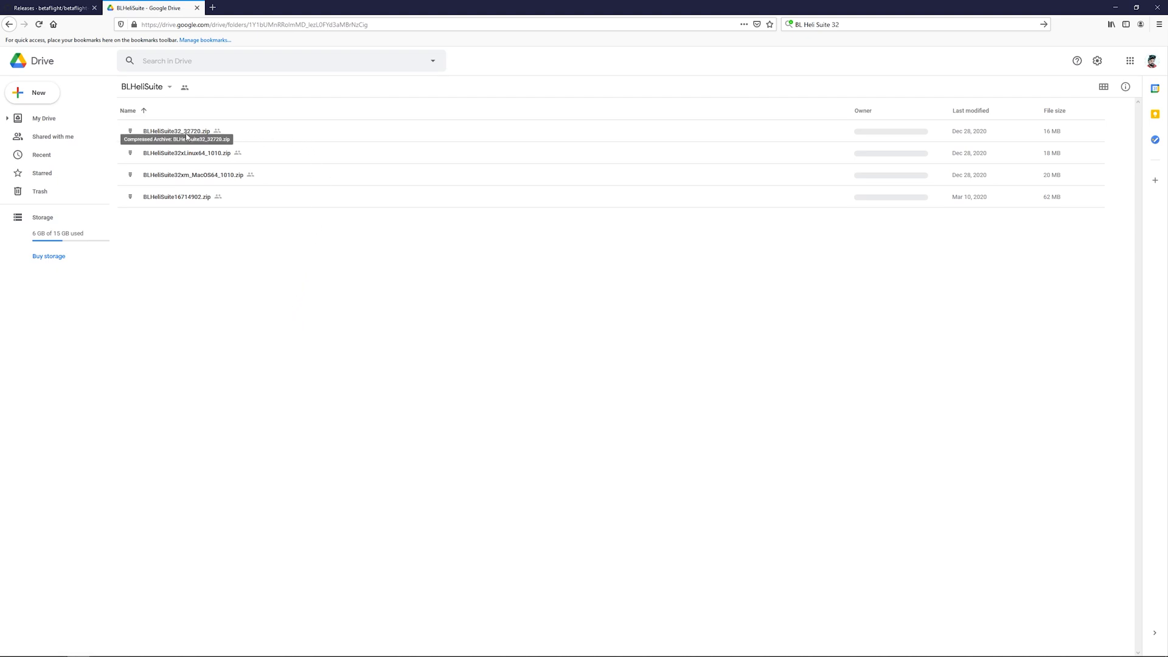
{"action": "right_click", "coordinate": [177, 132]}
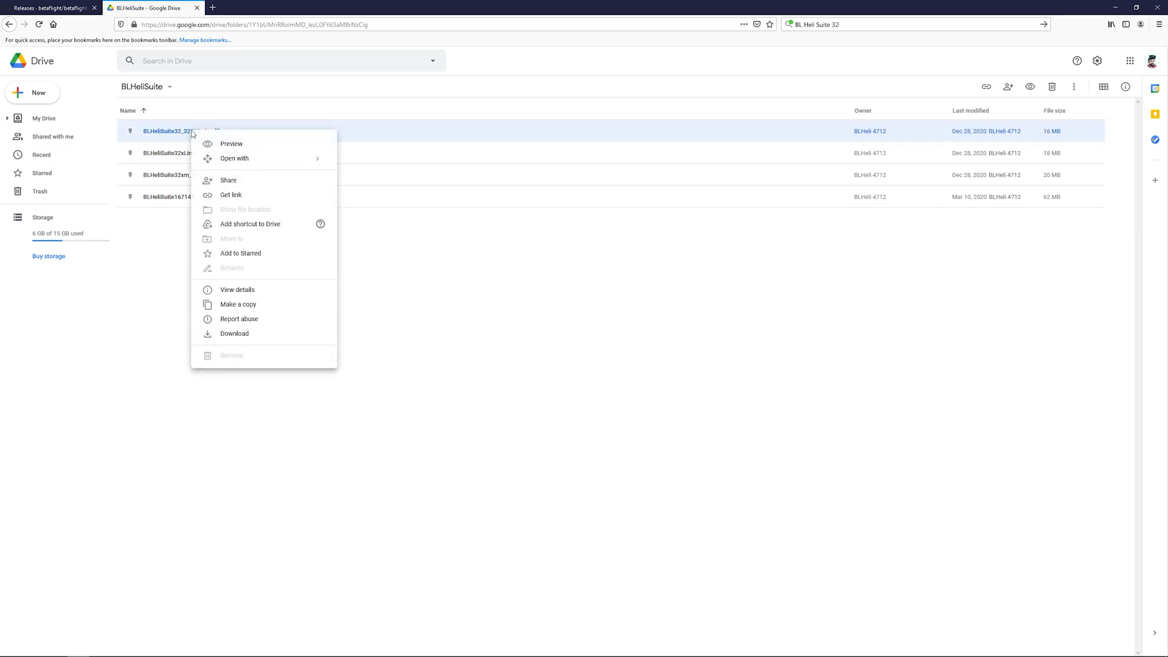
{"action": "left_click", "coordinate": [233, 333]}
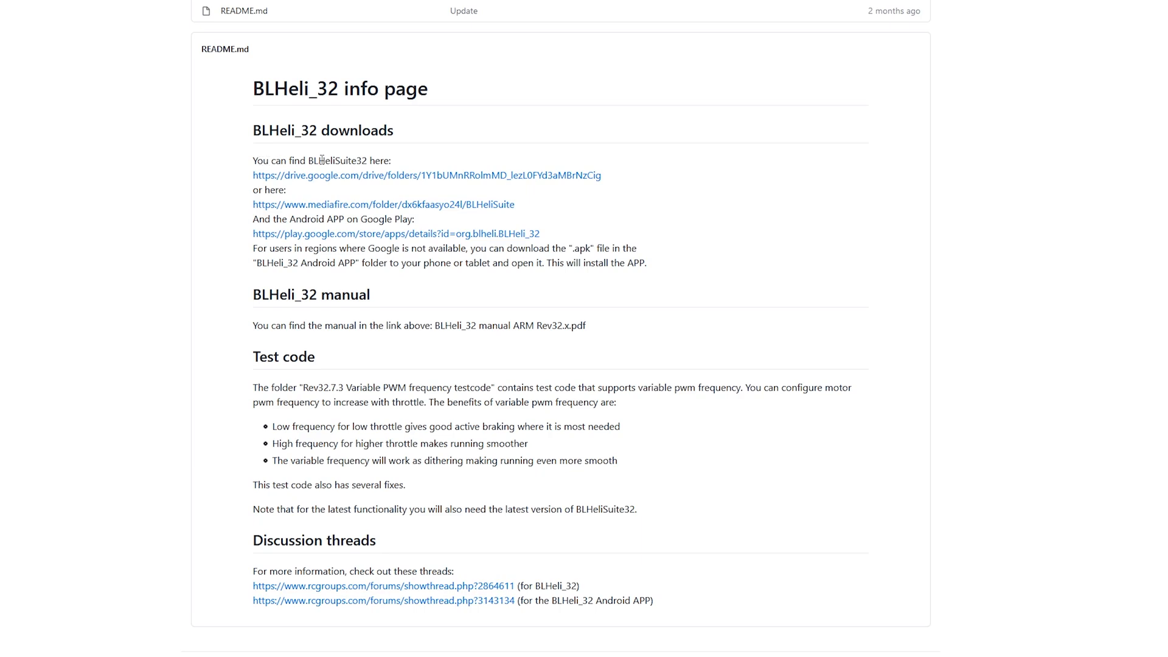
{"action": "mouse_move", "coordinate": [342, 177]}
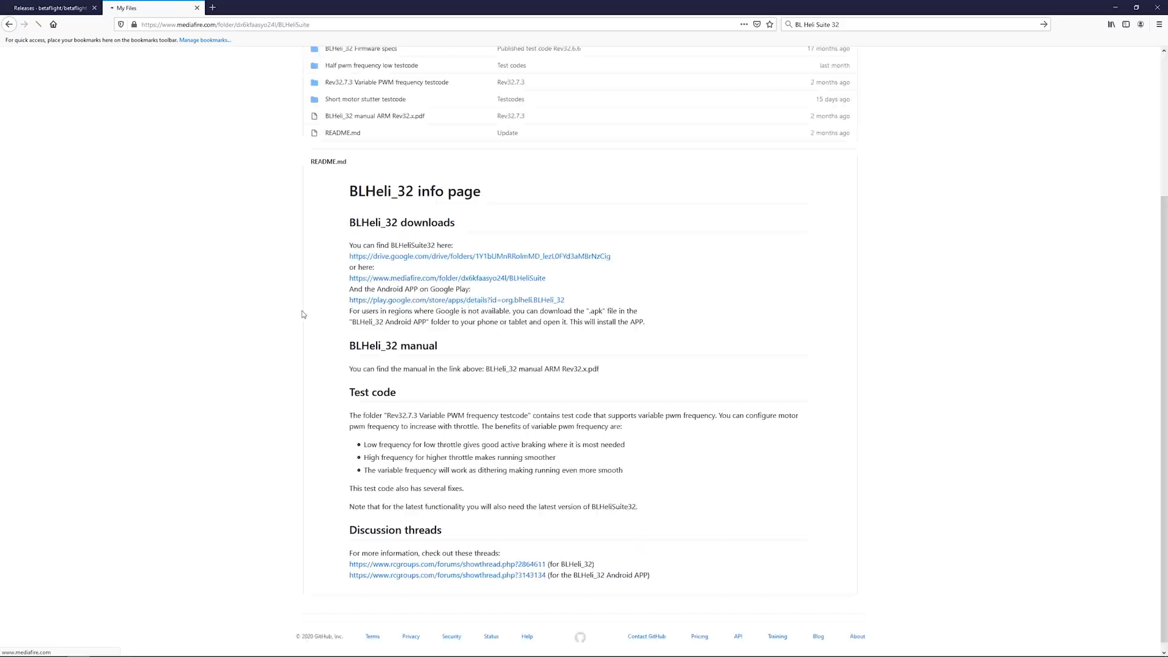
{"action": "left_click", "coordinate": [447, 278]}
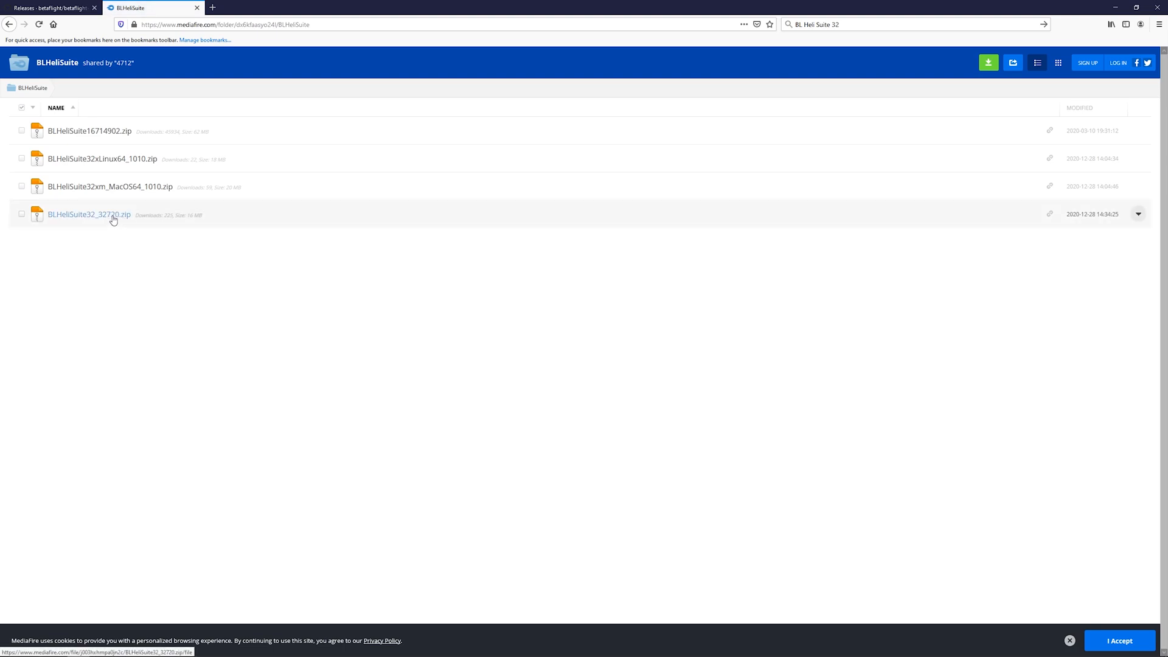
{"action": "left_click", "coordinate": [89, 215]}
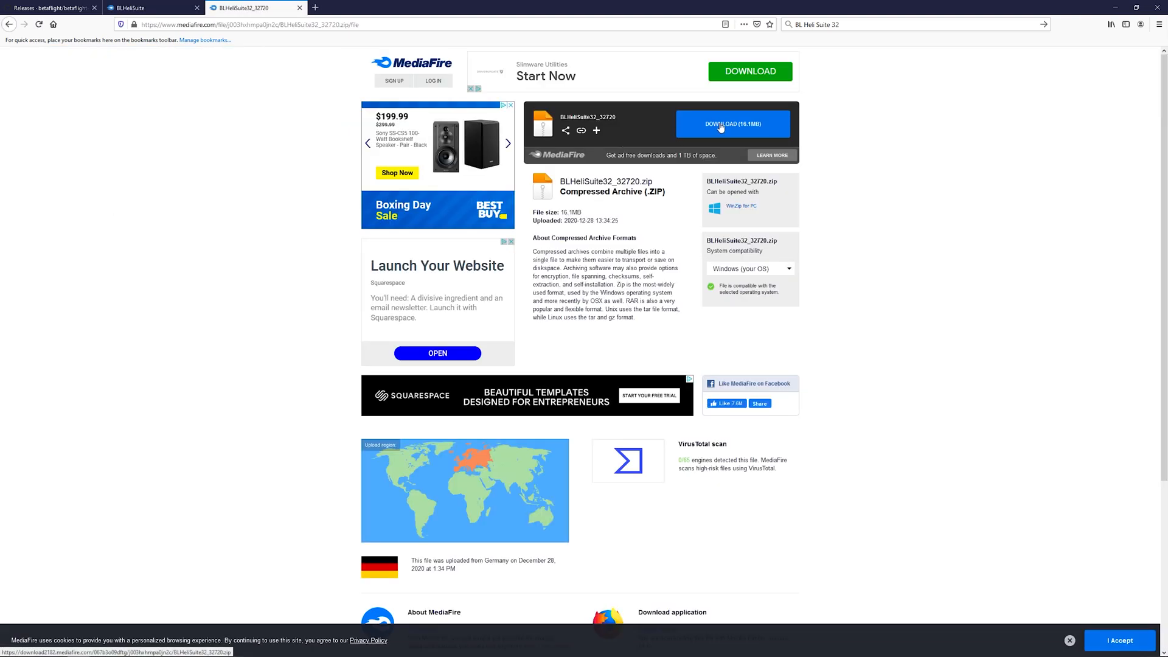
{"action": "left_click", "coordinate": [733, 124]}
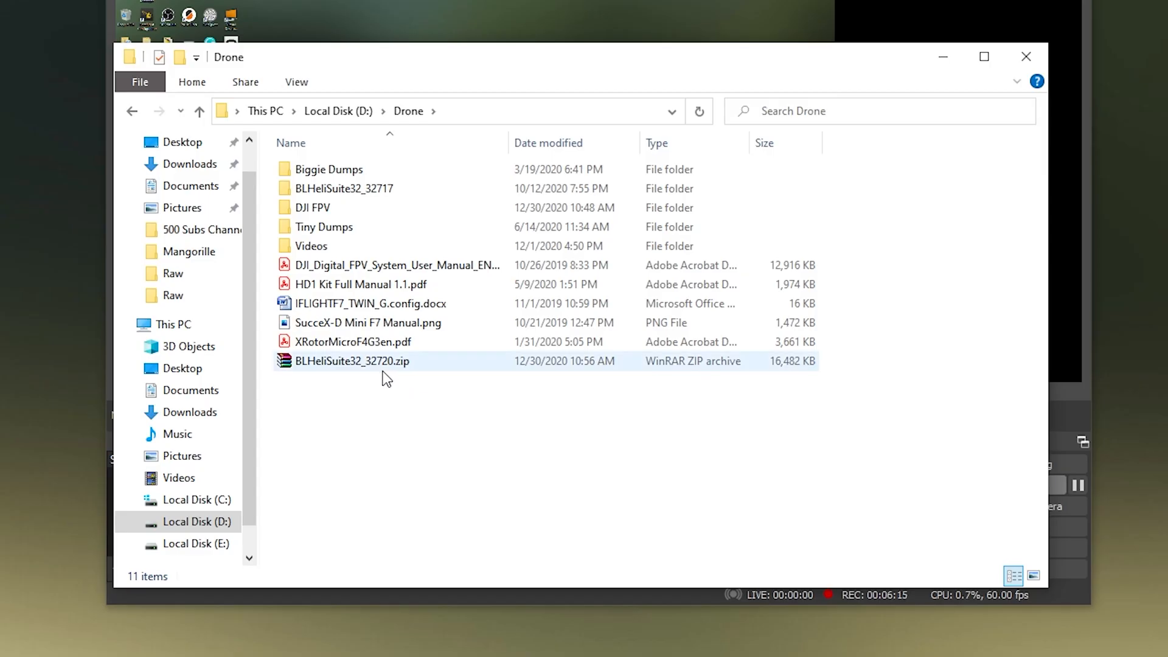
{"action": "mouse_move", "coordinate": [387, 369]}
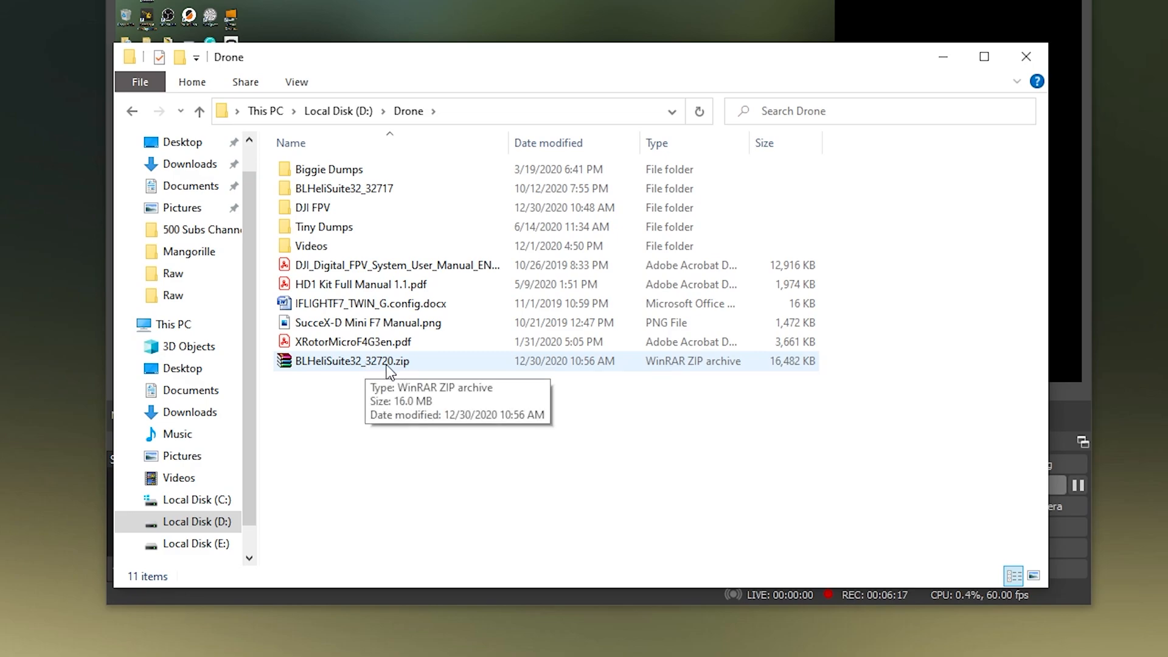
{"action": "mouse_move", "coordinate": [372, 200]}
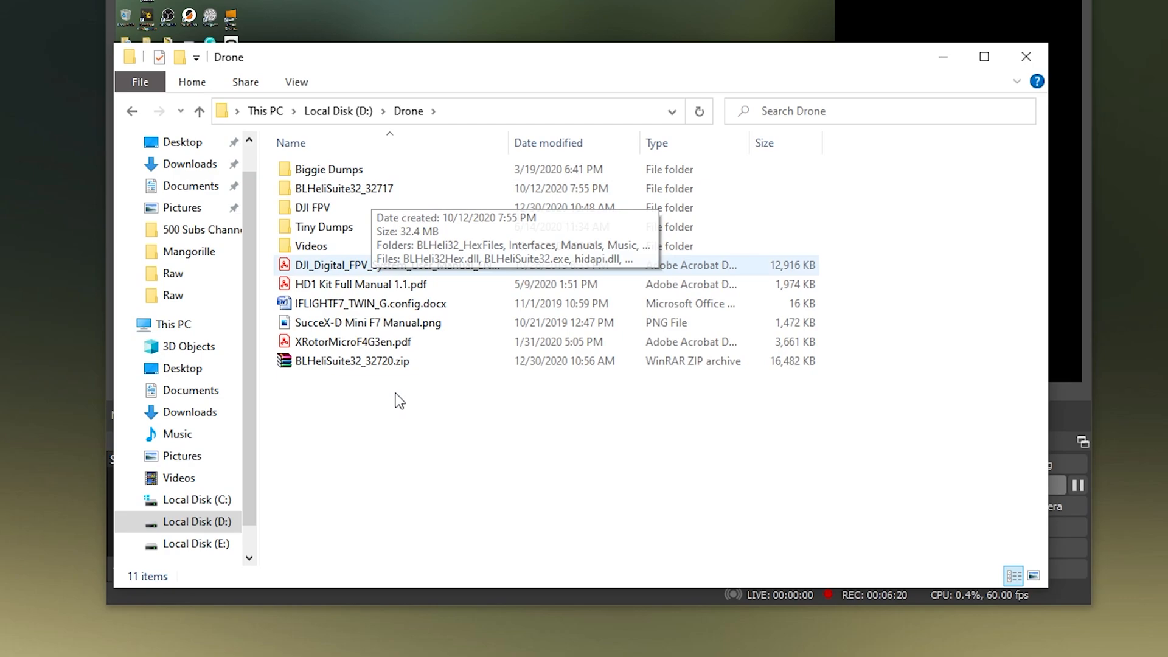
{"action": "mouse_move", "coordinate": [369, 365]}
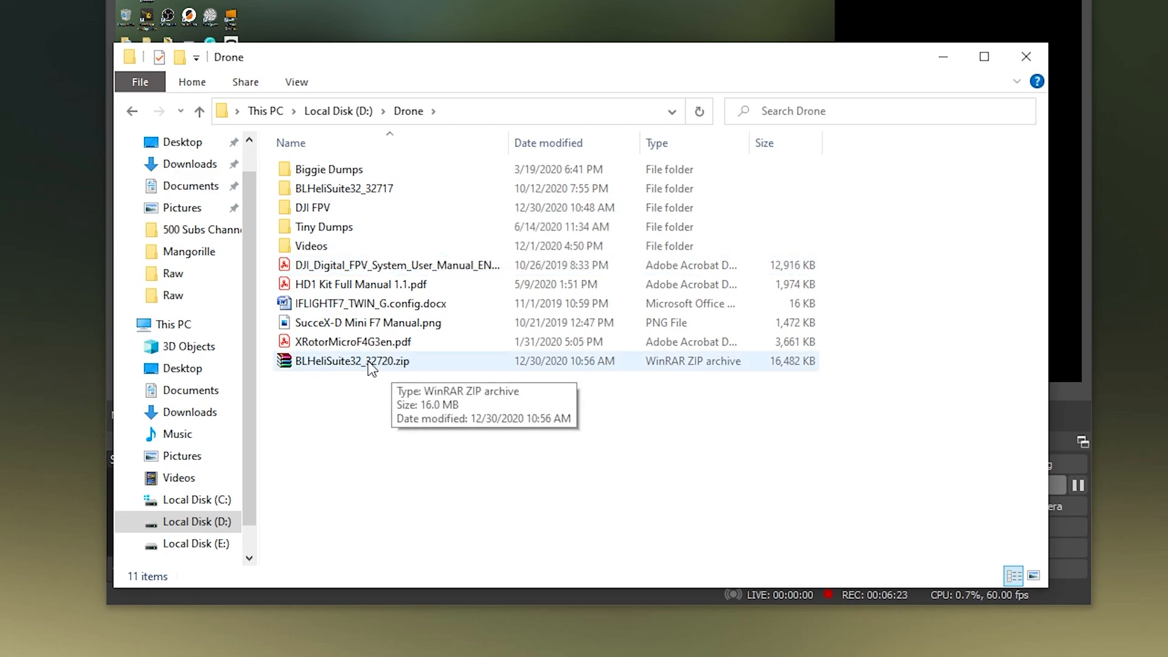
Step: Extract BLHeliSuite32_32720.zip into a same-named folder inside Drone
{"action": "left_click", "coordinate": [351, 361]}
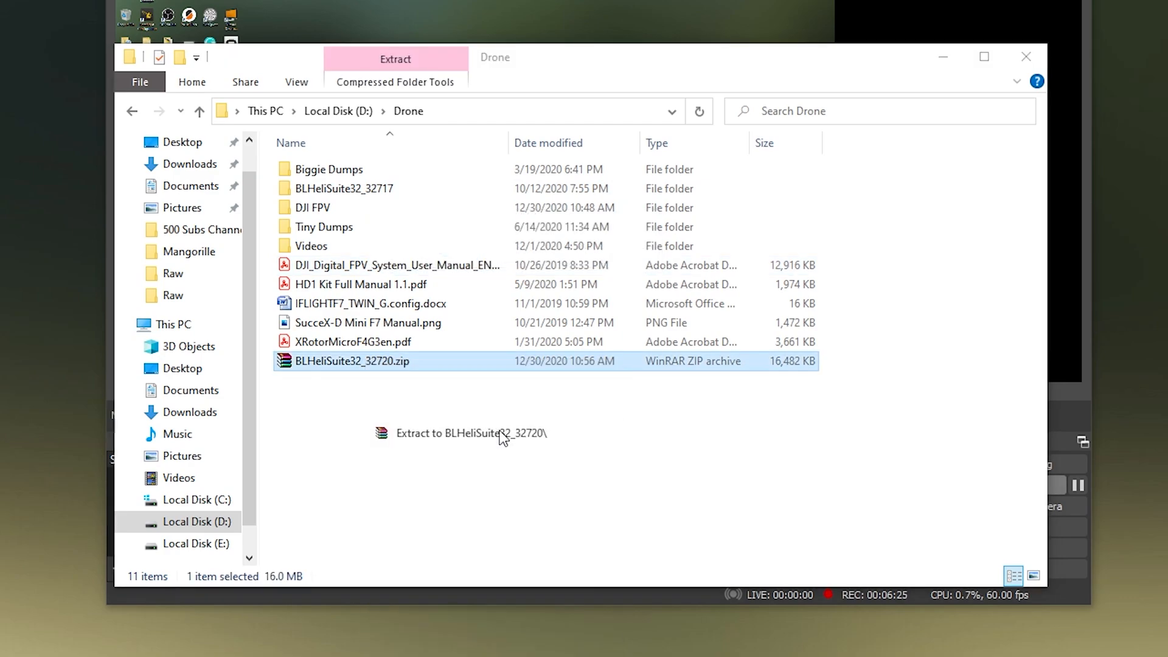
{"action": "left_click", "coordinate": [471, 433]}
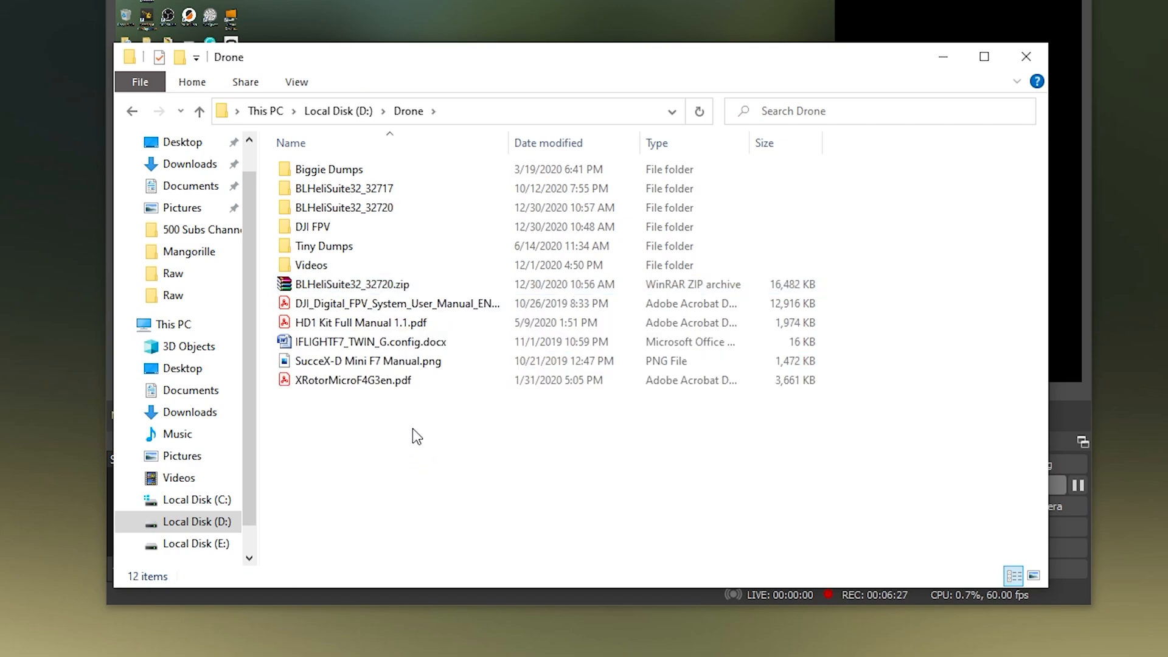
{"action": "left_click", "coordinate": [352, 283]}
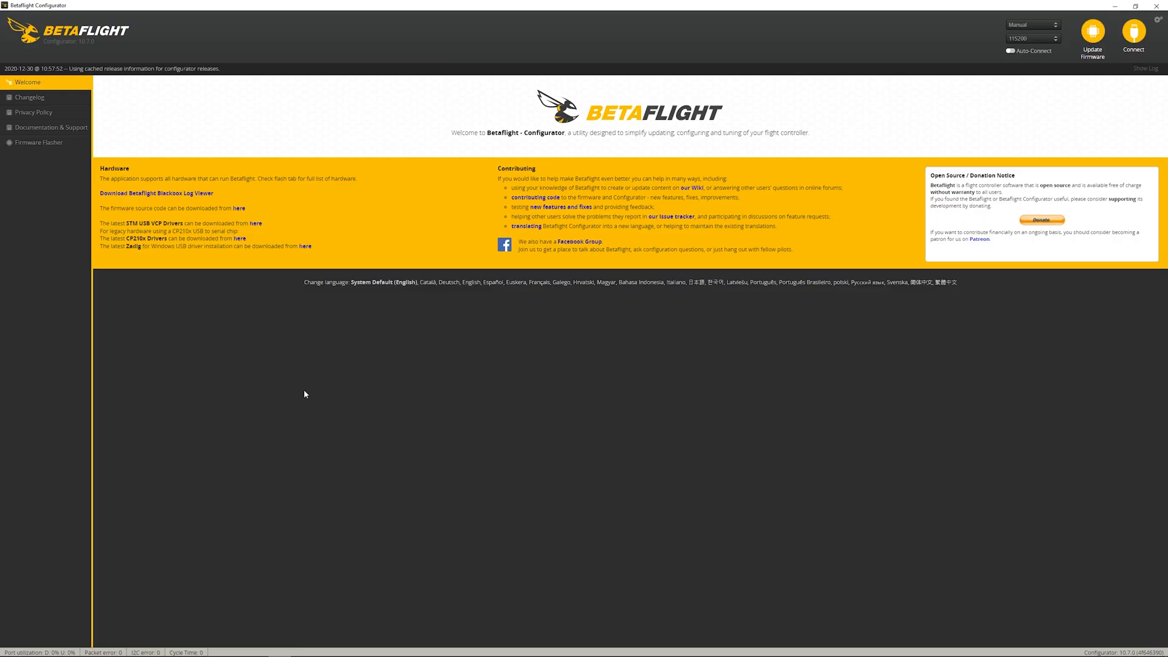
{"action": "mouse_move", "coordinate": [1041, 38]}
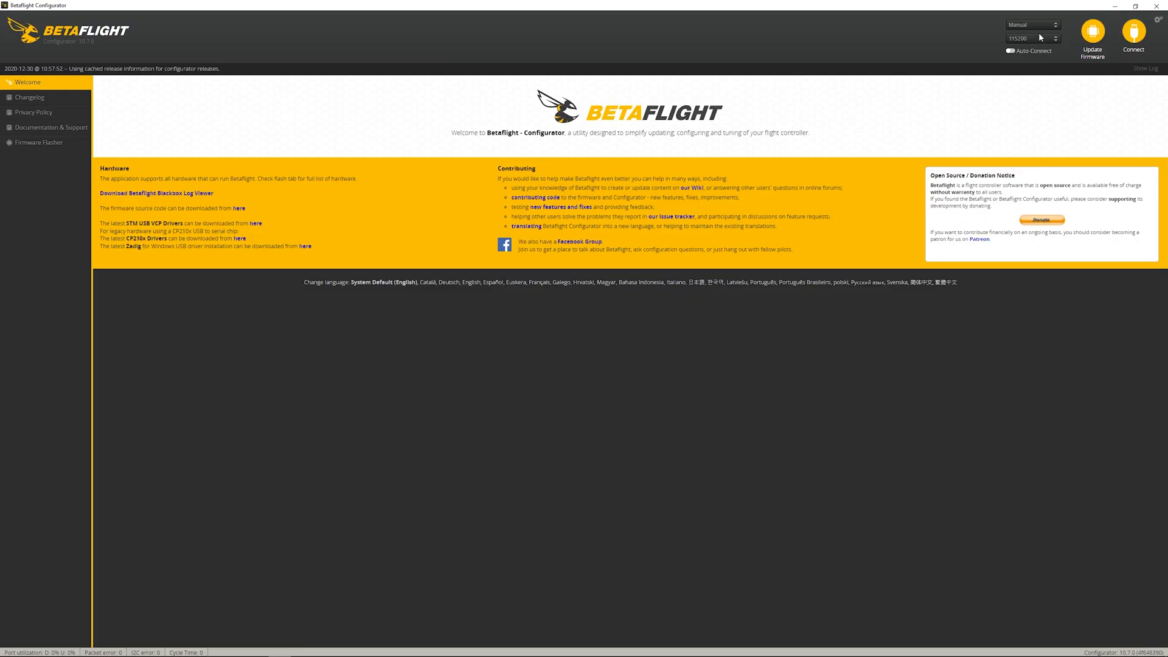
Step: Connect to the flight controller on port COM8
{"action": "left_click", "coordinate": [1031, 24]}
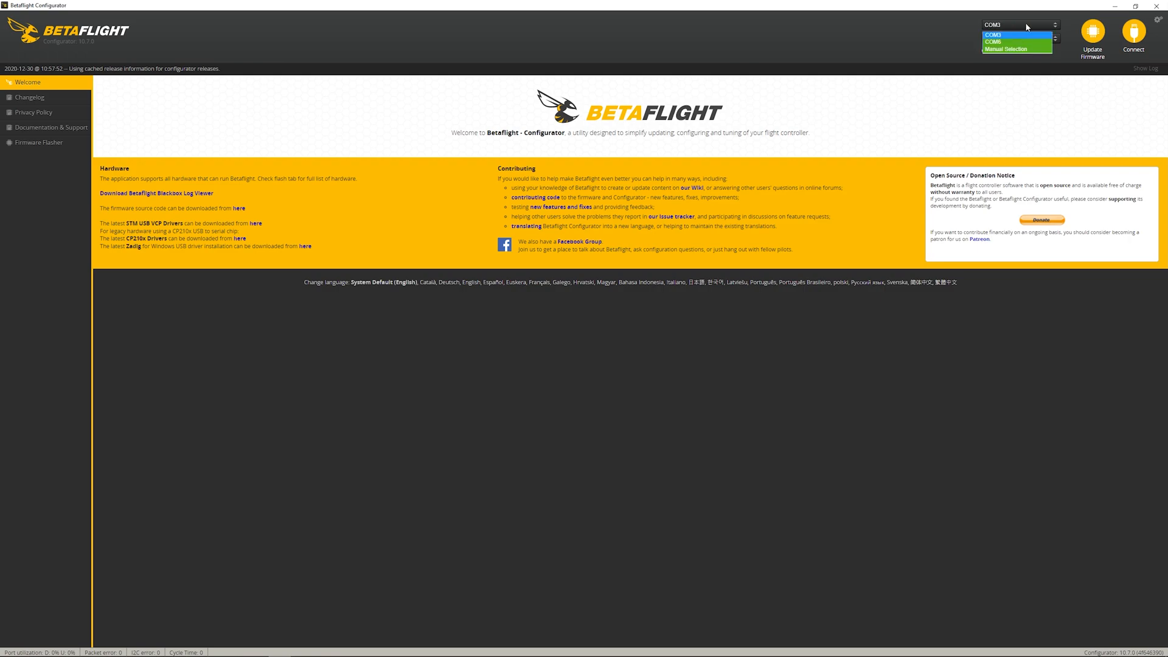
{"action": "left_click", "coordinate": [994, 42]}
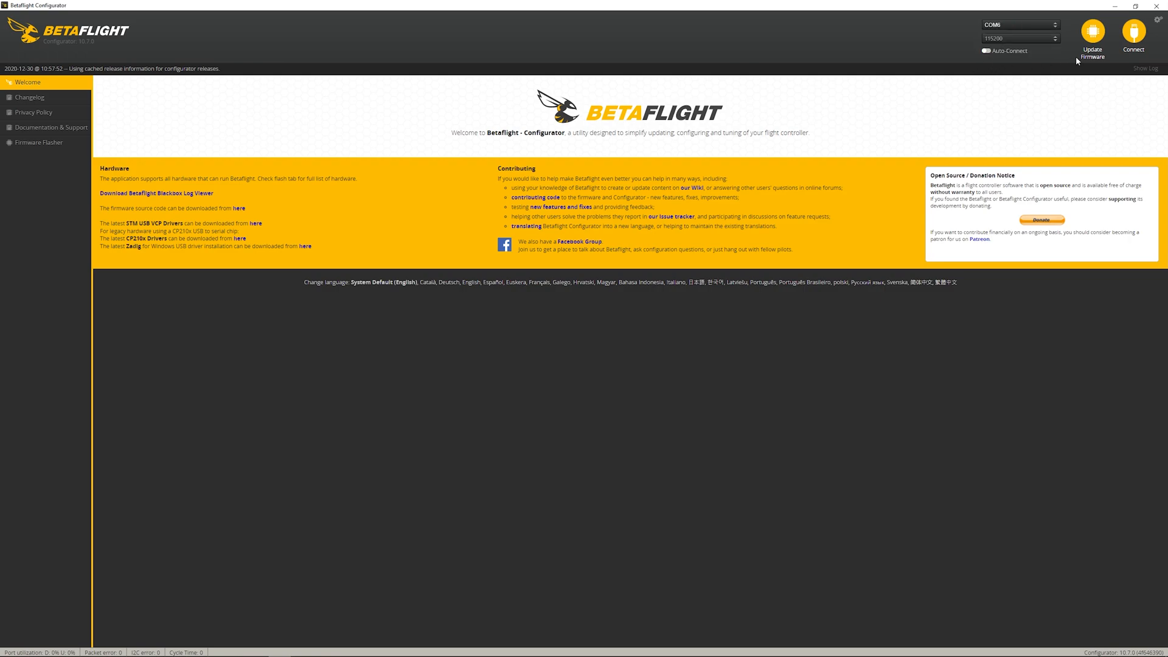
{"action": "left_click", "coordinate": [1132, 35]}
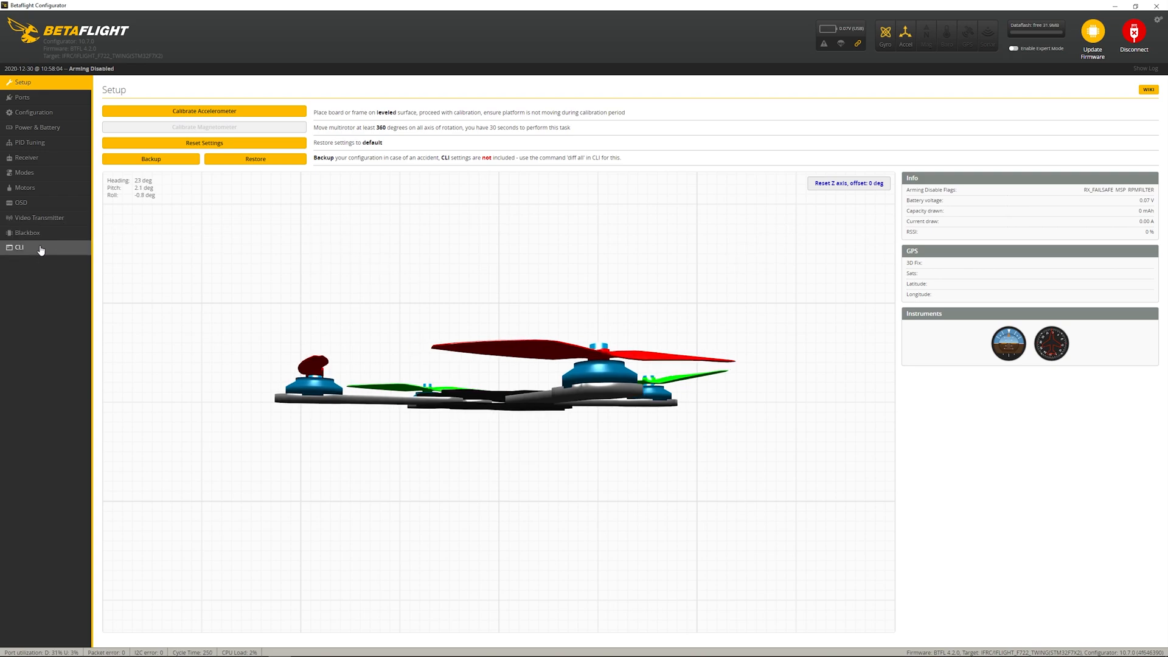
Step: Run the 'version' query in the CLI, revealing Betaflight 4.2.0 on IFLIGHT_F722_TWING
{"action": "left_click", "coordinate": [19, 247]}
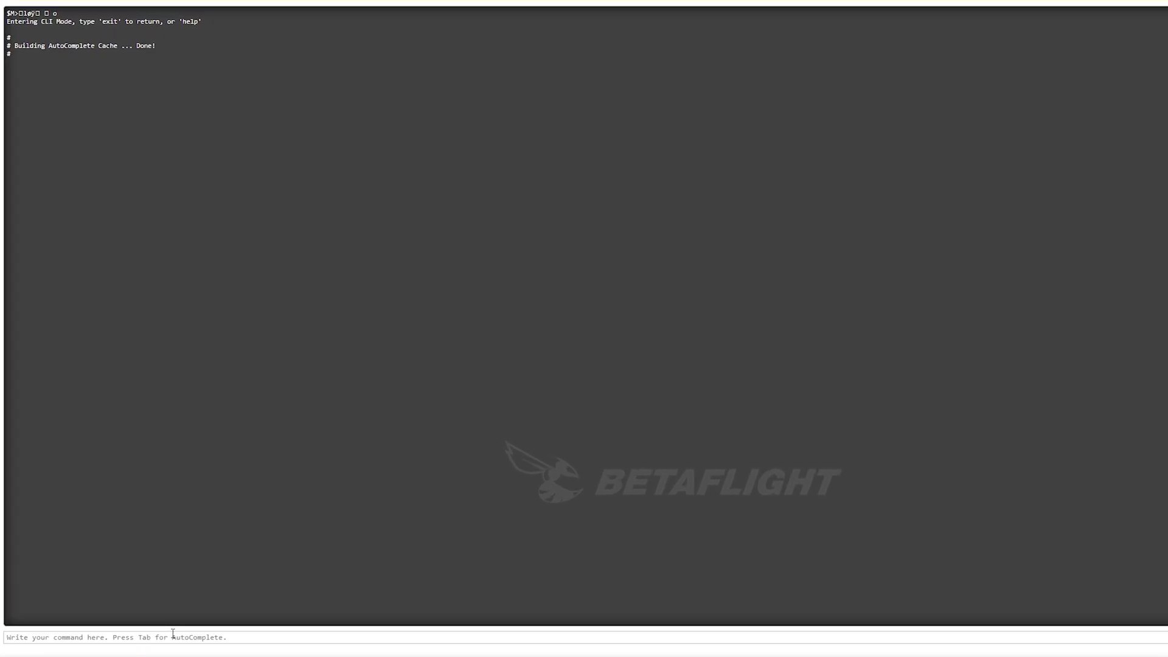
{"action": "type", "text": "ve"}
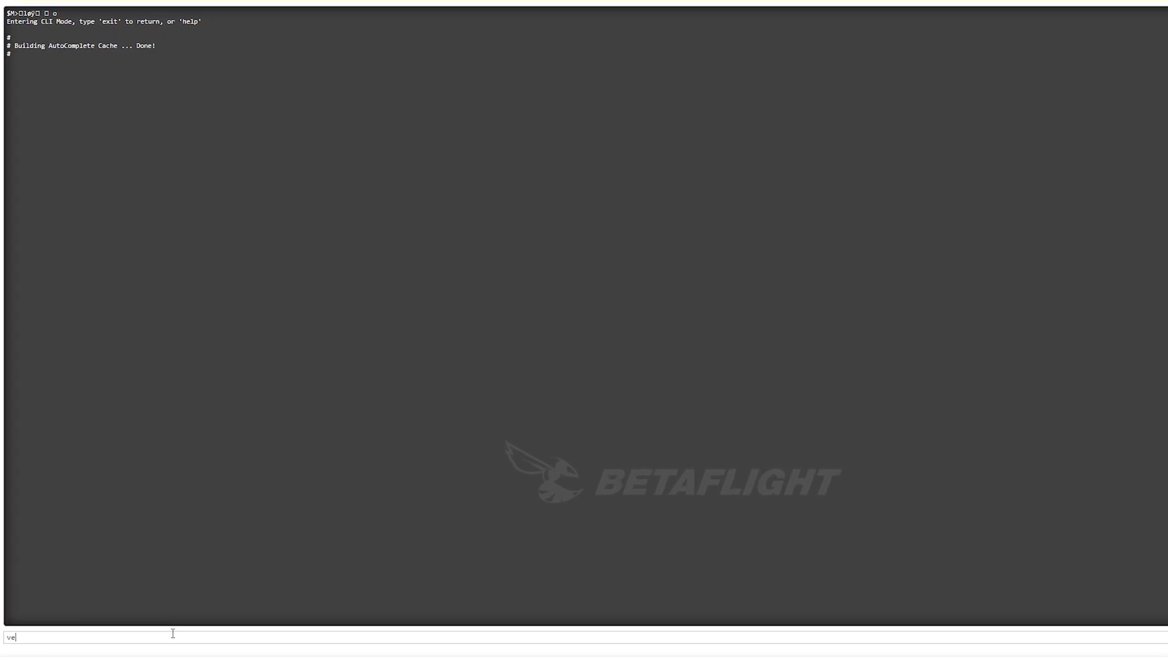
{"action": "key", "text": "Return"}
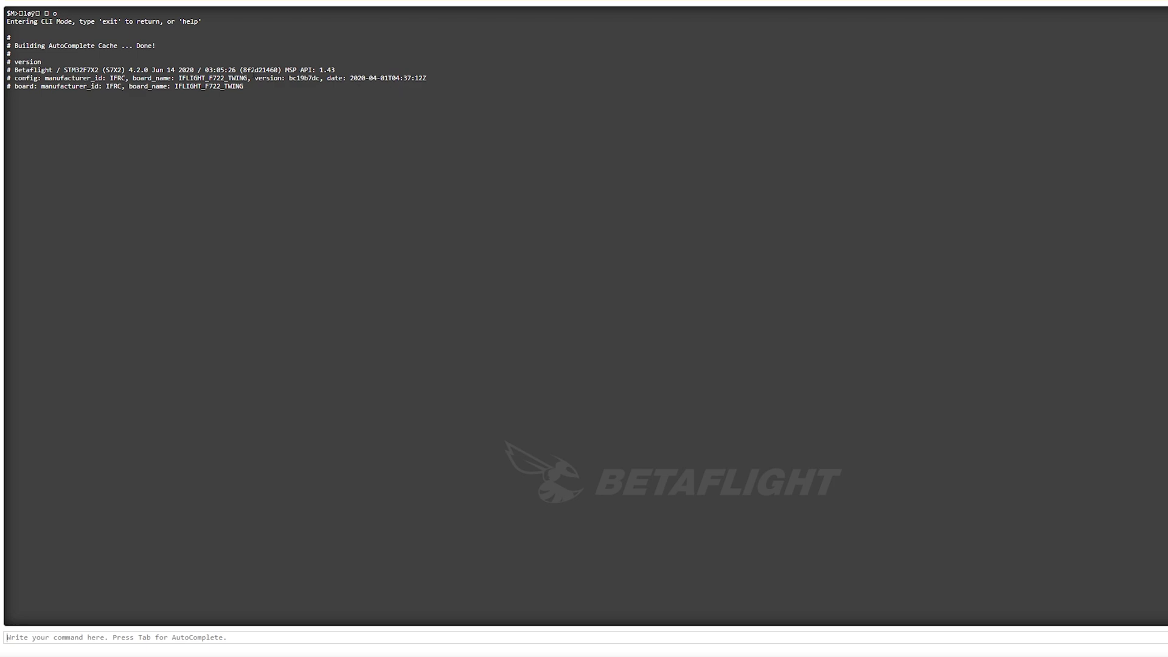
{"action": "mouse_move", "coordinate": [152, 104]}
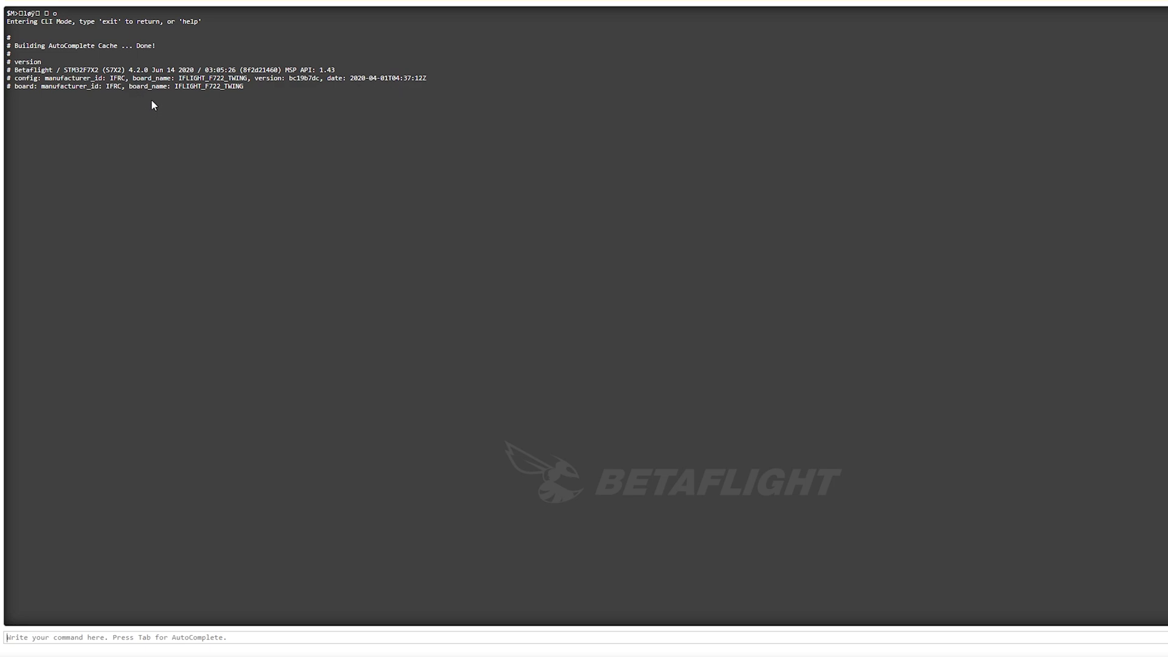
{"action": "double_click", "coordinate": [214, 78]}
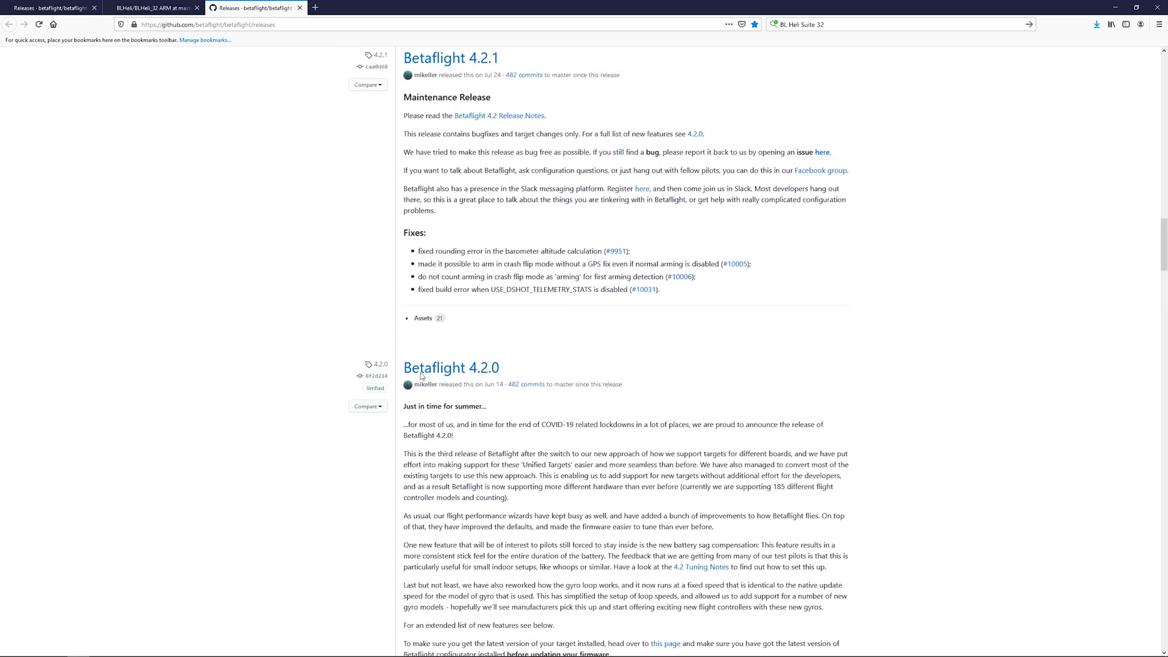
Step: Scroll the GitHub releases page to the Betaflight 4.2.0 release entry
{"action": "scroll", "scroll_direction": "up", "scroll_amount": 3}
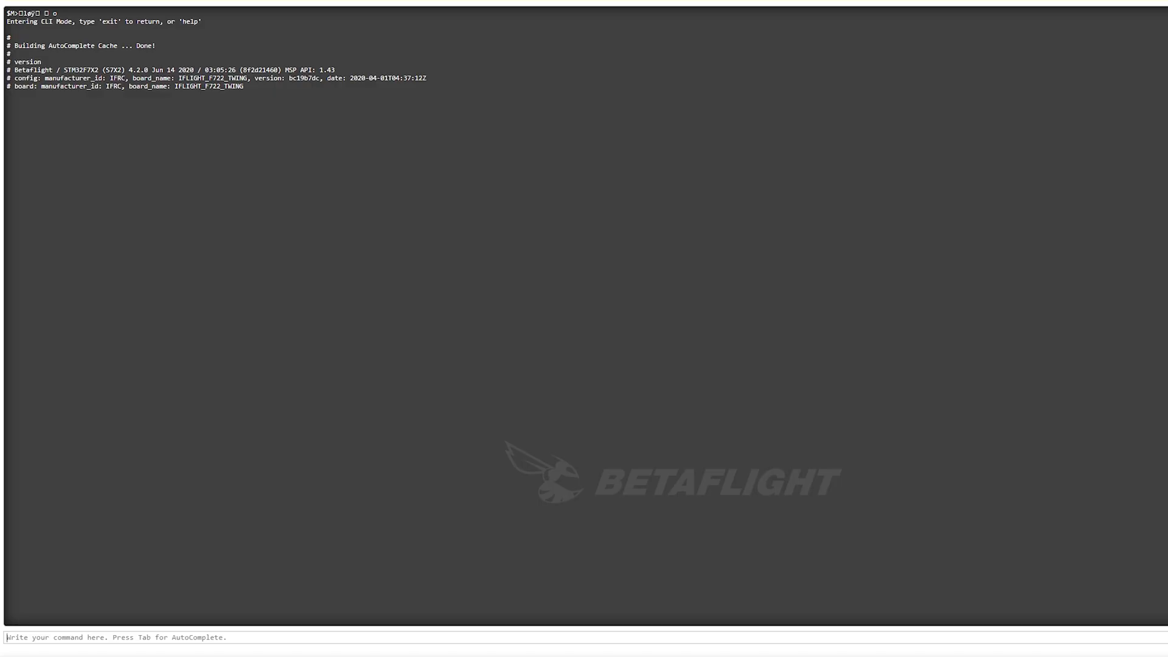
Step: Run 'diff all' in the CLI and save the output as a text file in Tiny Dumps
{"action": "type", "text": "diff all"}
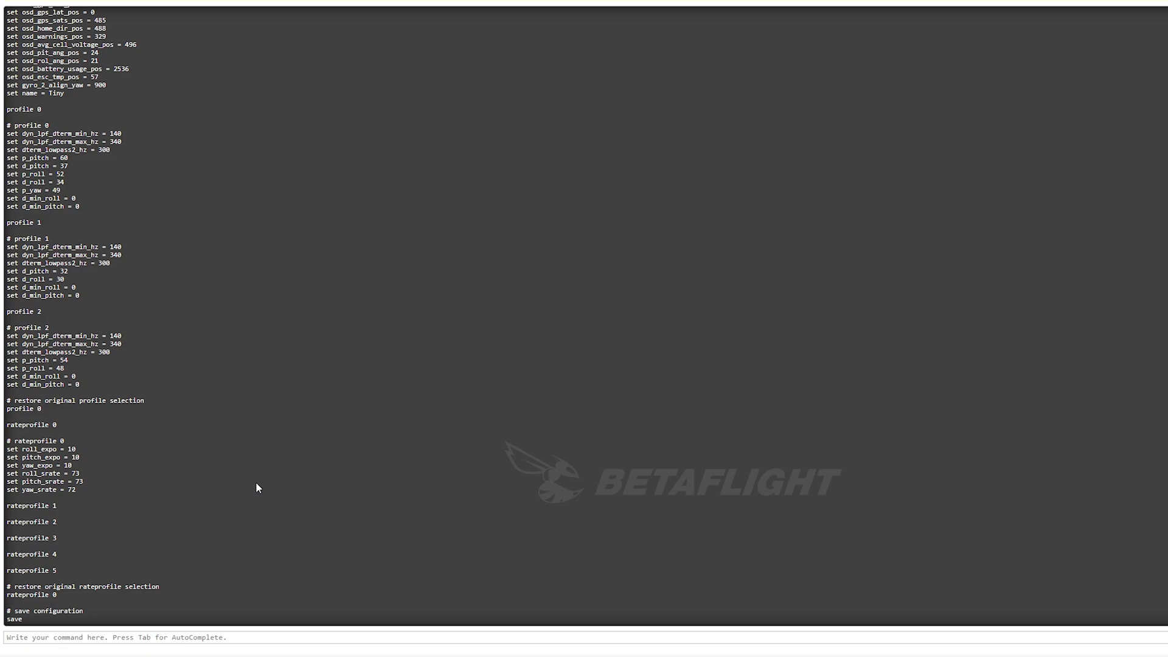
{"action": "mouse_move", "coordinate": [216, 460]}
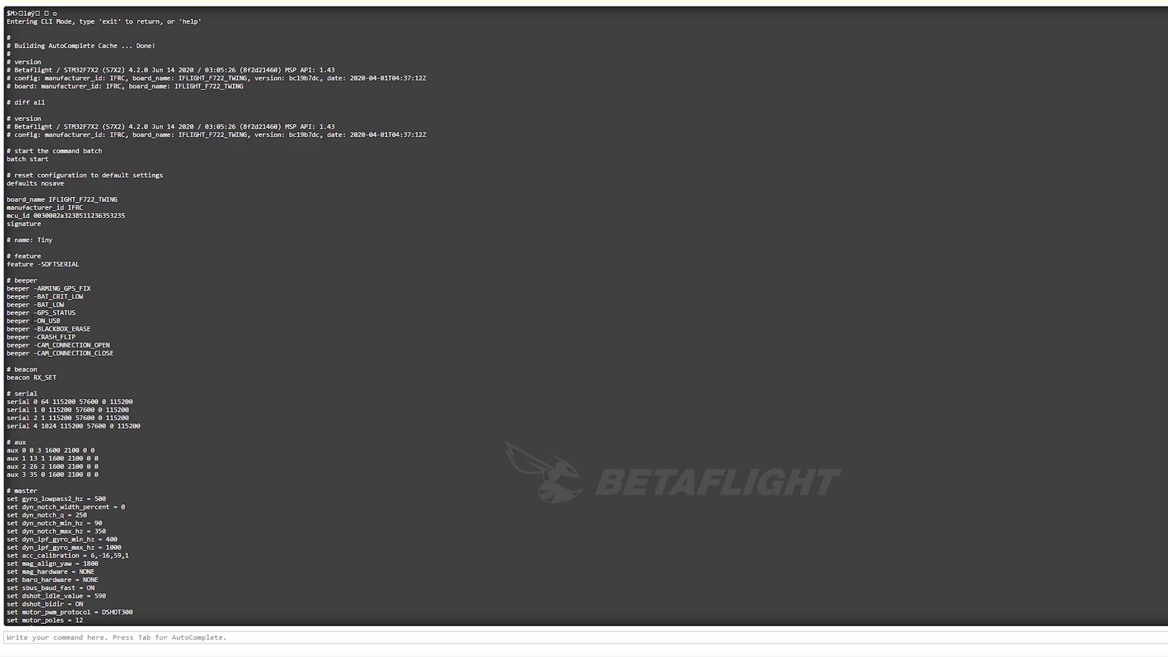
{"action": "scroll", "scroll_direction": "down", "scroll_amount": 3}
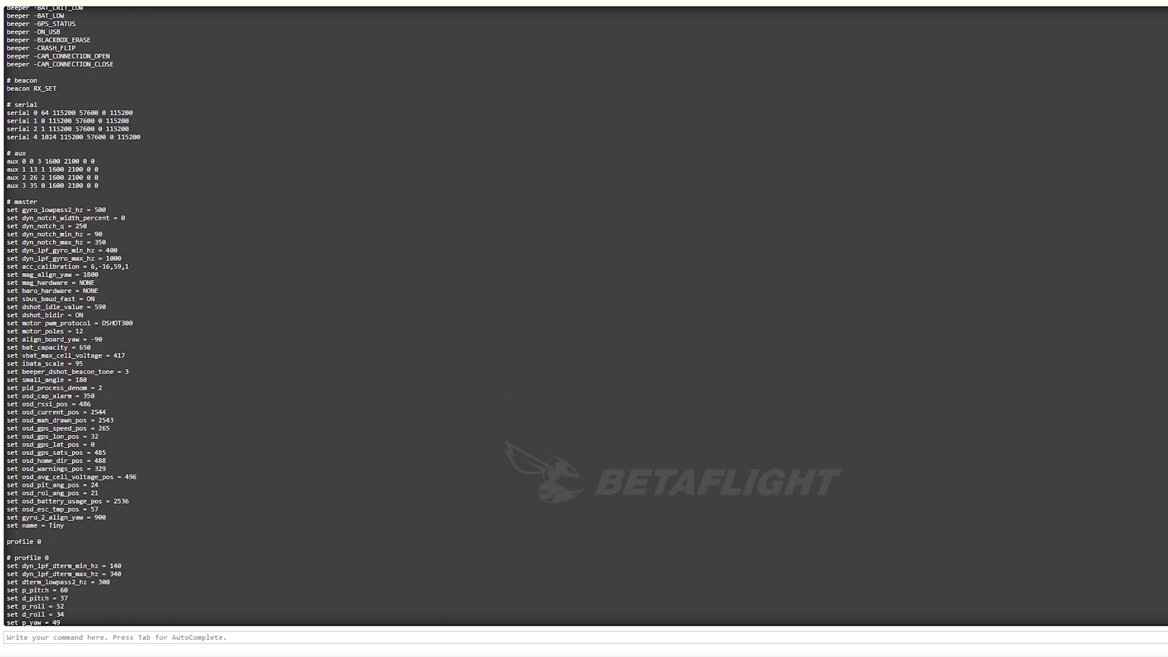
{"action": "scroll", "scroll_direction": "down", "scroll_amount": 3}
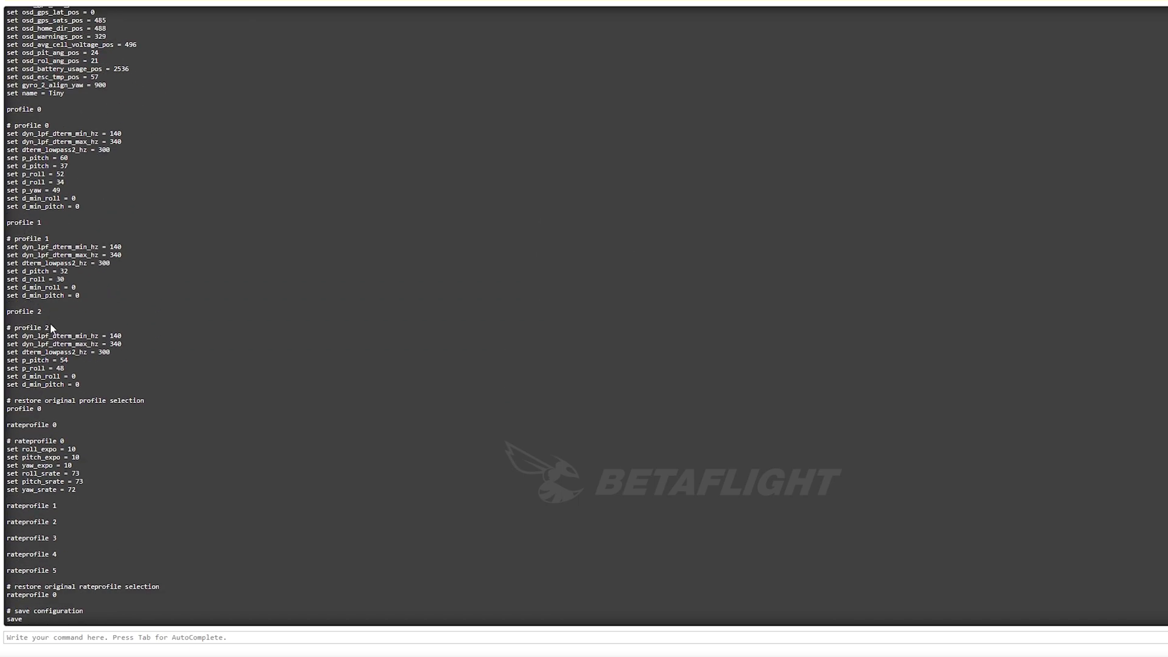
{"action": "mouse_move", "coordinate": [108, 635]}
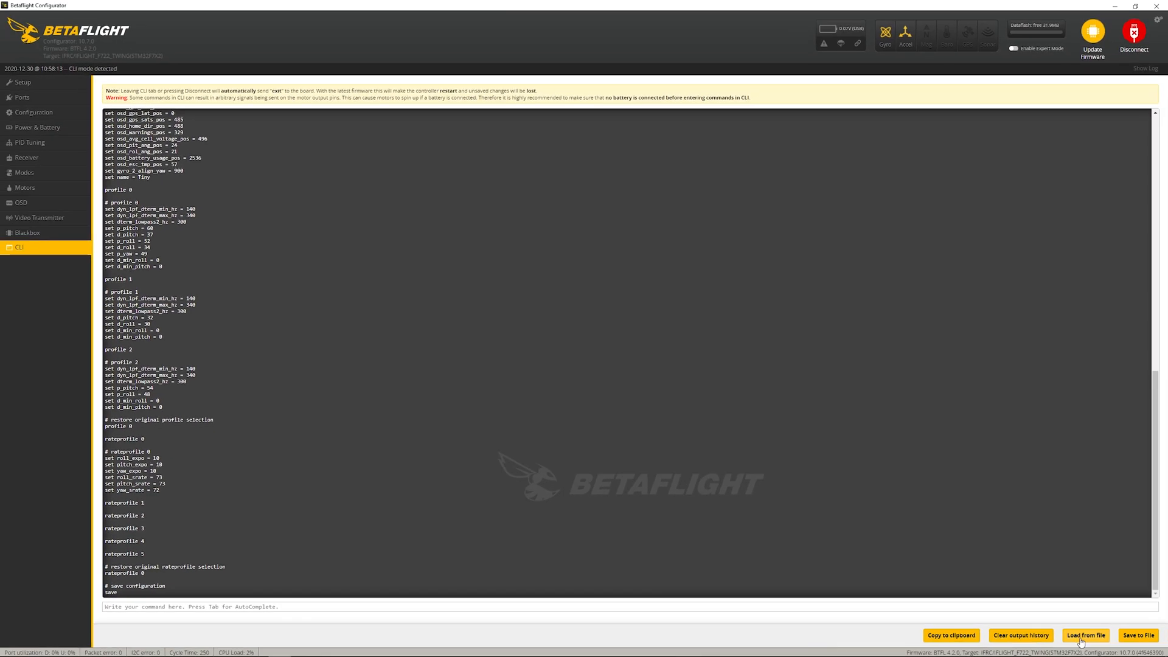
{"action": "left_click", "coordinate": [1138, 635]}
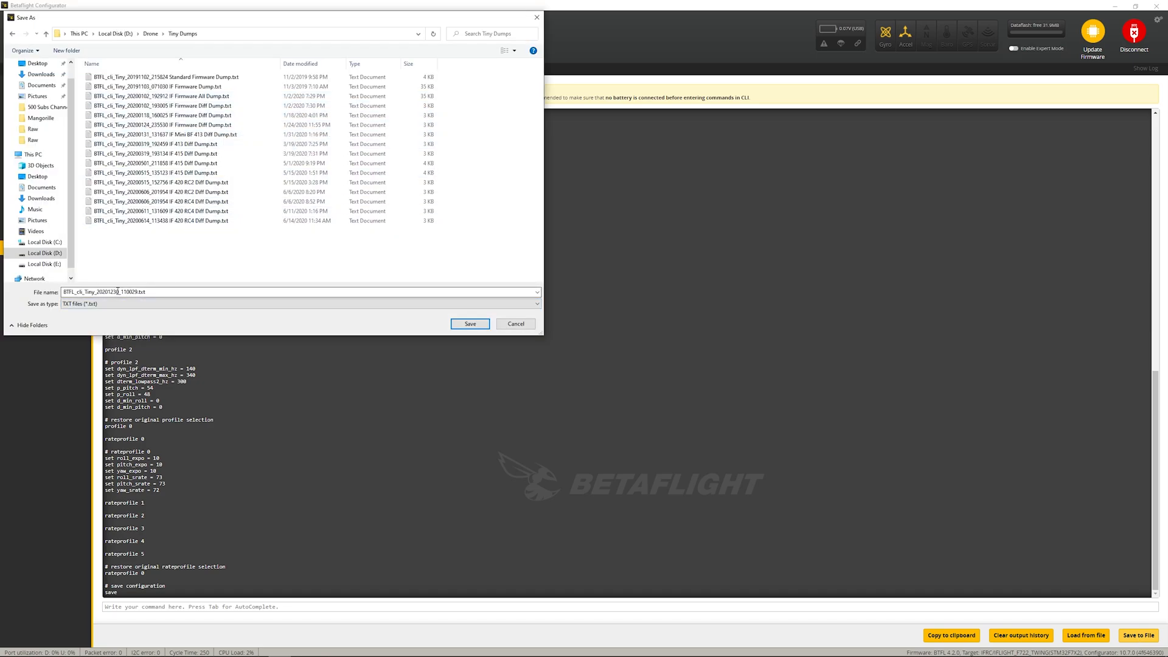
{"action": "left_click", "coordinate": [469, 324]}
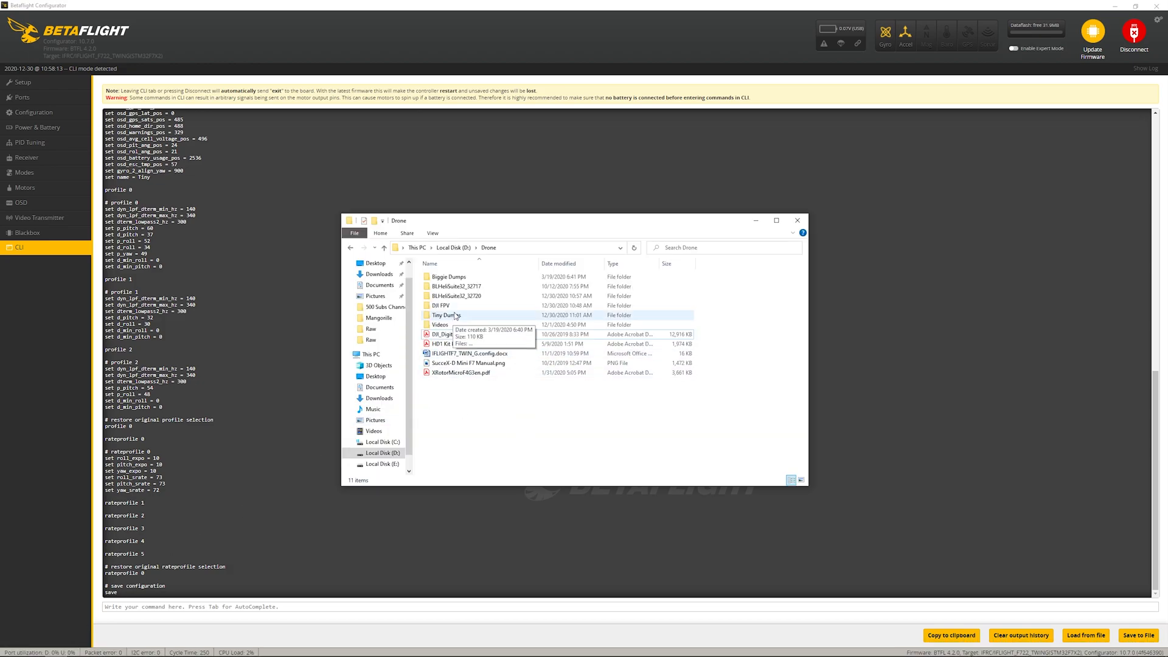
Step: Open the newest diff dump from Tiny Dumps in Notepad and select its settings to the end
{"action": "double_click", "coordinate": [442, 314]}
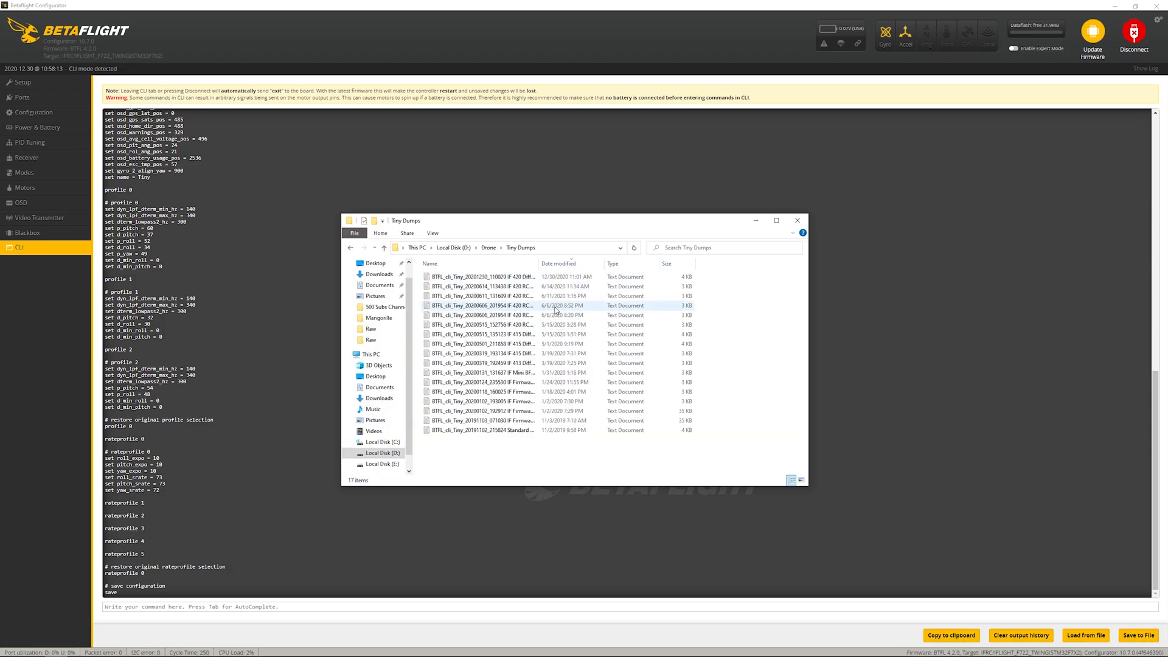
{"action": "double_click", "coordinate": [482, 276]}
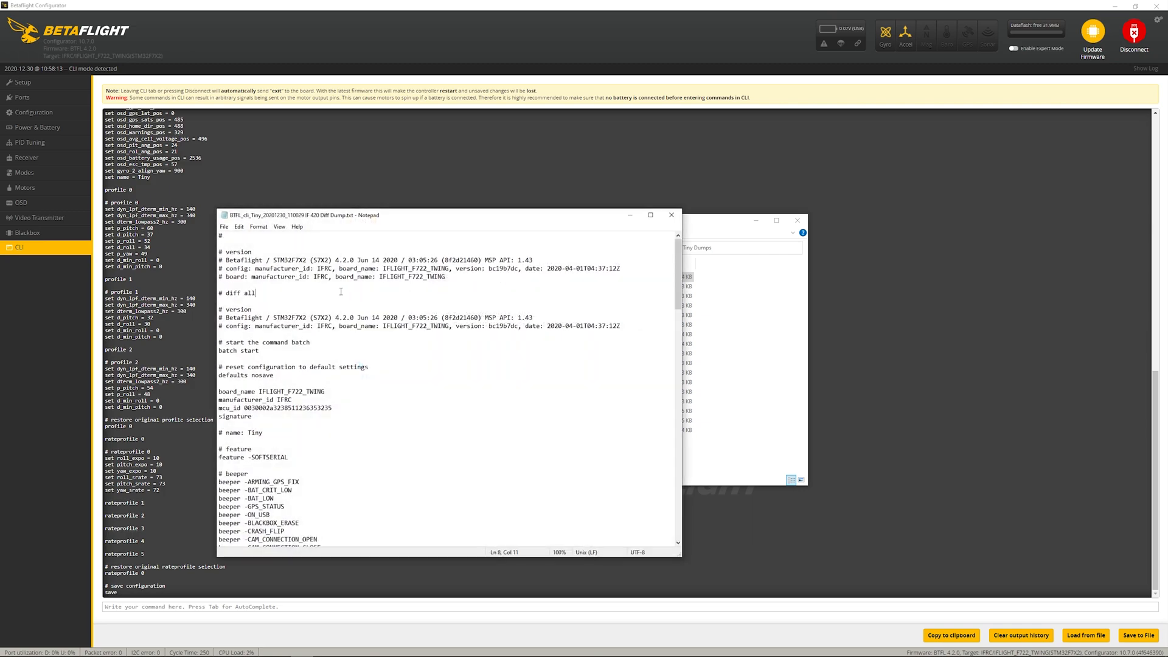
{"action": "left_click", "coordinate": [284, 375]}
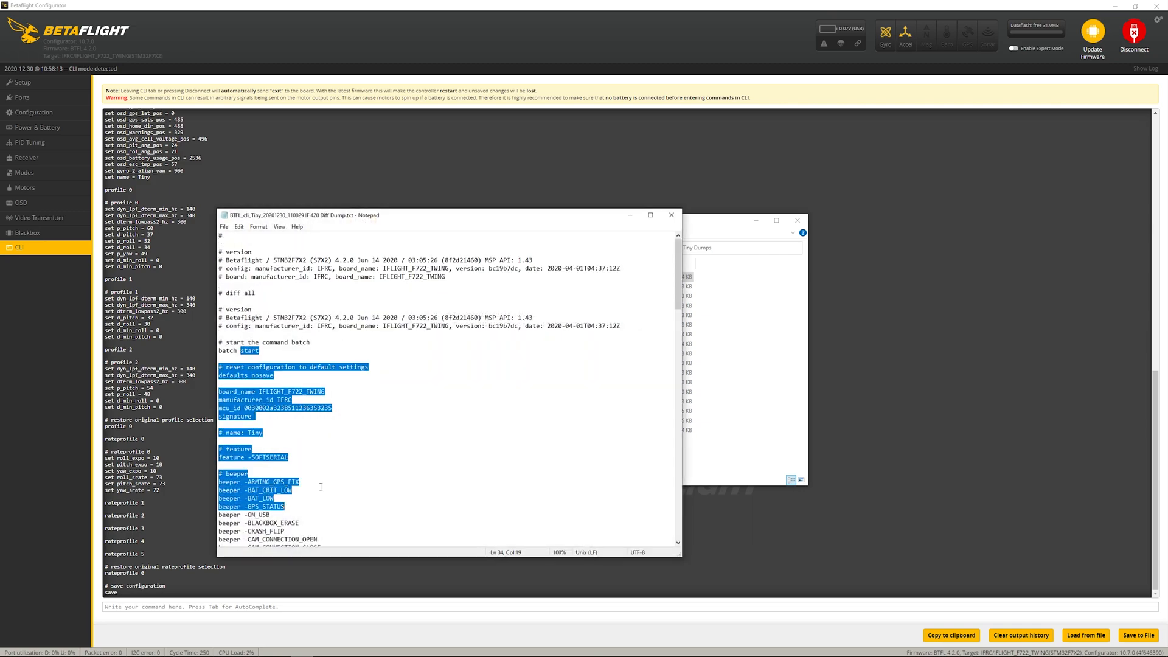
{"action": "scroll", "scroll_direction": "down", "scroll_amount": 3}
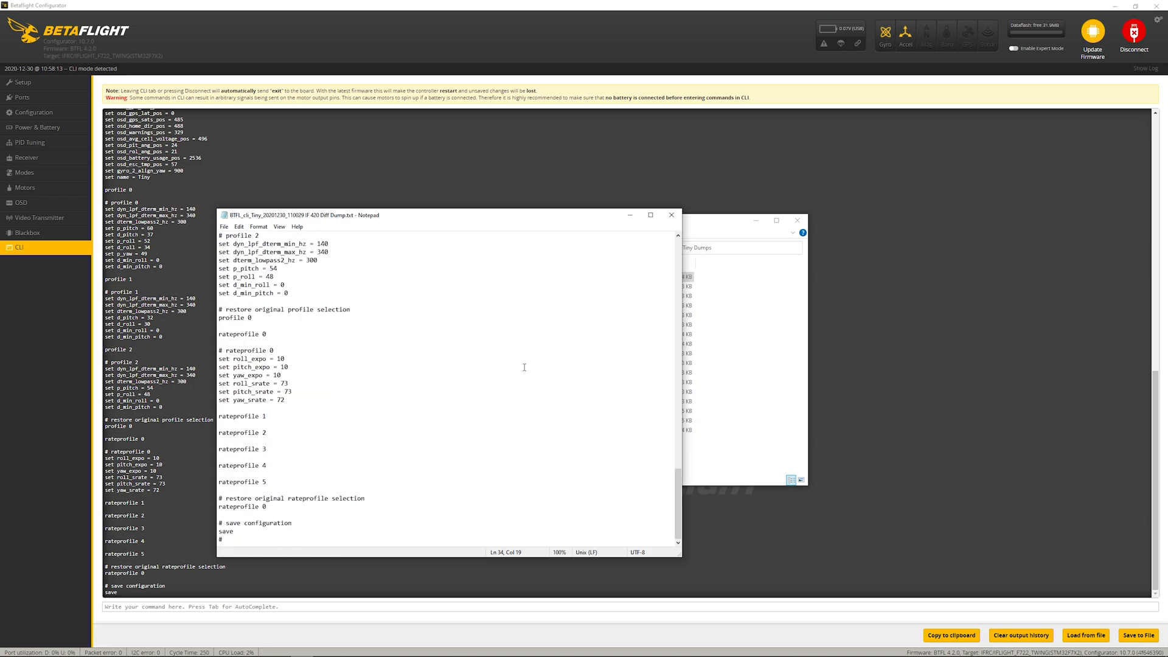
{"action": "left_click", "coordinate": [669, 214]}
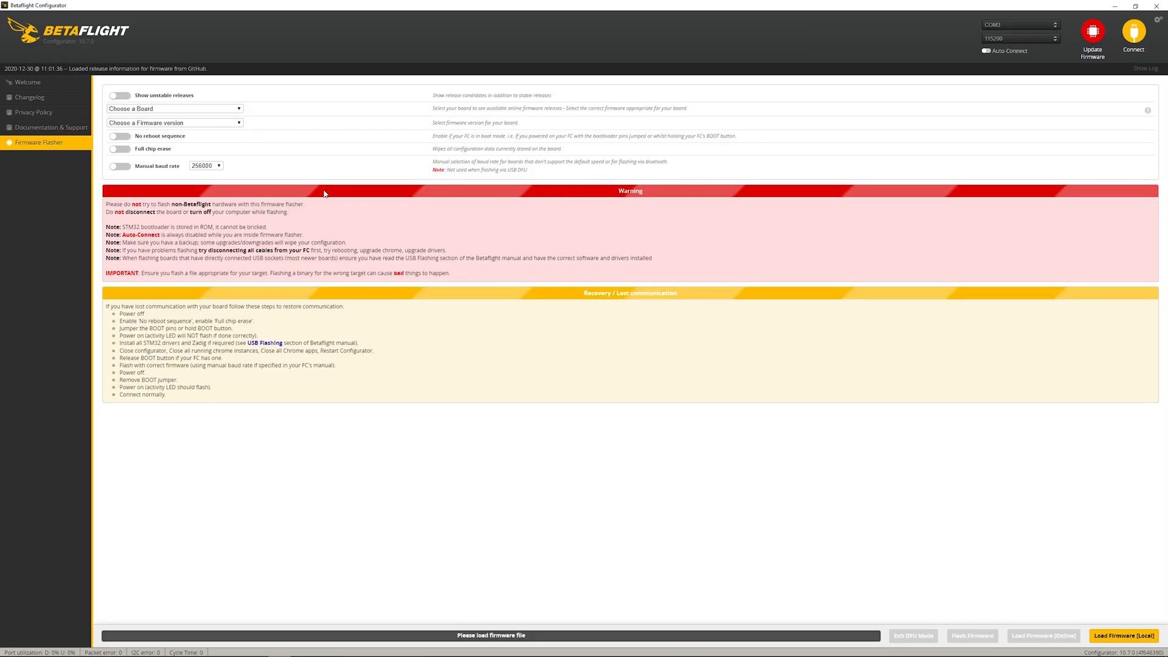
Step: Select IFLIGHT_F722_TWING with firmware 4.2.5, enable Full chip erase, and load the firmware online
{"action": "left_click", "coordinate": [174, 108]}
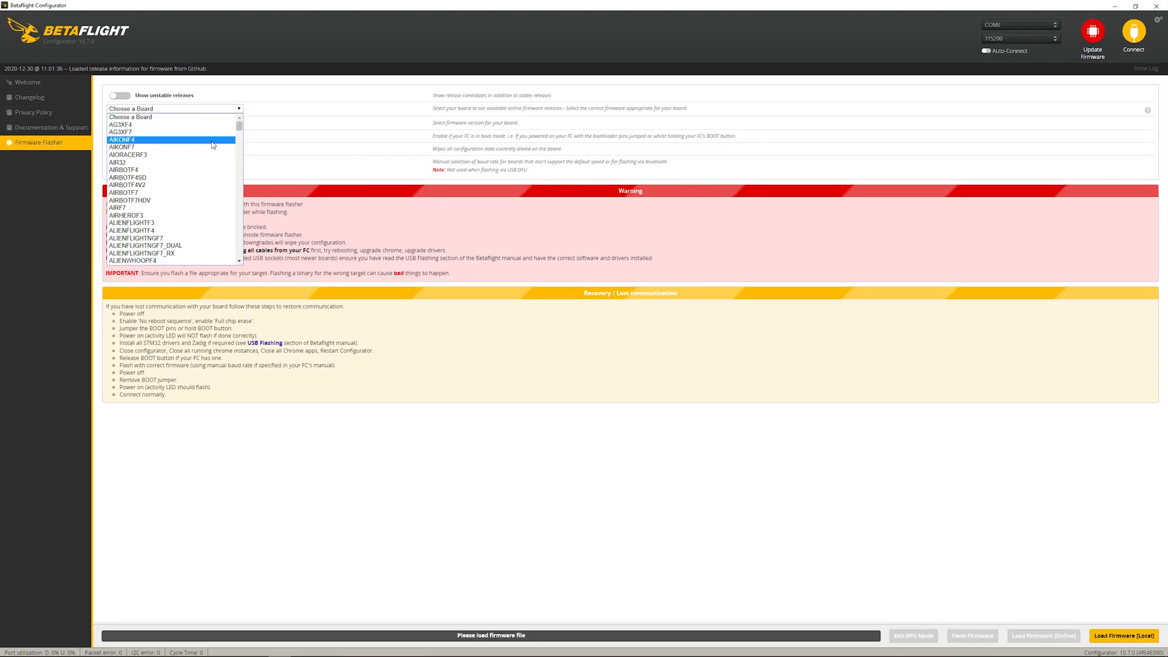
{"action": "scroll", "scroll_direction": "down", "scroll_amount": 3}
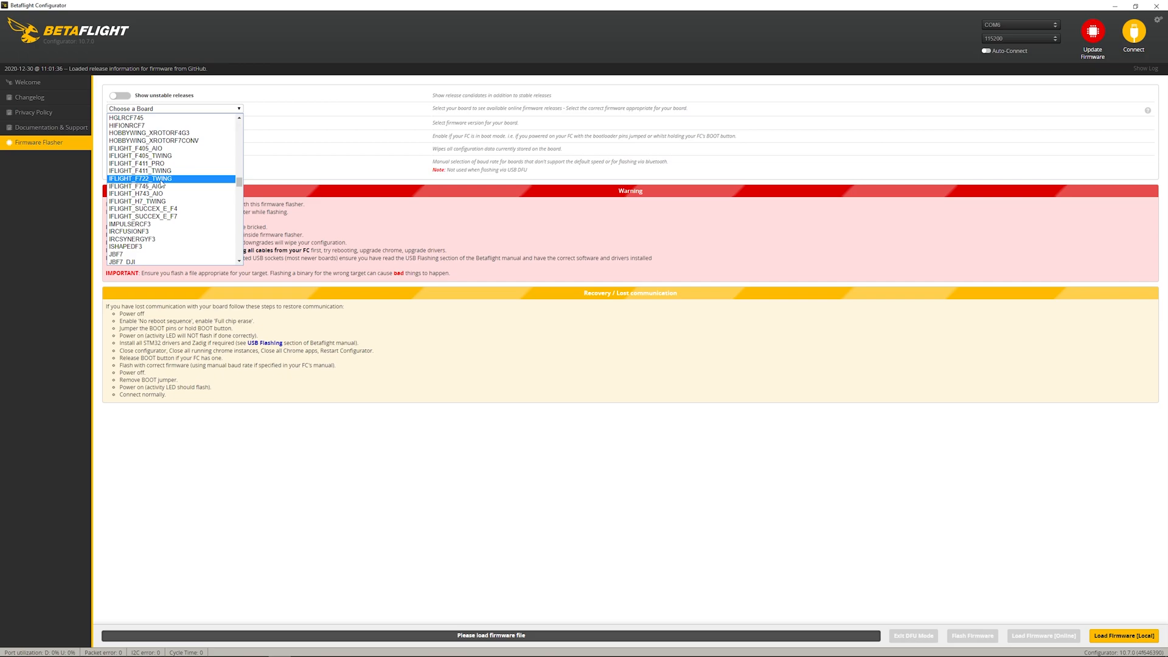
{"action": "left_click", "coordinate": [141, 177]}
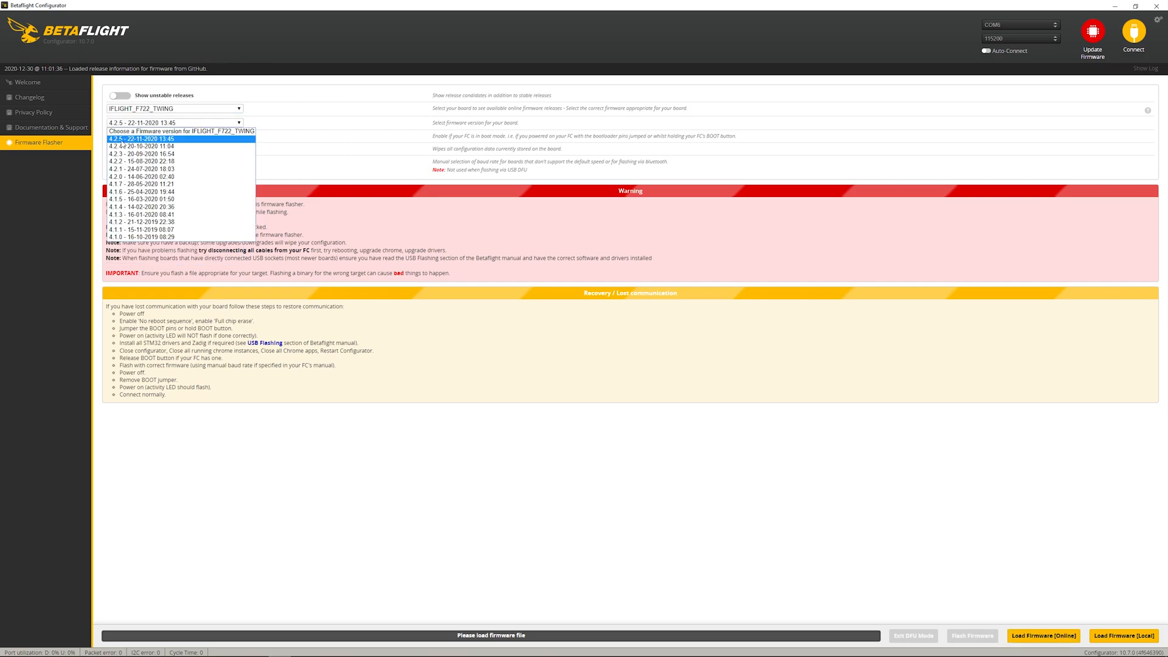
{"action": "left_click", "coordinate": [141, 139]}
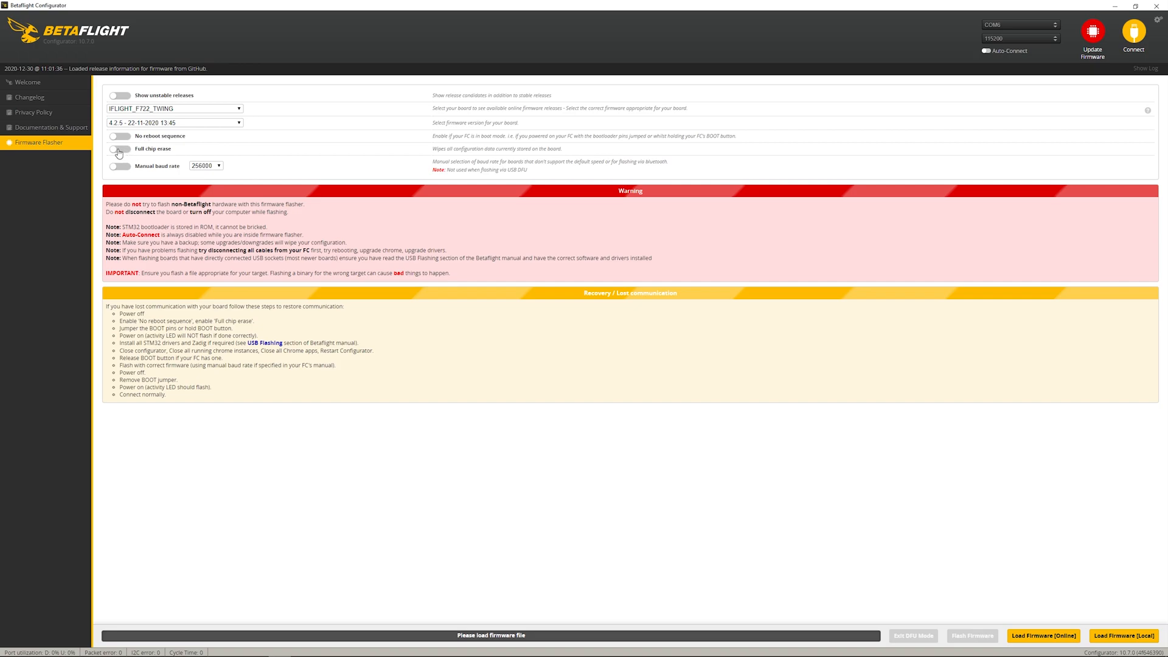
{"action": "left_click", "coordinate": [119, 149]}
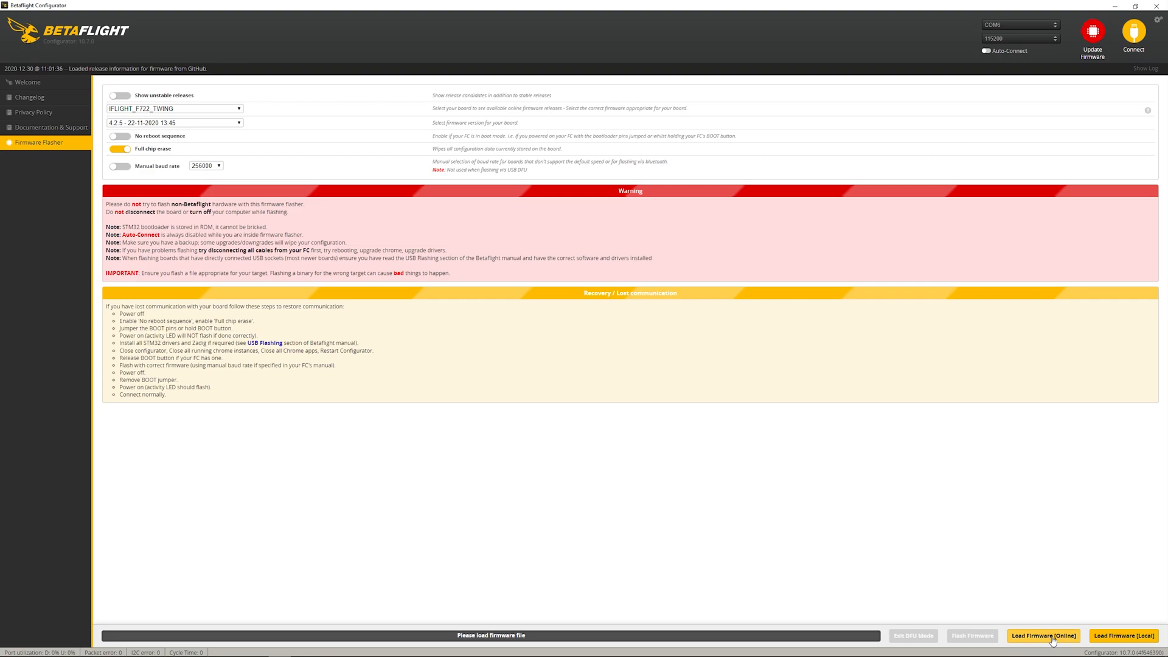
{"action": "left_click", "coordinate": [1042, 635]}
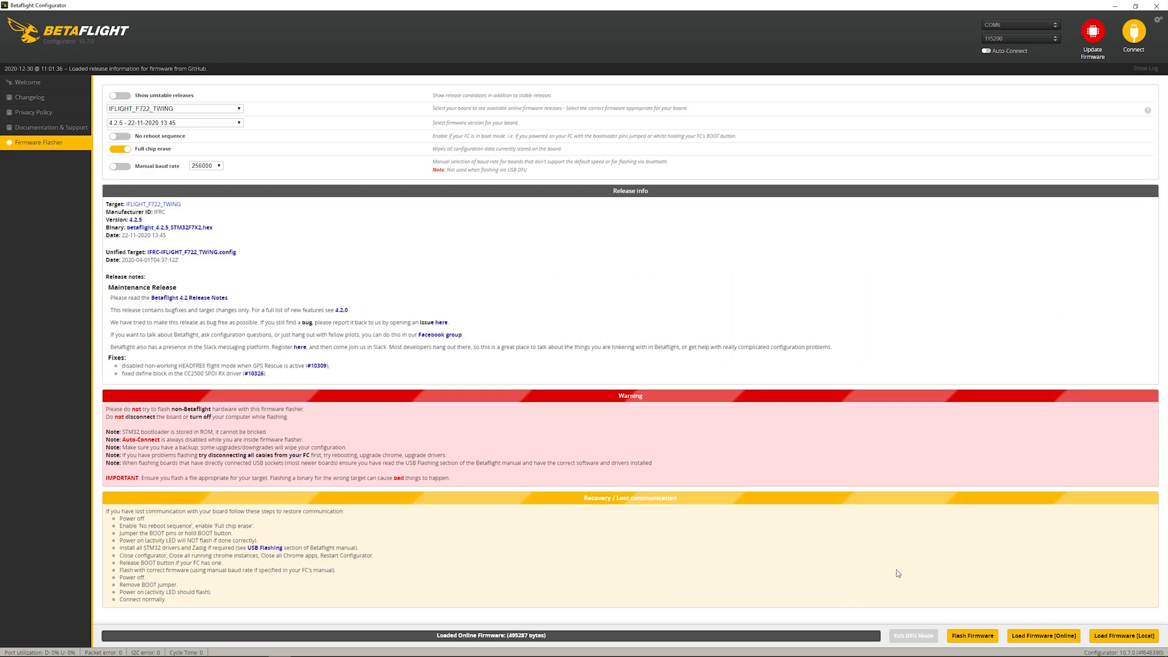
Step: Start flashing the loaded 4.2.5 firmware, rebooting the board into bootloader
{"action": "left_click", "coordinate": [972, 635]}
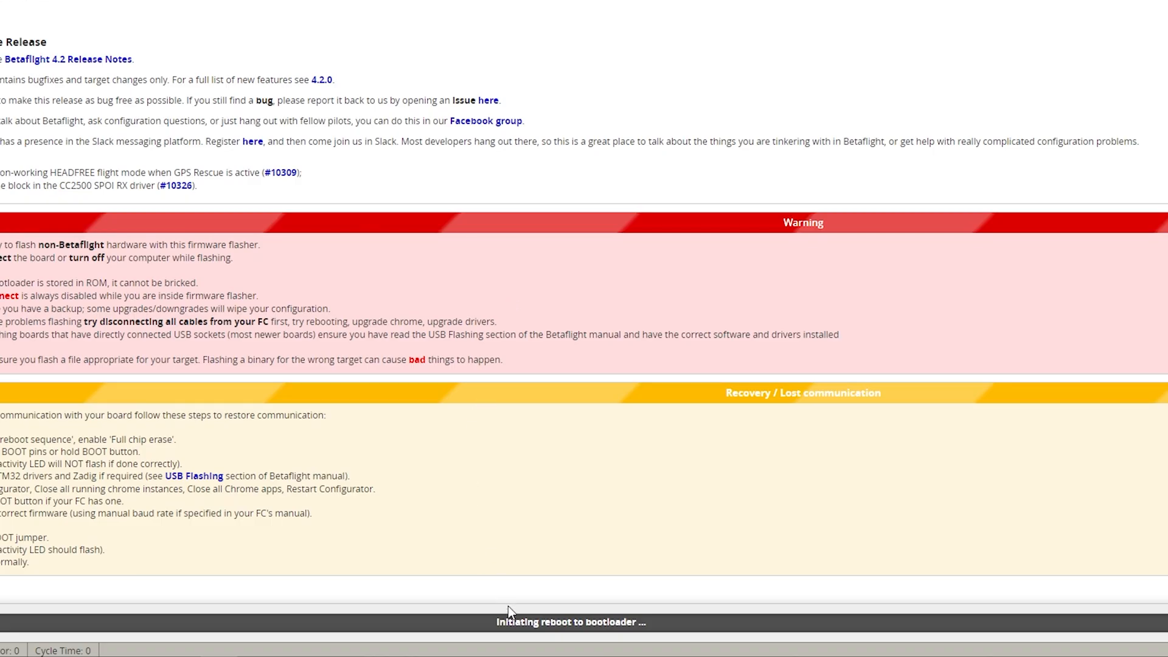
{"action": "mouse_move", "coordinate": [688, 633]}
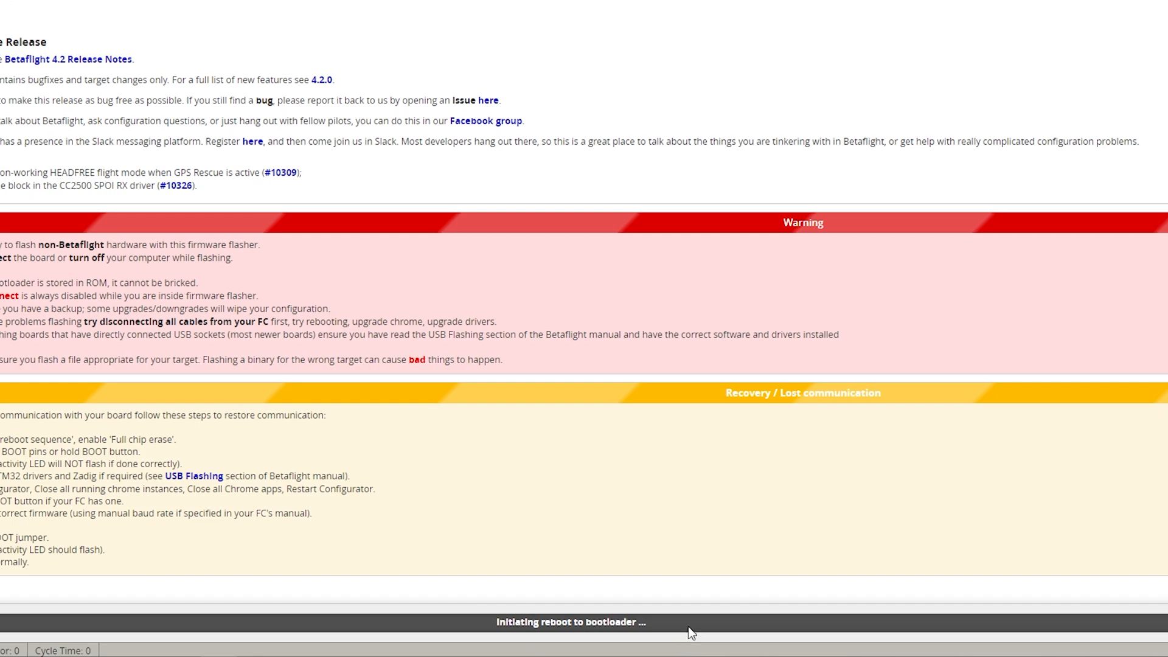
{"action": "mouse_move", "coordinate": [616, 627]}
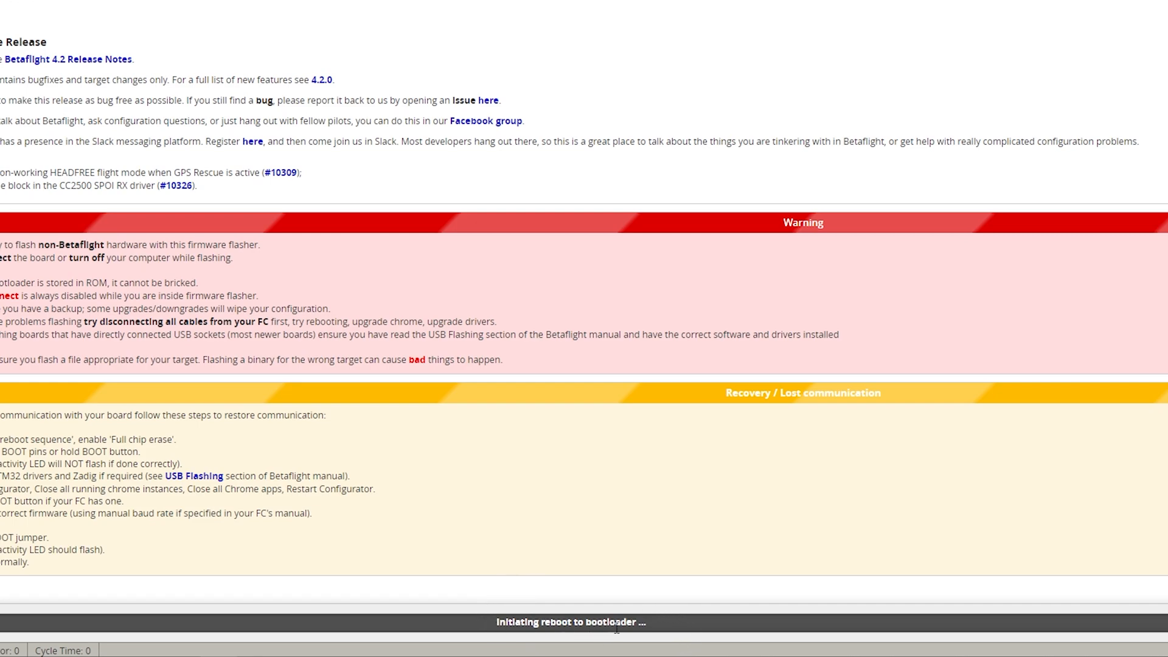
{"action": "mouse_move", "coordinate": [510, 520]}
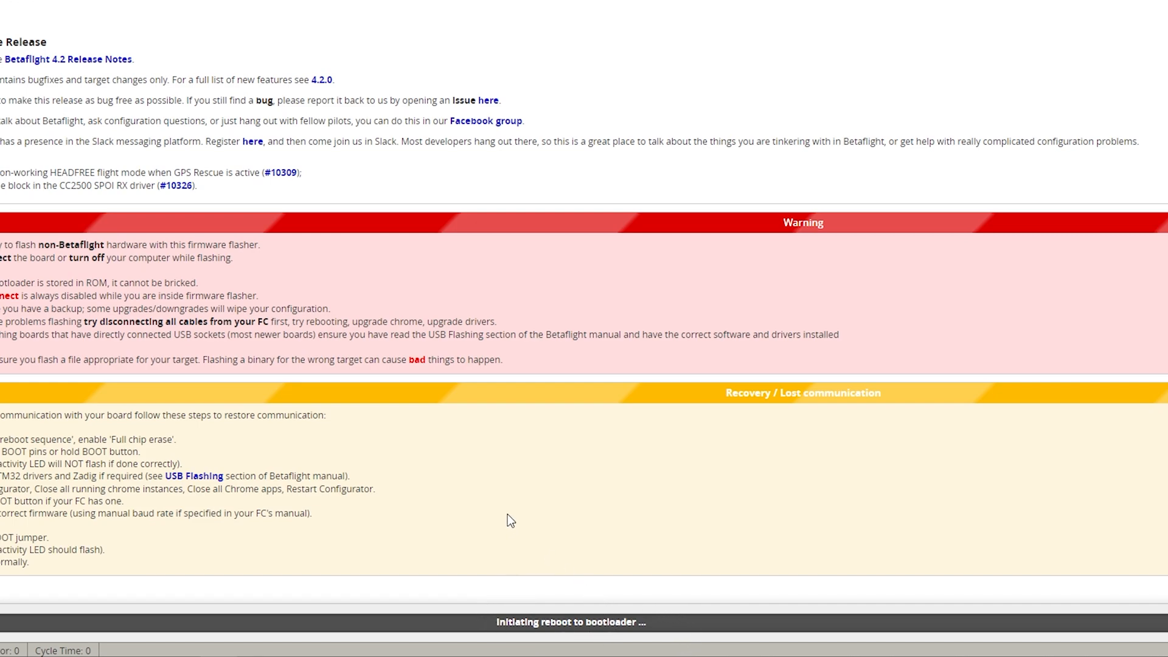
{"action": "mouse_move", "coordinate": [518, 516]}
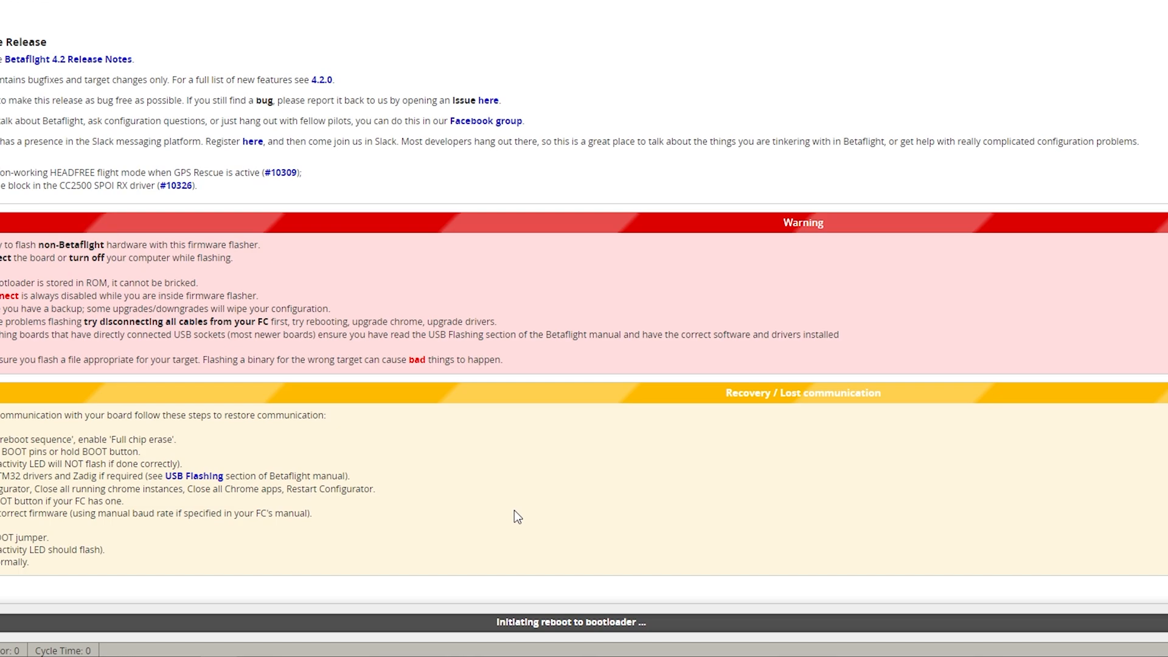
{"action": "mouse_move", "coordinate": [151, 638]}
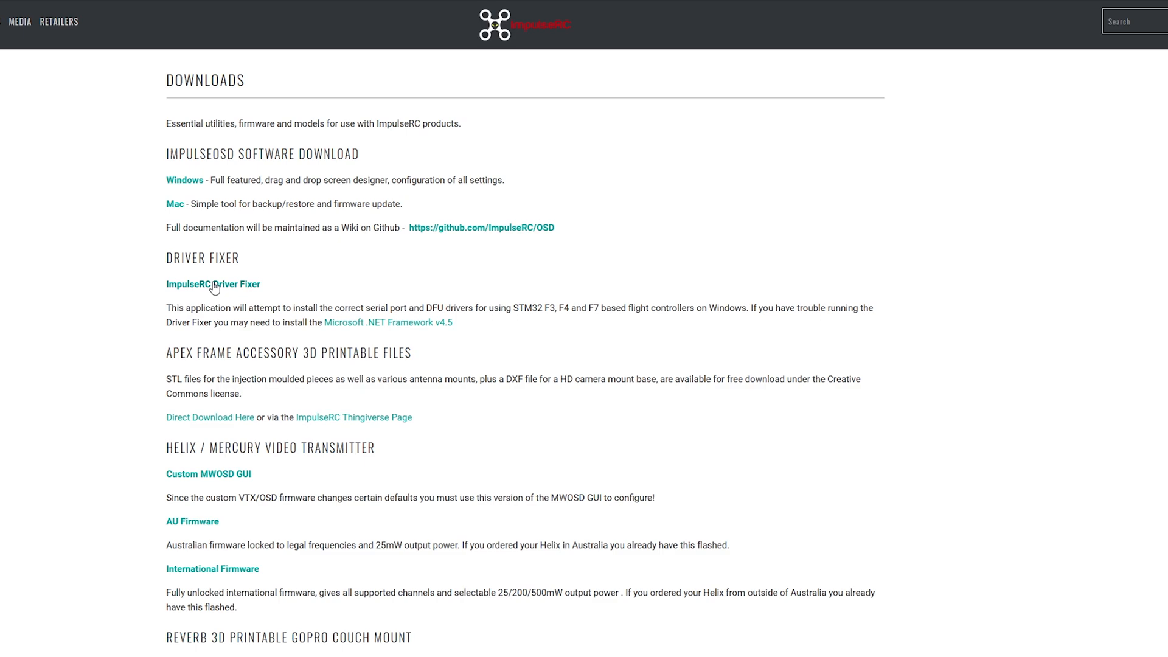
{"action": "mouse_move", "coordinate": [218, 290]}
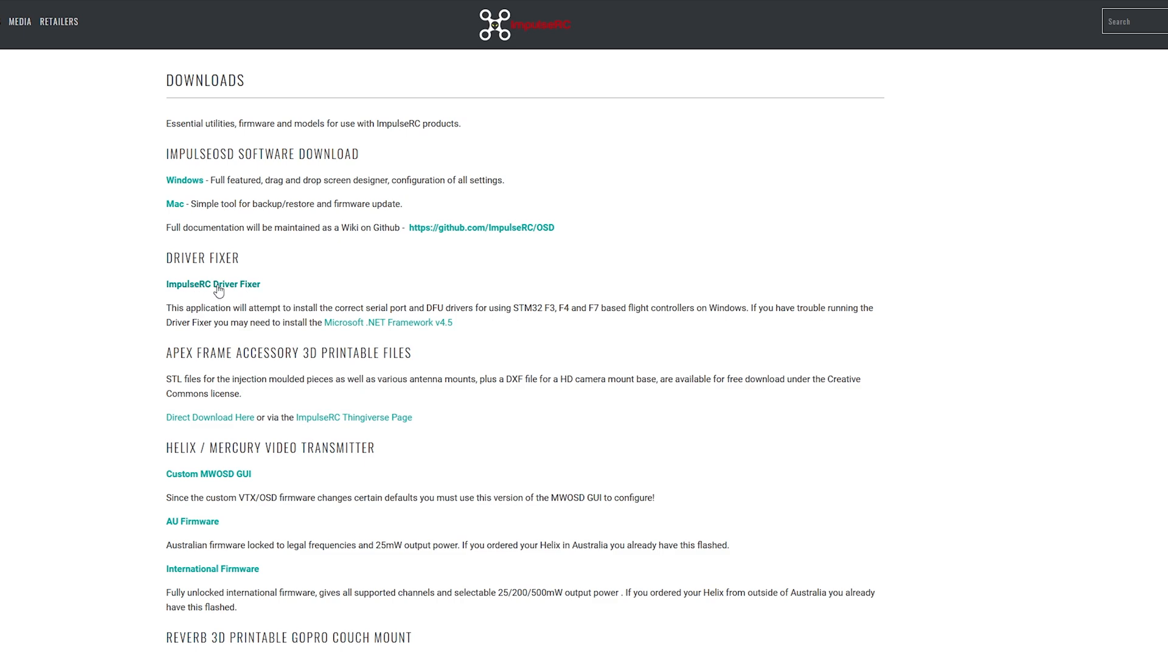
Step: Download the ImpulseRC Driver Fixer from the ImpulseRC downloads page
{"action": "left_click", "coordinate": [213, 284]}
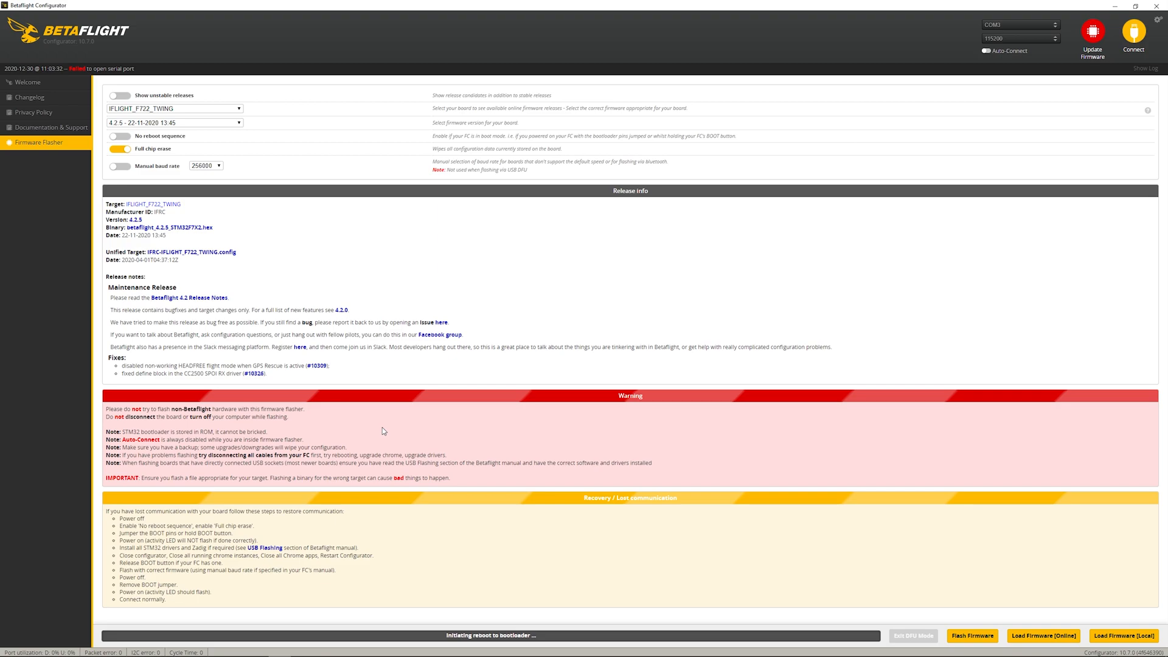
Step: After restarting, select the port, reload the 4.2.5 firmware and flash it in DFU mode
{"action": "left_click", "coordinate": [28, 82]}
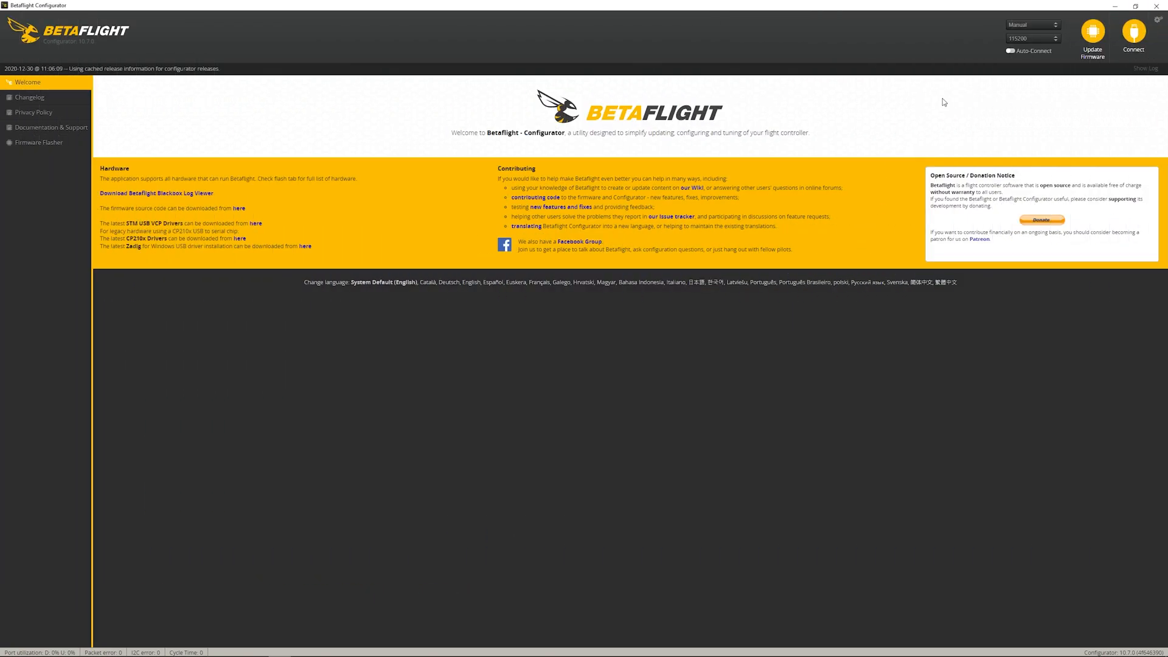
{"action": "left_click", "coordinate": [1030, 24]}
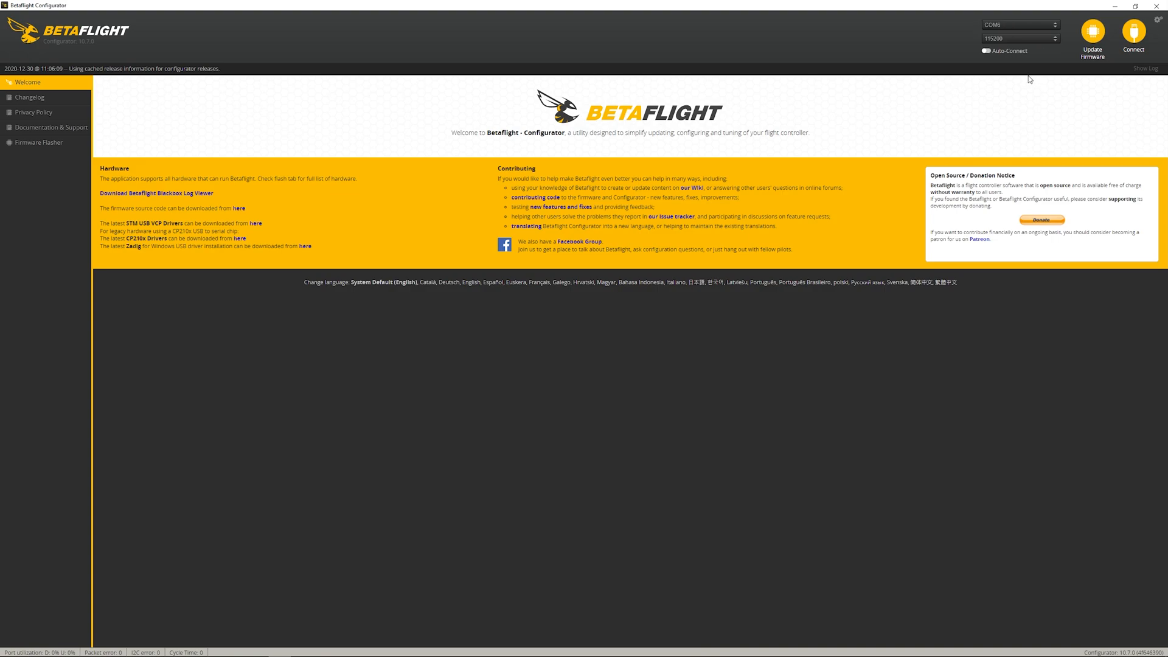
{"action": "left_click", "coordinate": [37, 142]}
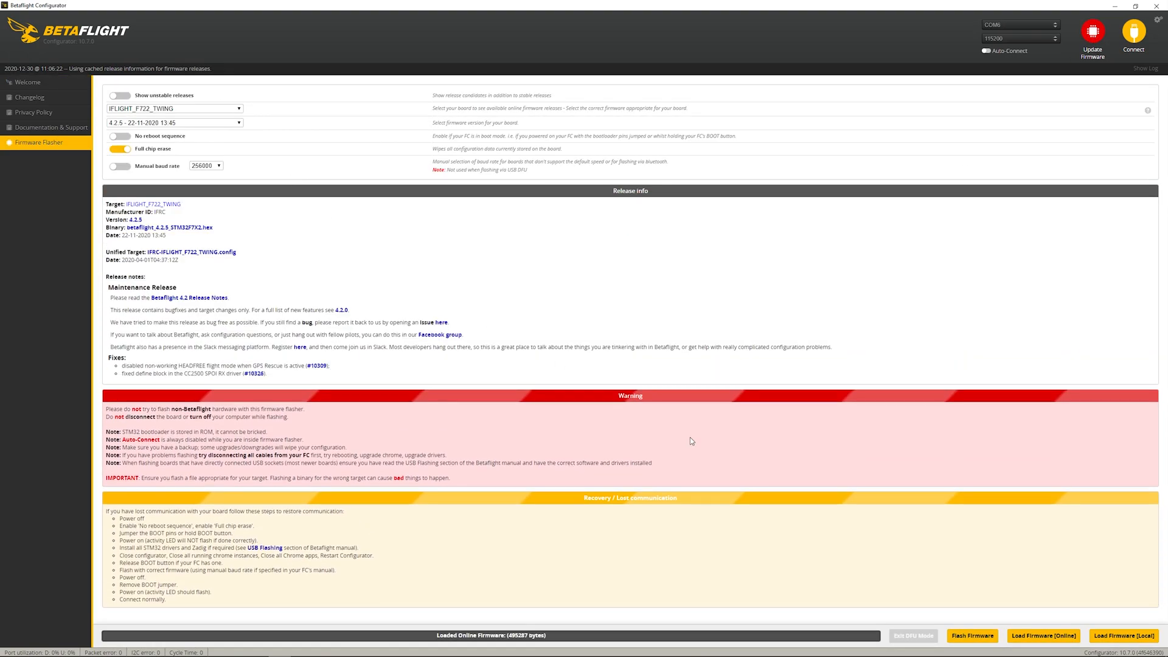
{"action": "left_click", "coordinate": [971, 635]}
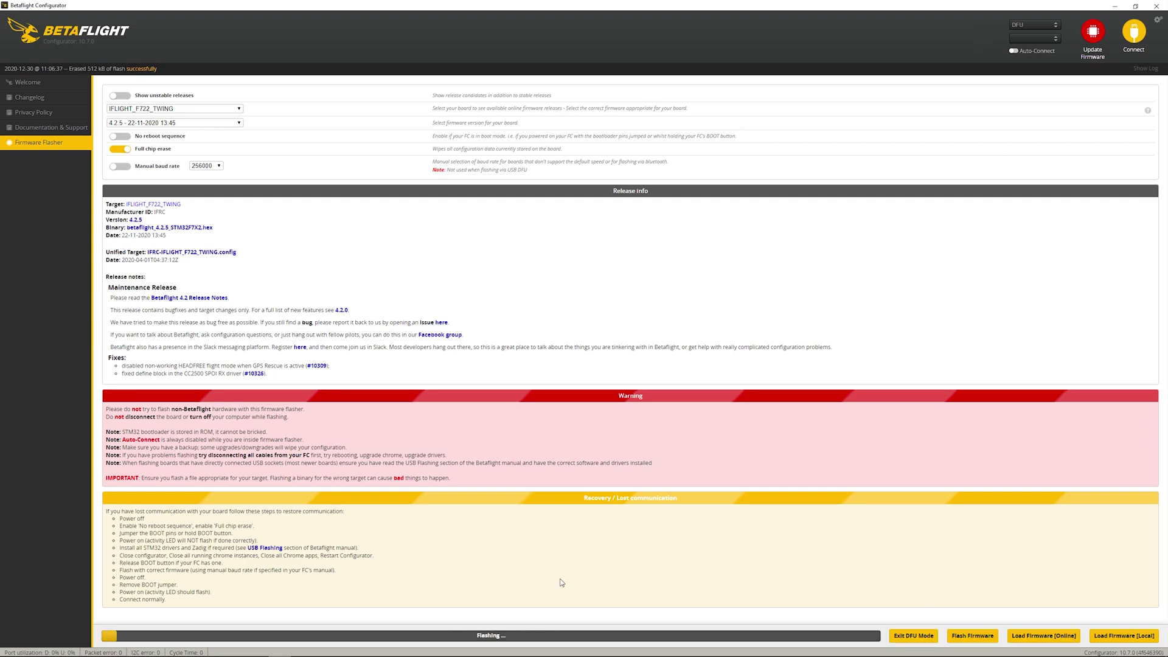
{"action": "mouse_move", "coordinate": [483, 594]}
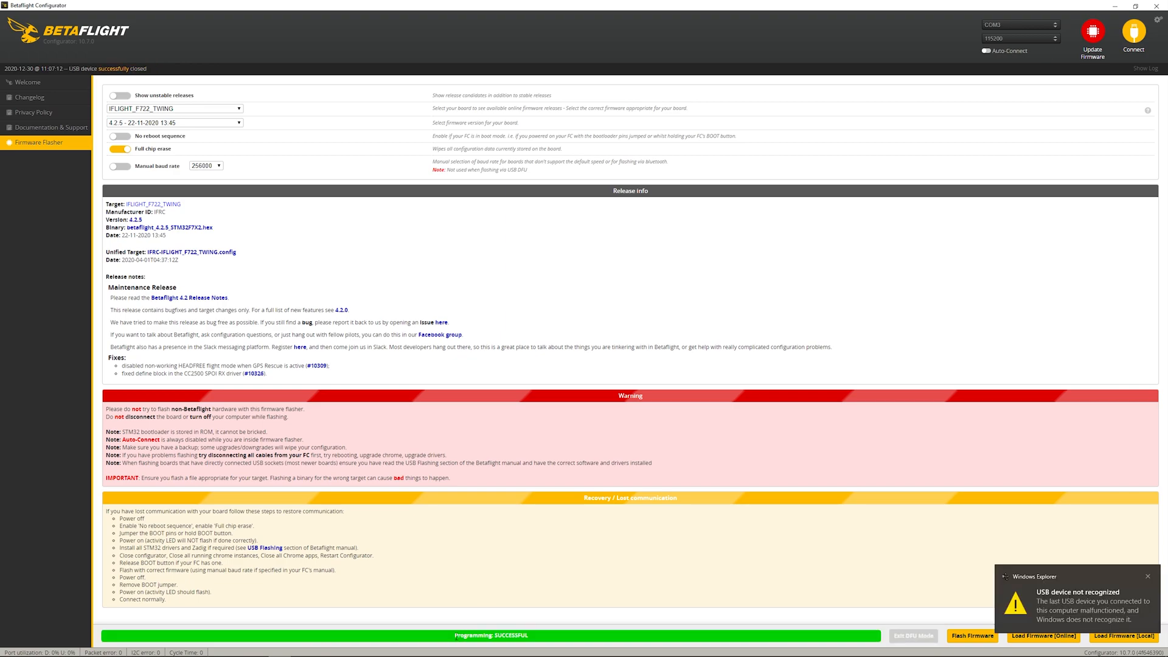
Step: Dismiss the Windows 'USB device not recognized' warning over the successful flash result
{"action": "left_click", "coordinate": [1148, 576]}
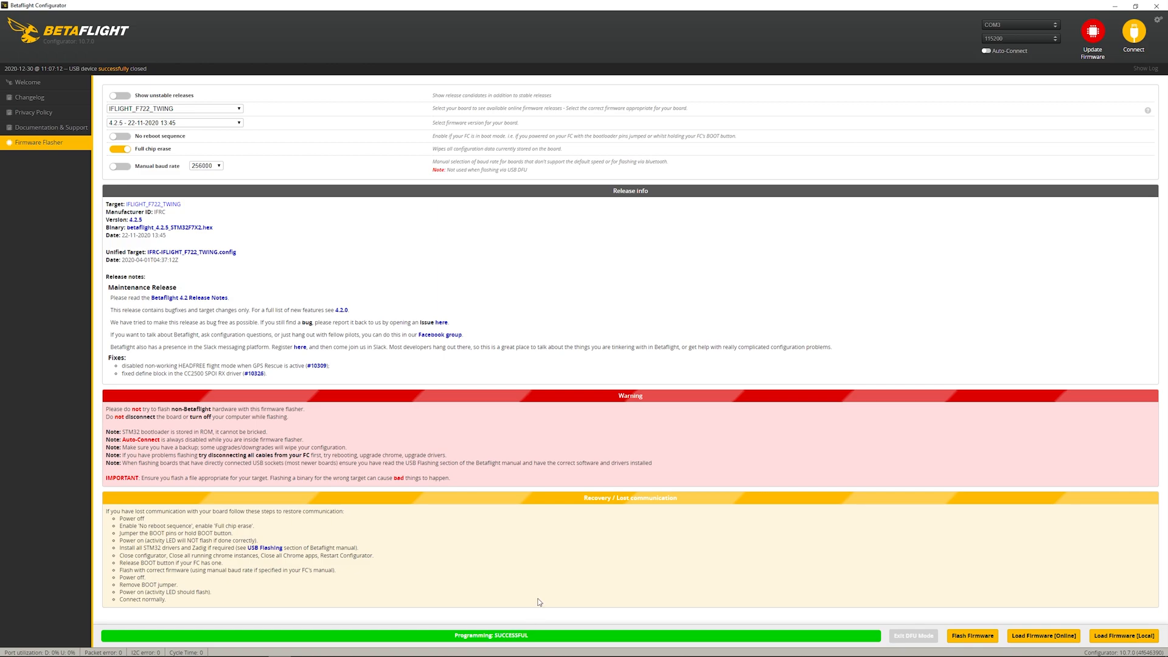
{"action": "mouse_move", "coordinate": [522, 589]}
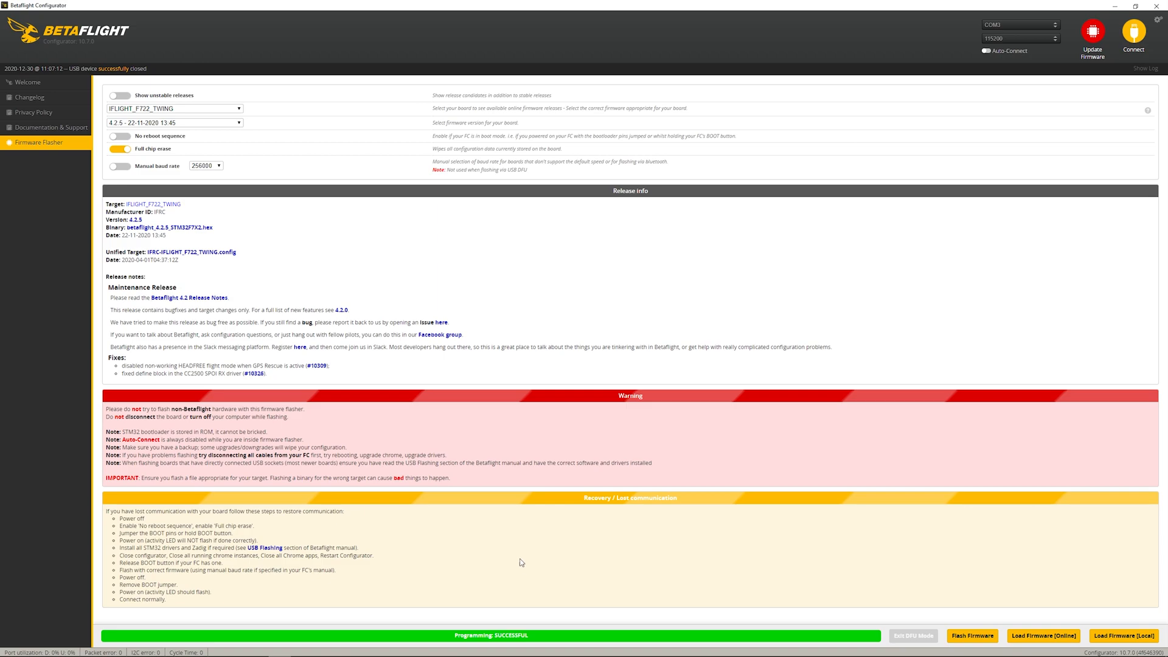
{"action": "mouse_move", "coordinate": [1014, 277]}
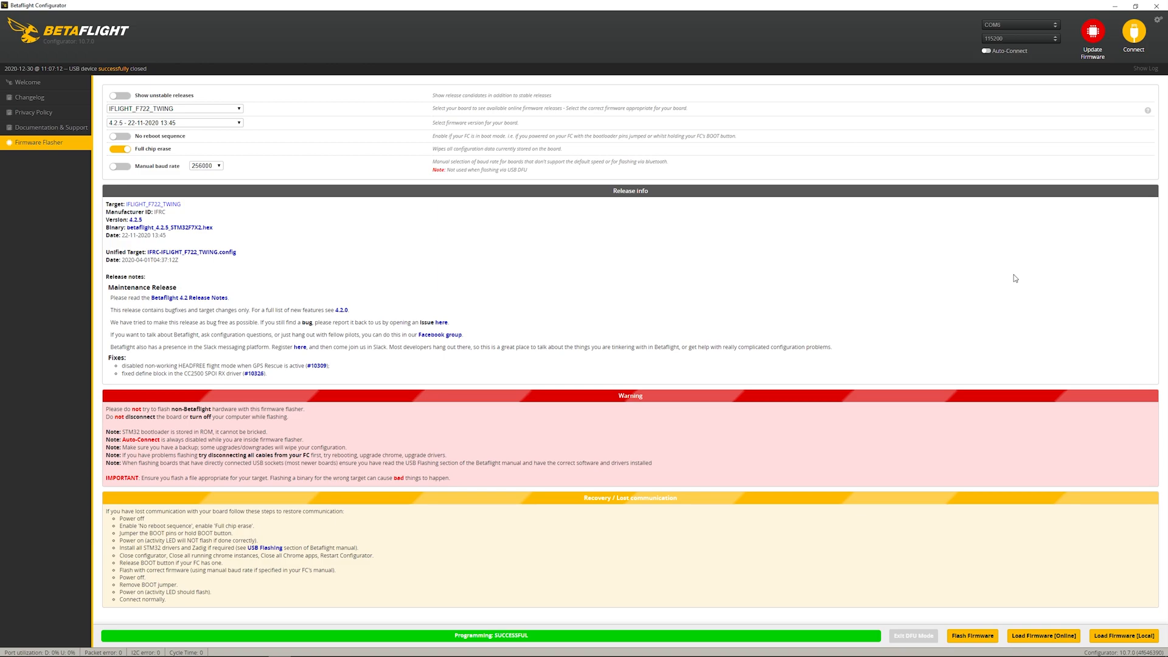
{"action": "mouse_move", "coordinate": [1005, 24]}
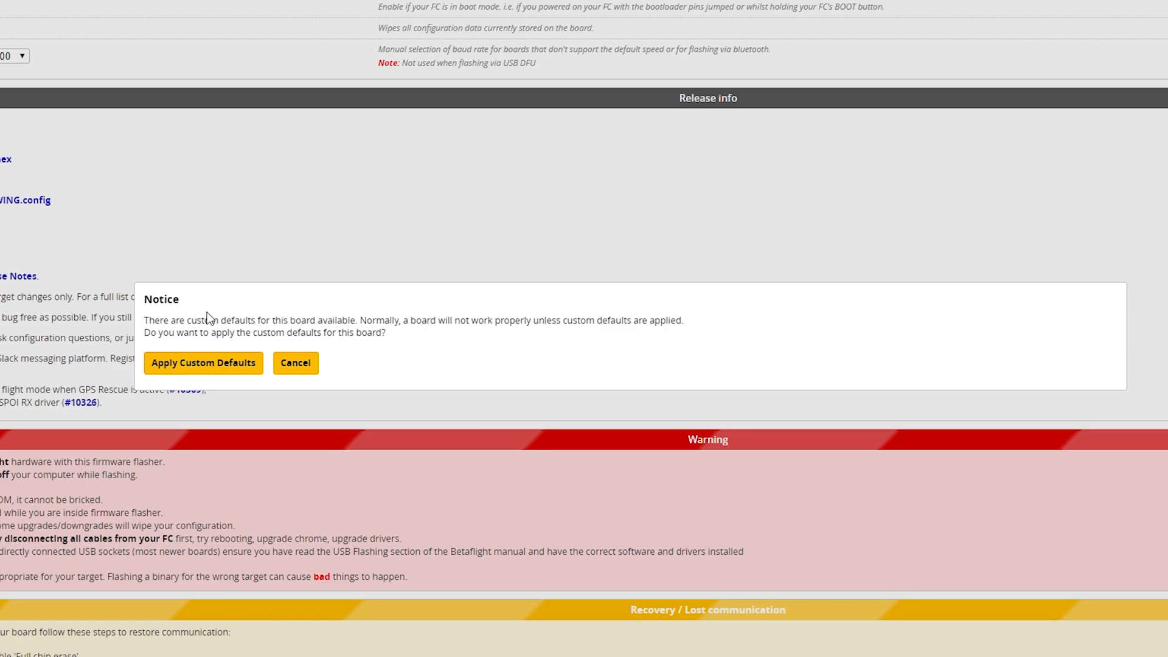
{"action": "mouse_move", "coordinate": [158, 302]}
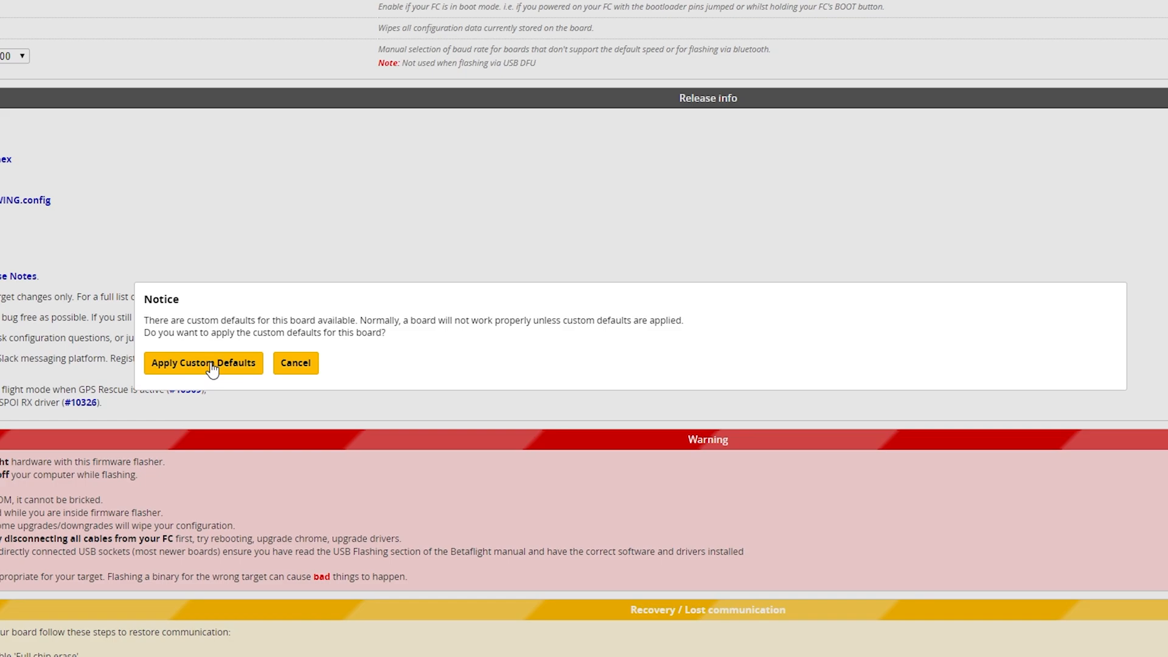
Step: Apply the board's custom defaults from the Notice dialog and let it reboot
{"action": "left_click", "coordinate": [203, 362]}
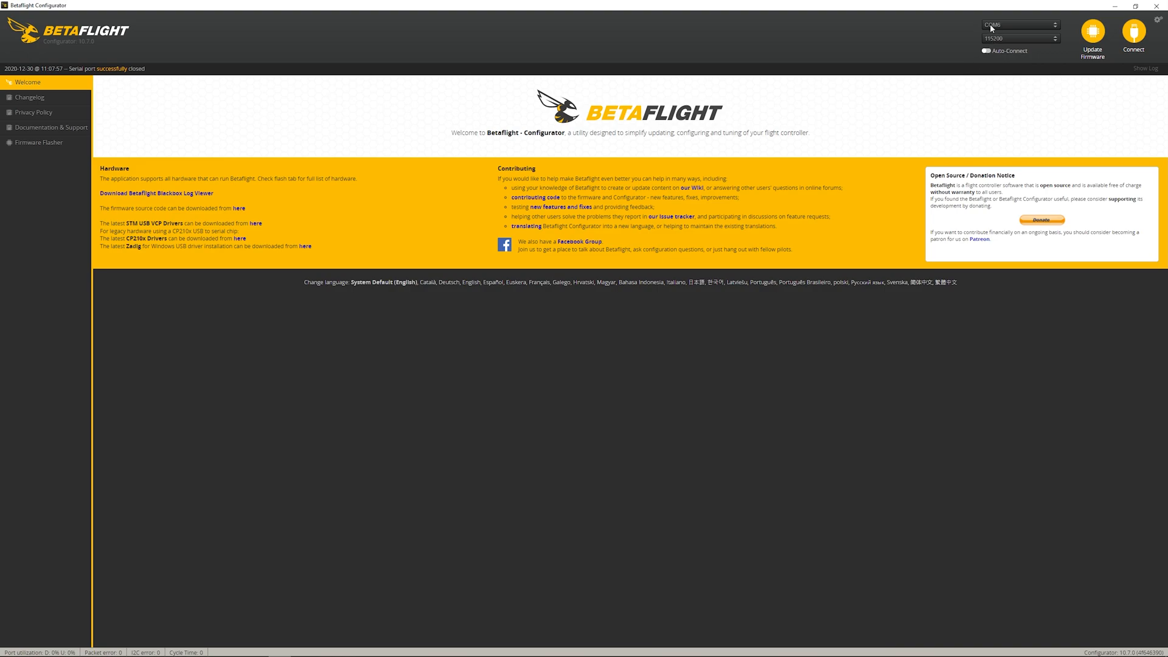
Step: Reconnect to the 4.2.5 board, dismiss the accelerometer warning and bring up the CLI
{"action": "left_click", "coordinate": [1133, 34]}
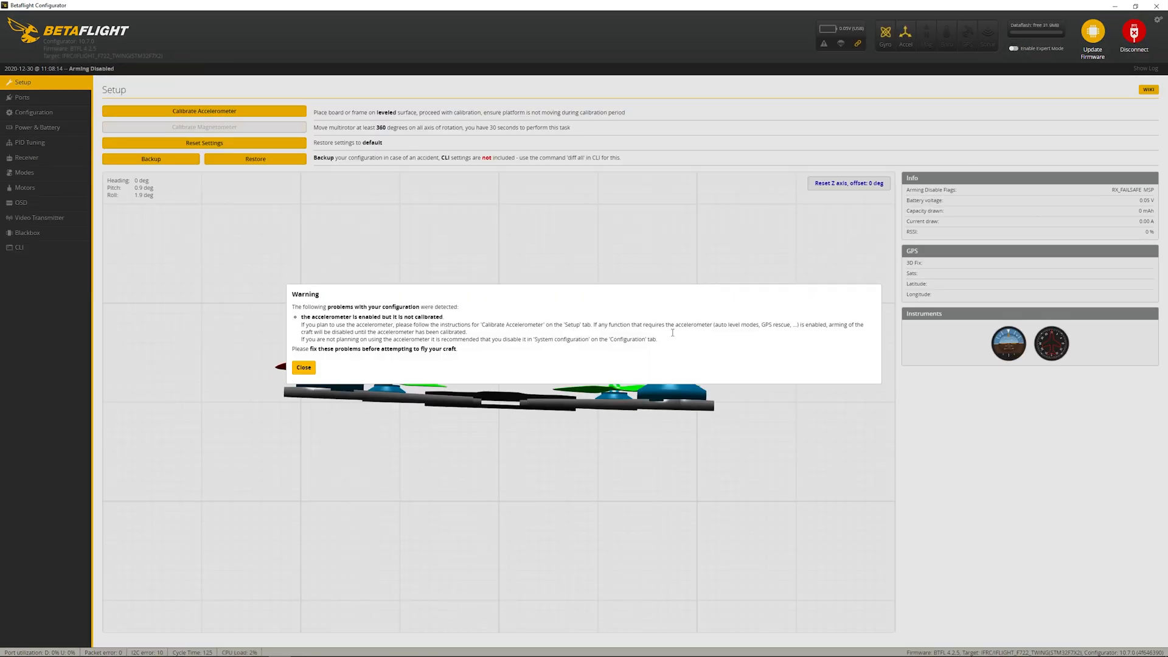
{"action": "left_click", "coordinate": [303, 368]}
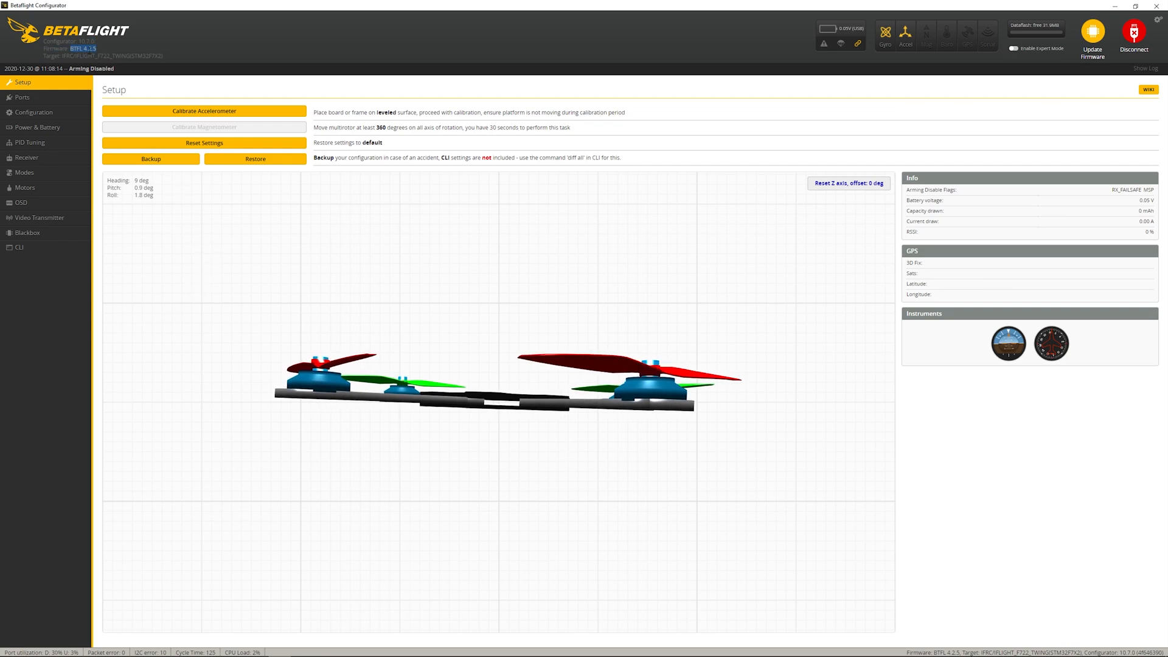
{"action": "left_click", "coordinate": [19, 247]}
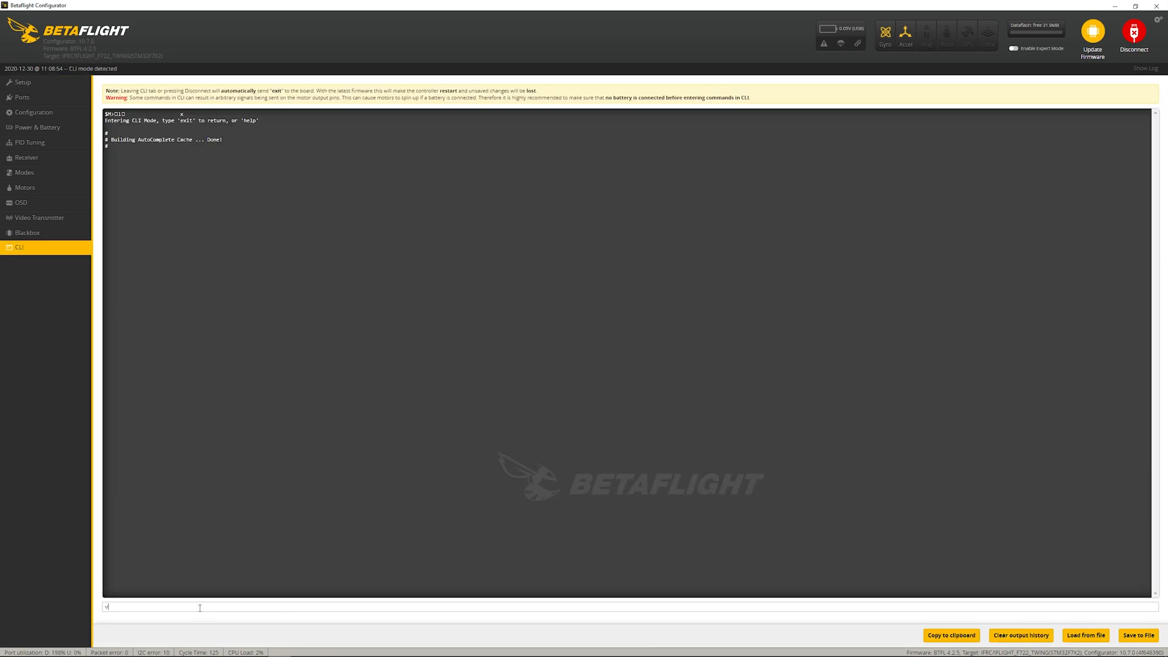
Step: Run the version command, then select the whole newest diff dump from the Tiny Dumps folder
{"action": "key", "text": "Return"}
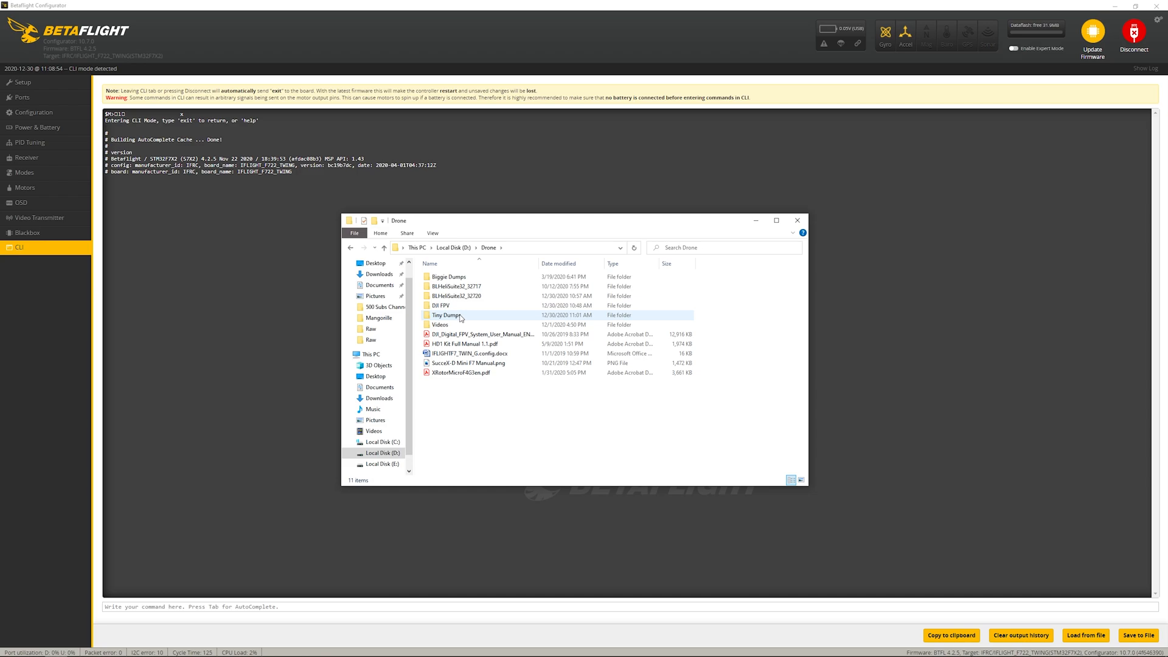
{"action": "double_click", "coordinate": [445, 314]}
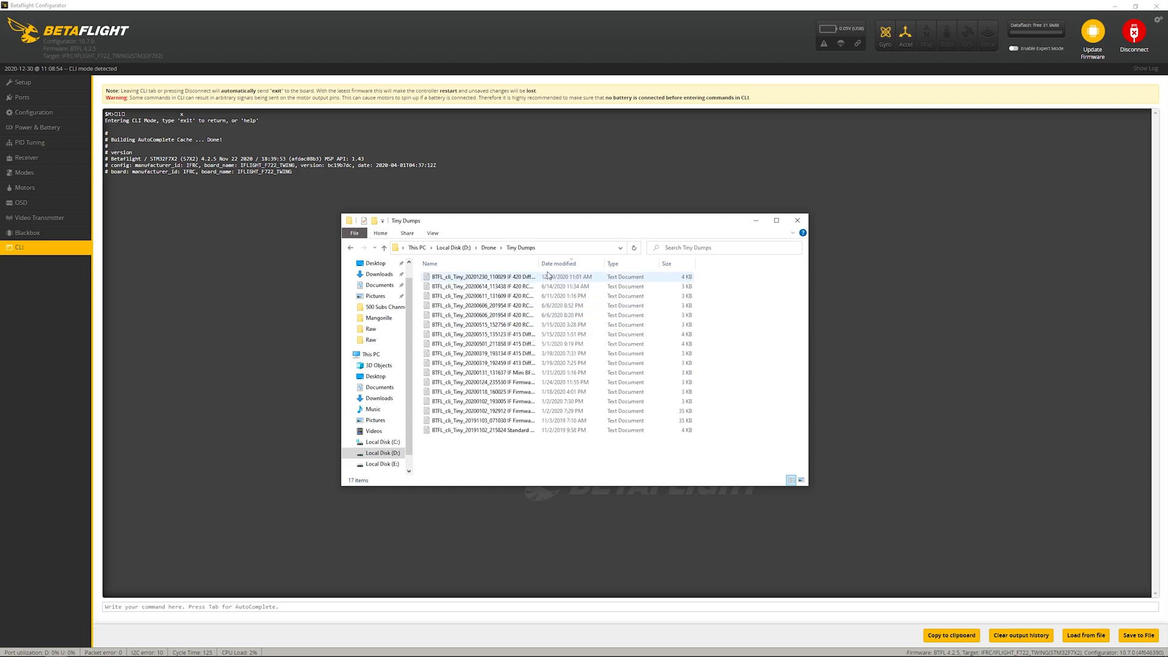
{"action": "double_click", "coordinate": [482, 276]}
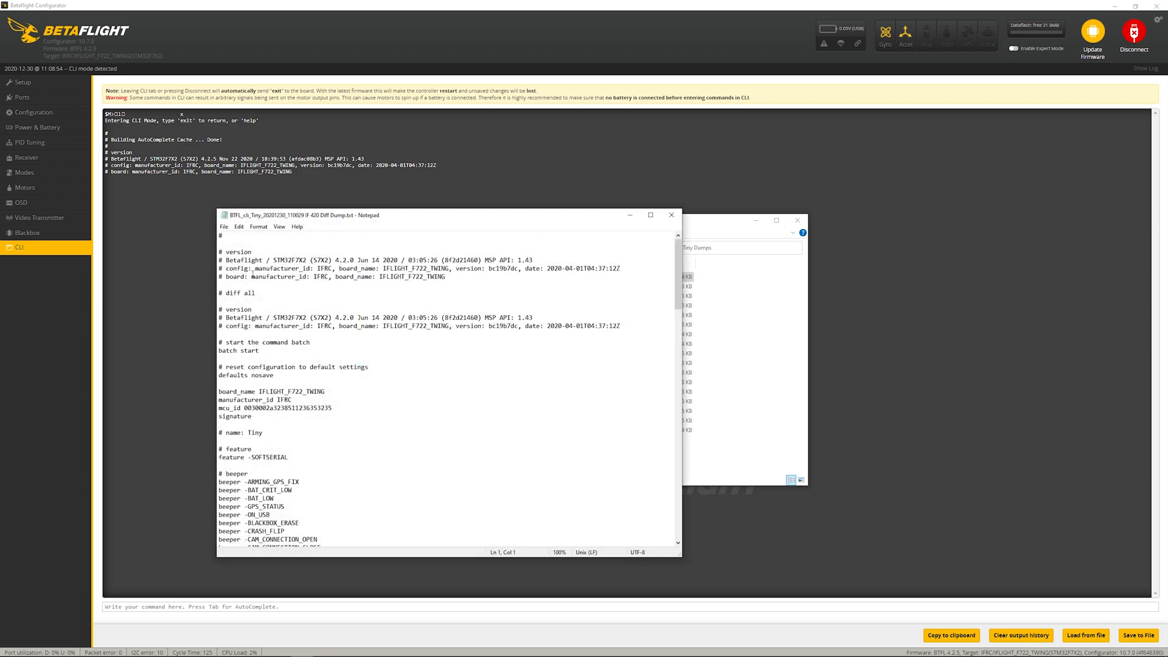
{"action": "key", "text": "ctrl+a"}
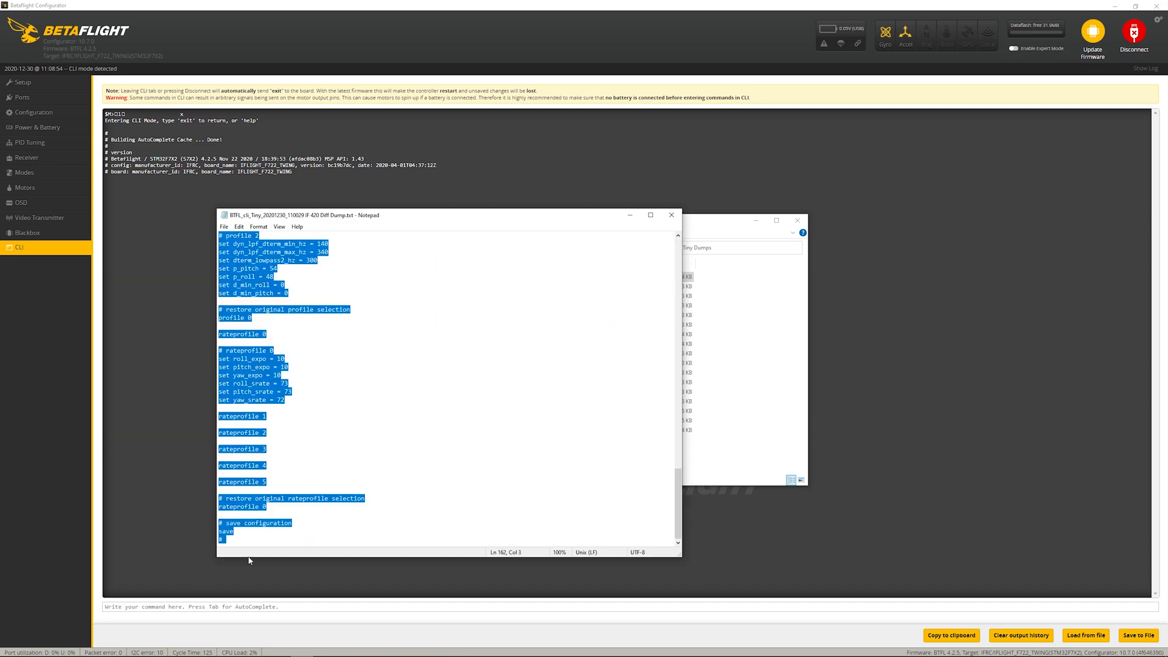
Step: Paste the diff dump into the CLI command line so the settings restore and save
{"action": "left_click", "coordinate": [669, 214]}
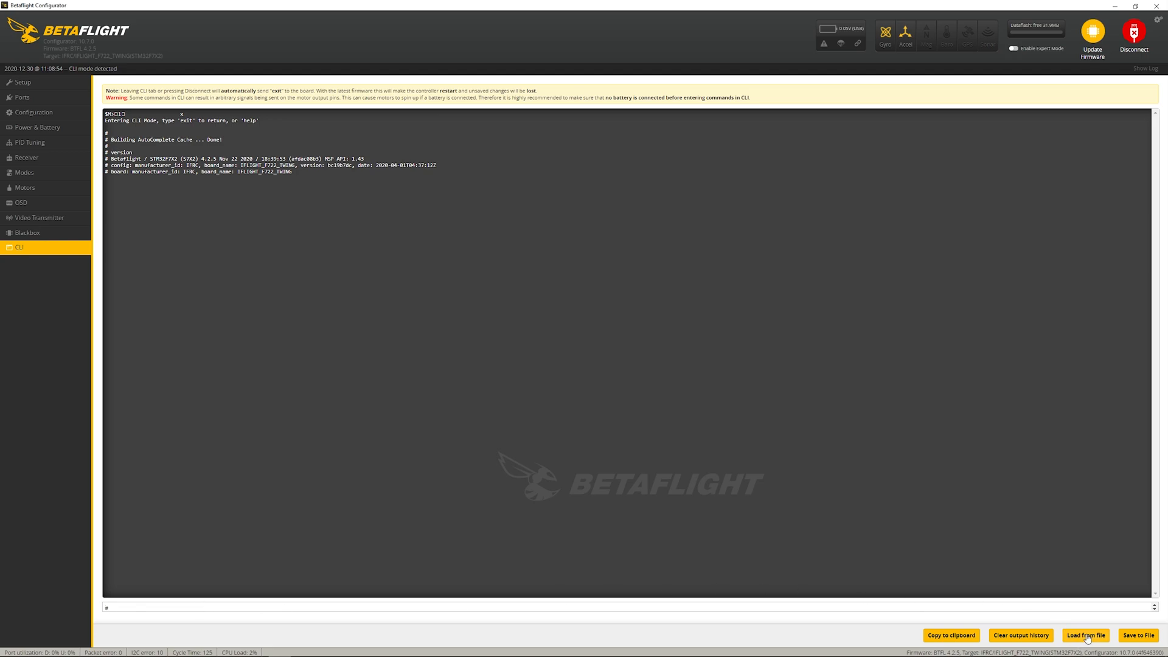
{"action": "left_click", "coordinate": [1085, 635]}
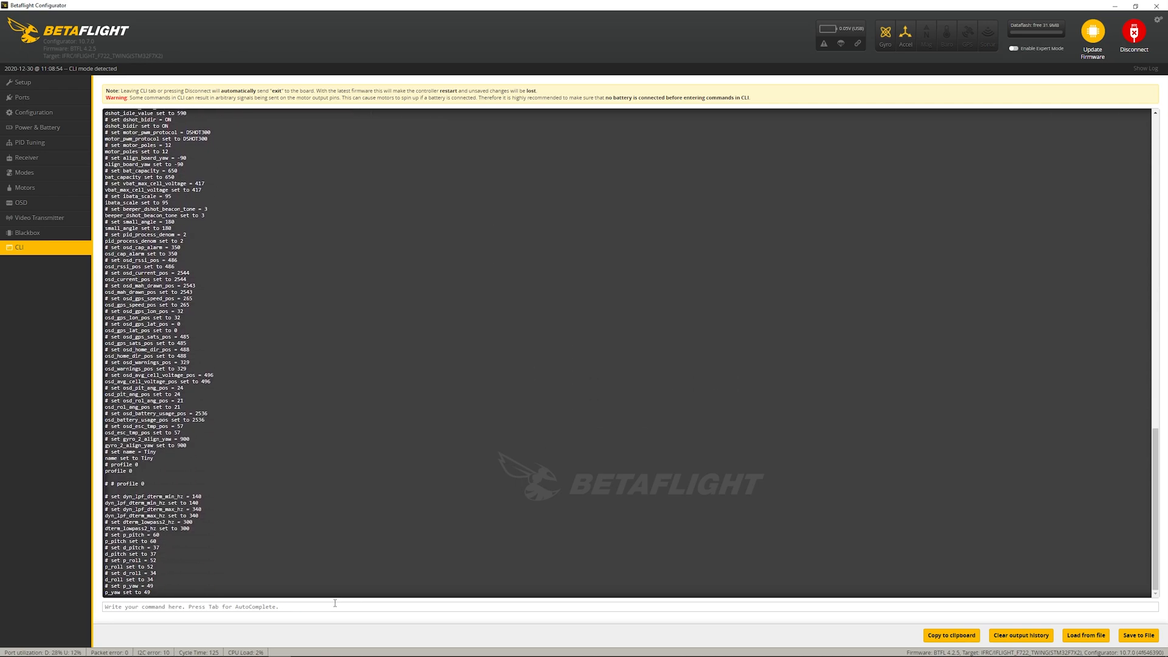
{"action": "left_click", "coordinate": [1132, 37]}
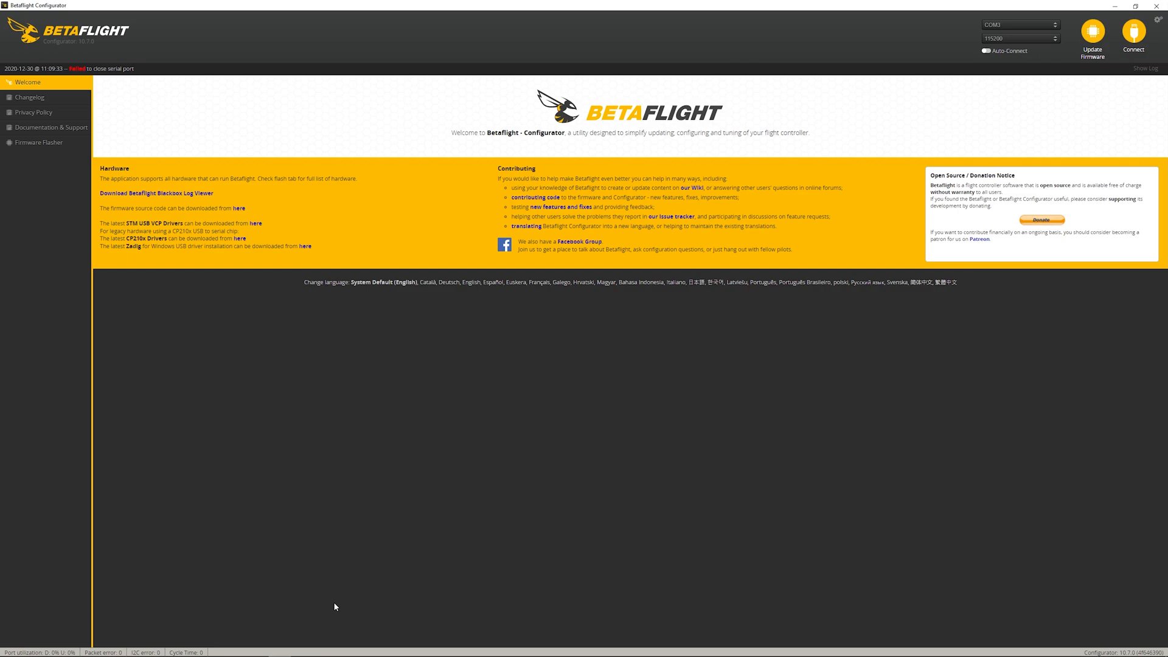
Step: Review the dump in Notepad, then reconnect to the rebooted board and land on Setup
{"action": "left_click", "coordinate": [303, 646]}
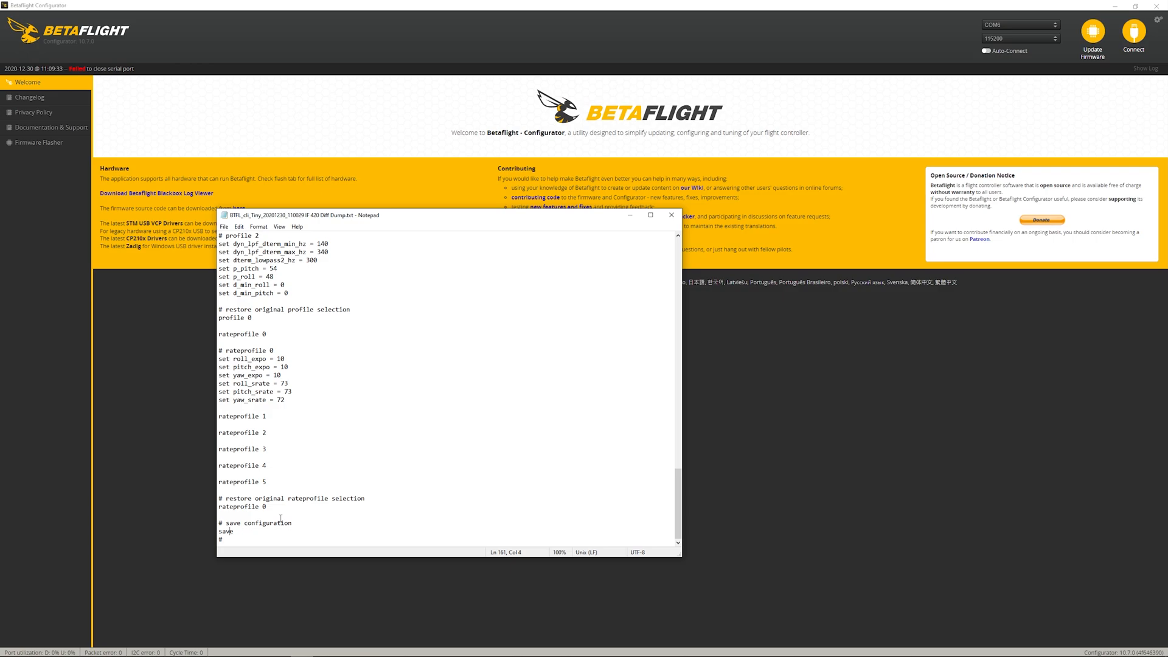
{"action": "left_click", "coordinate": [1133, 38]}
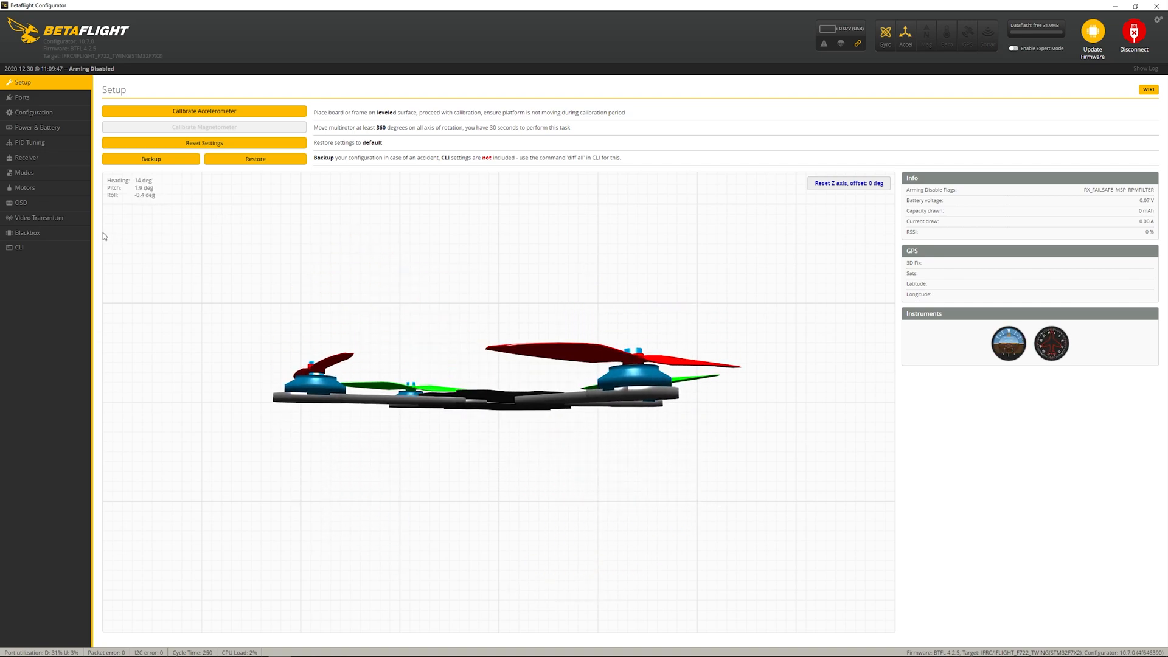
Step: Check the restored Ports, PID Profile 1 values and Filter Settings, ending on PID Profile Settings
{"action": "left_click", "coordinate": [22, 98]}
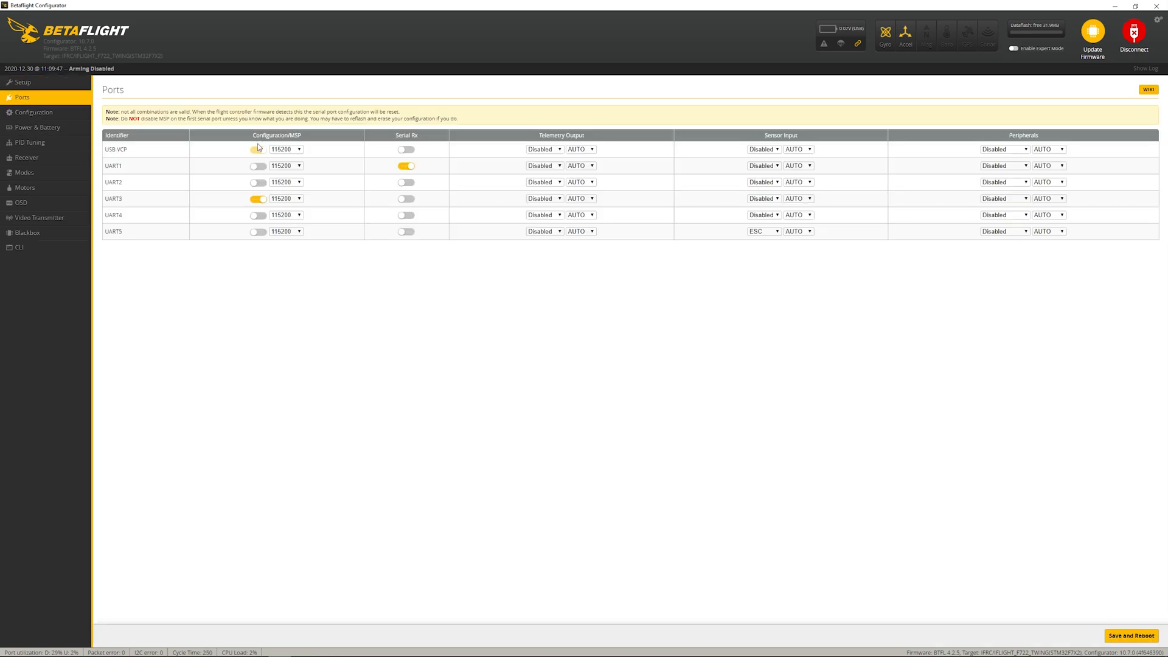
{"action": "mouse_move", "coordinate": [20, 201]}
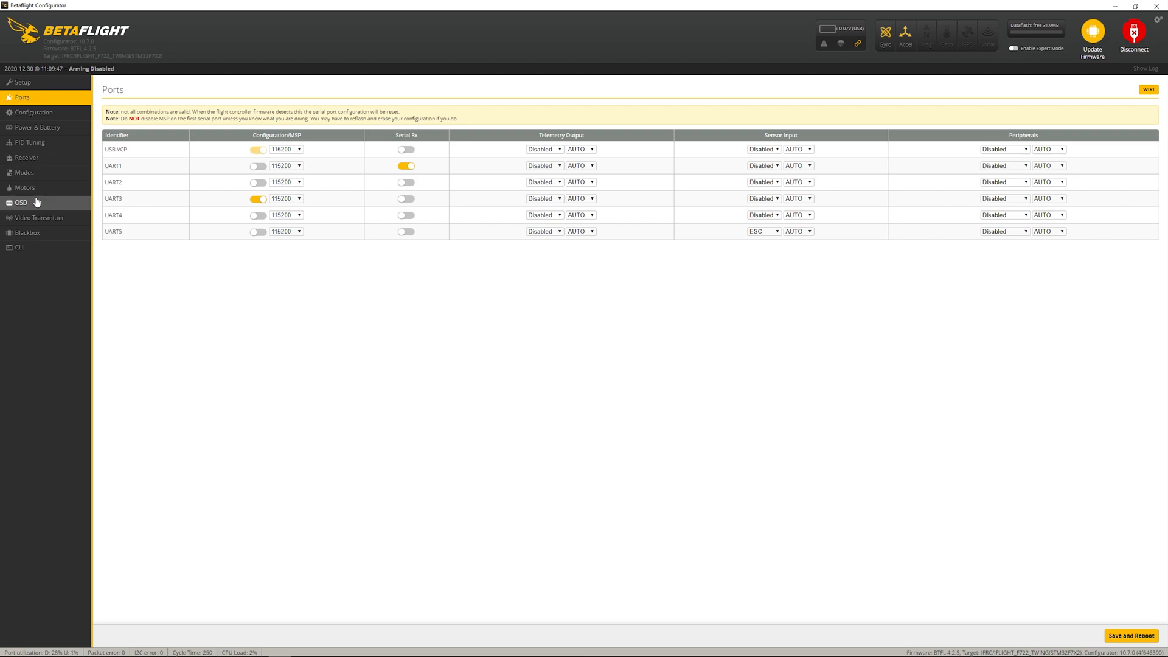
{"action": "left_click", "coordinate": [29, 142]}
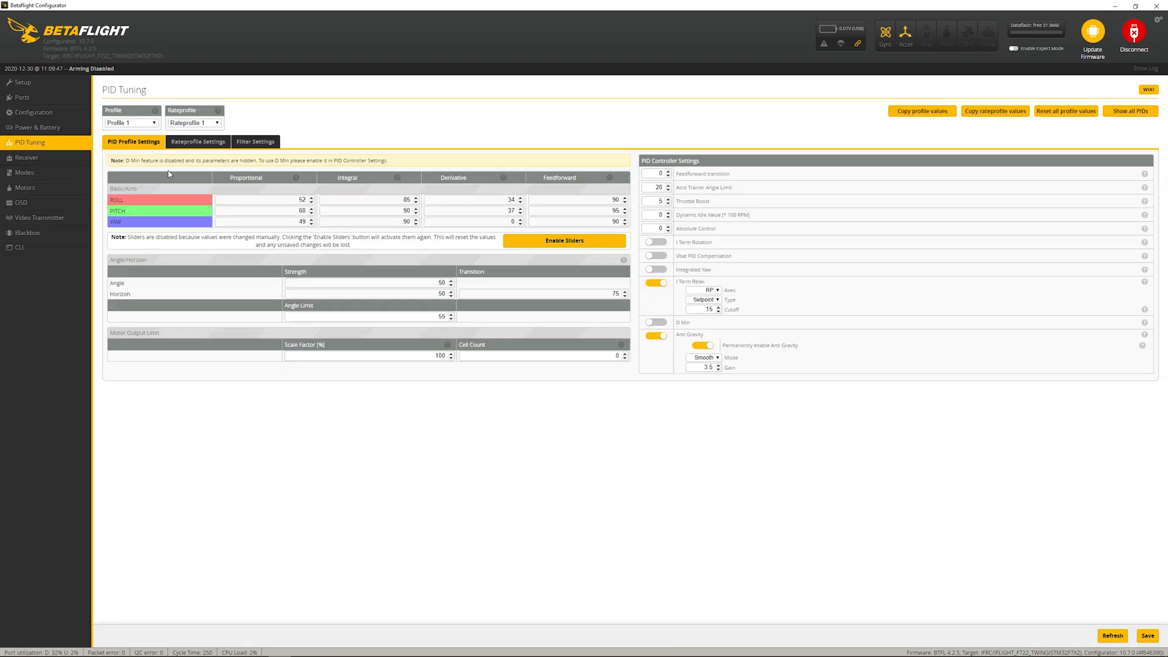
{"action": "left_click", "coordinate": [131, 121]}
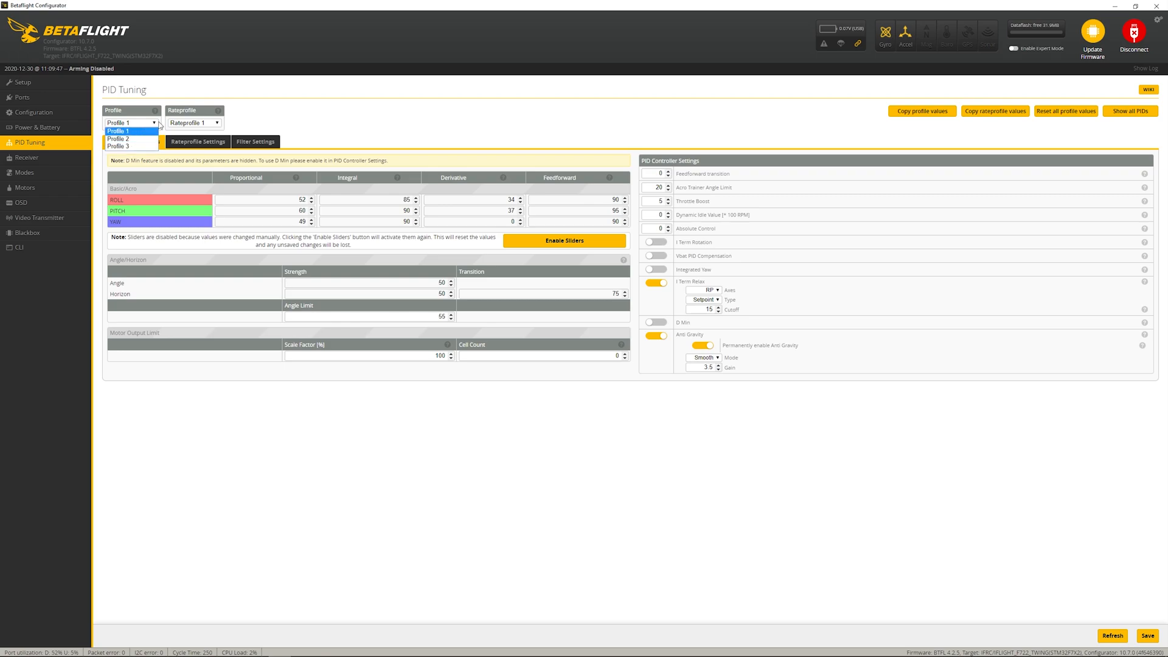
{"action": "left_click", "coordinate": [130, 131]}
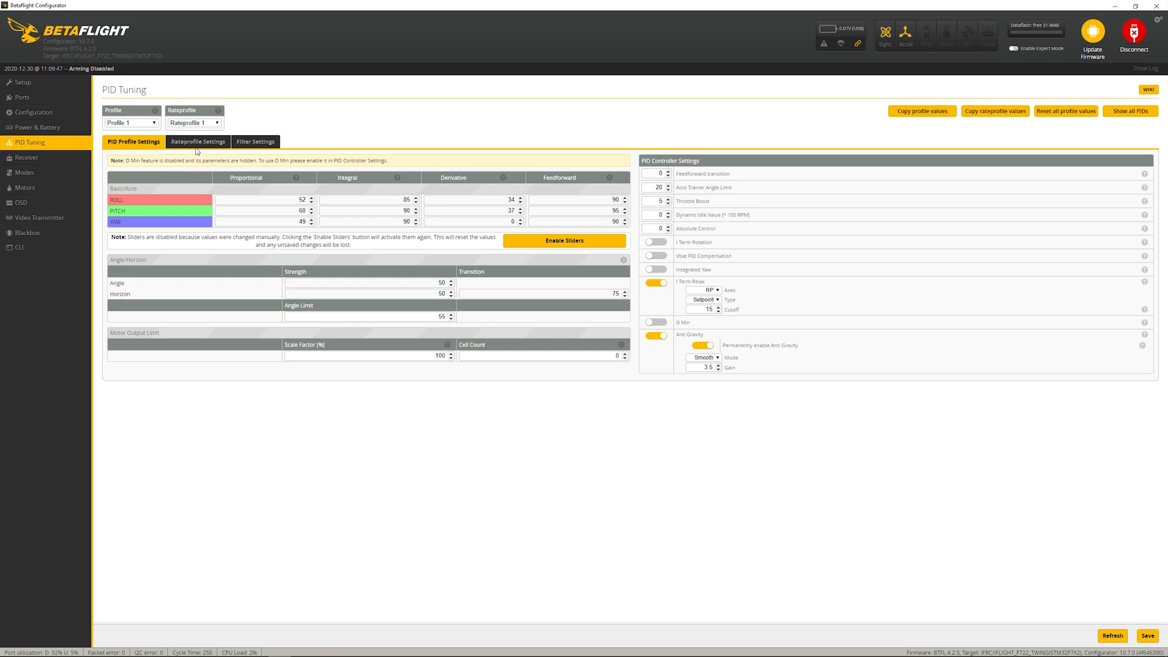
{"action": "left_click", "coordinate": [254, 141]}
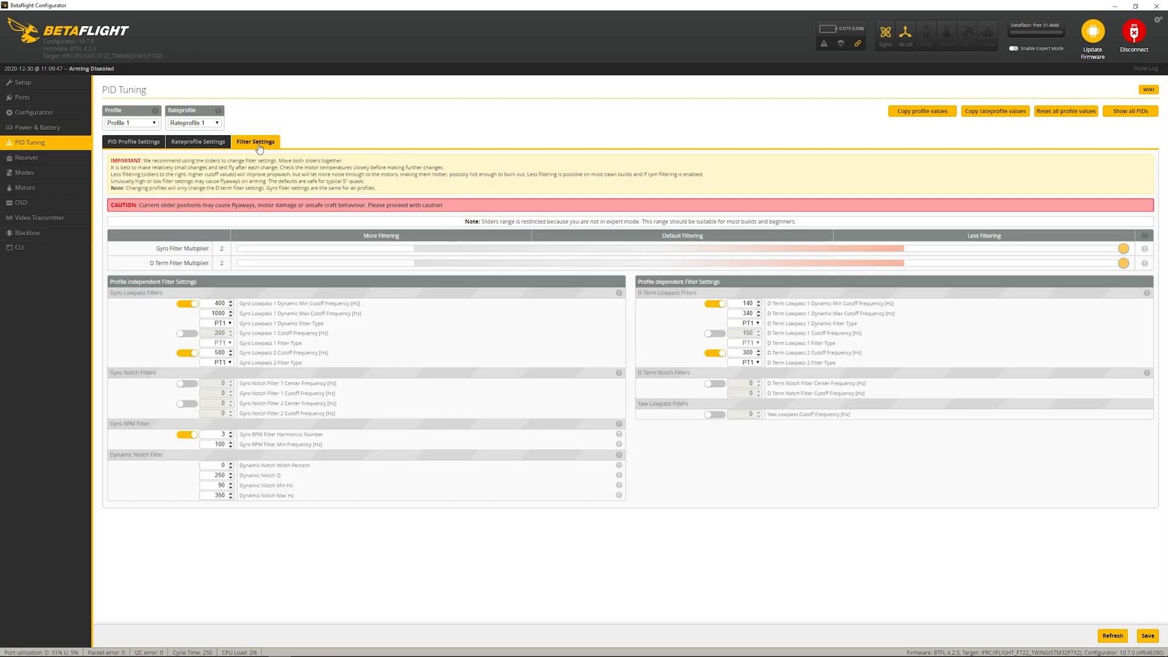
{"action": "mouse_move", "coordinate": [138, 153]}
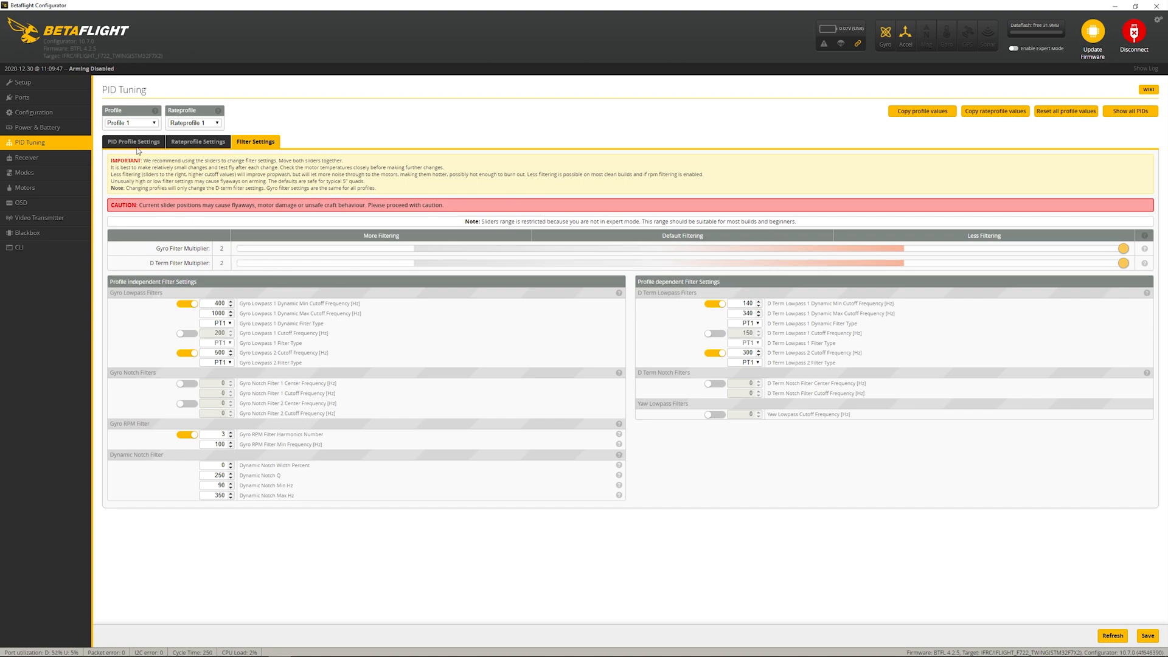
{"action": "left_click", "coordinate": [134, 141]}
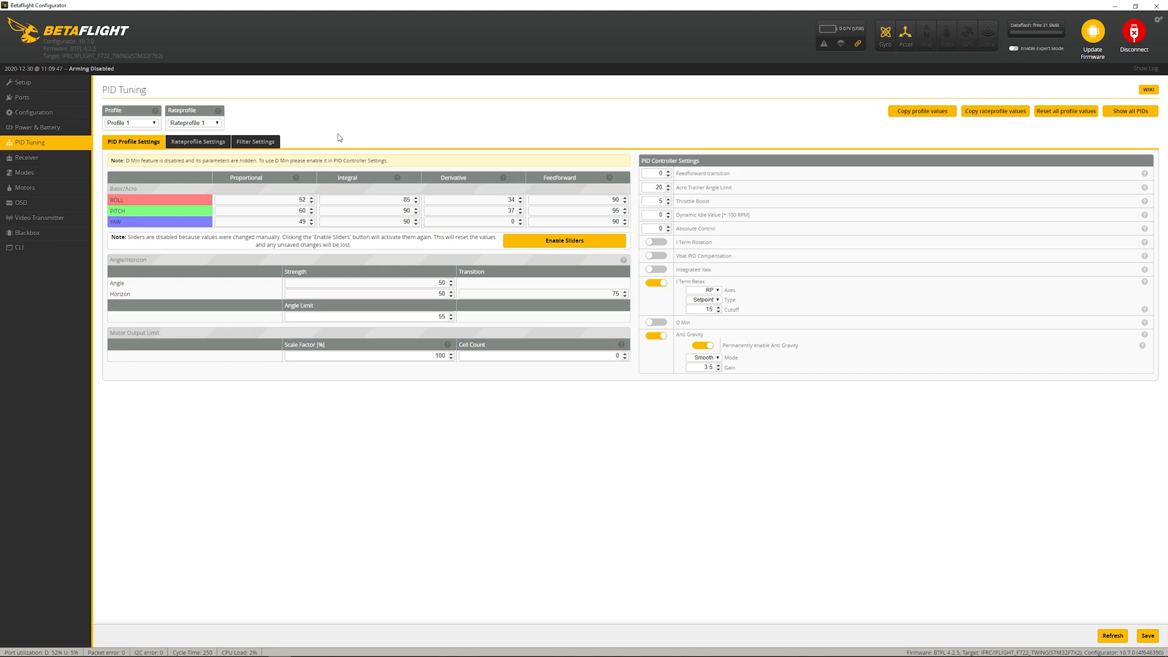
{"action": "mouse_move", "coordinate": [408, 167]}
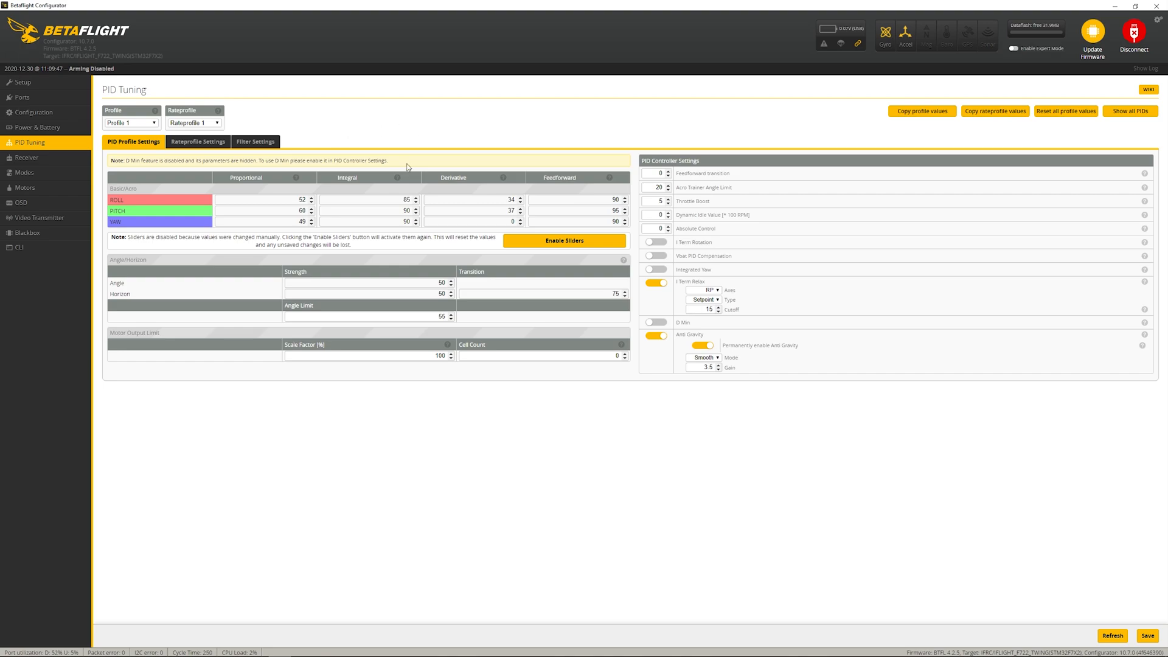
{"action": "mouse_move", "coordinate": [522, 181]}
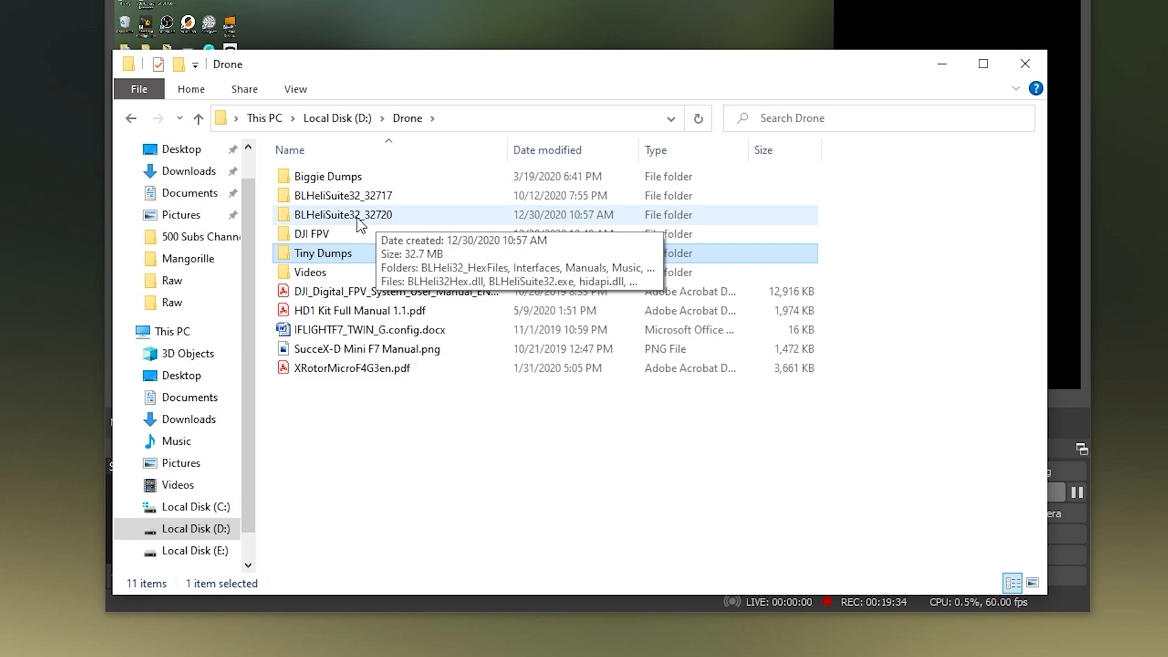
Step: Launch BLHeliSuite32.exe from the BLHeliSuite32_32720 folder inside Drone
{"action": "double_click", "coordinate": [343, 214]}
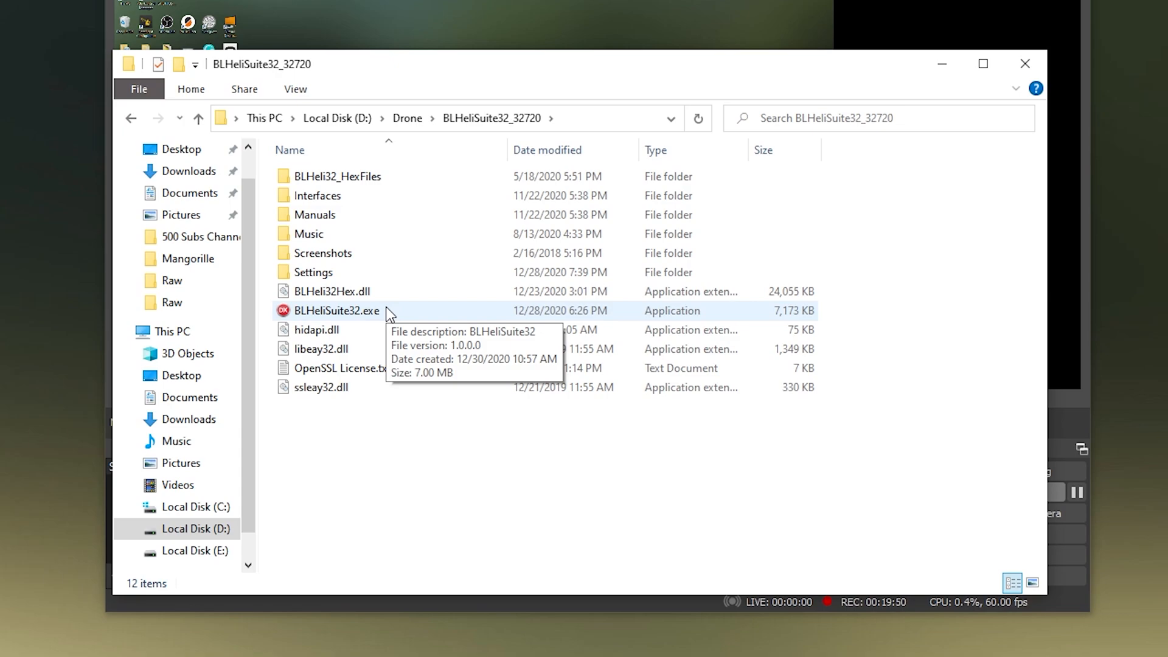
{"action": "left_click", "coordinate": [336, 310]}
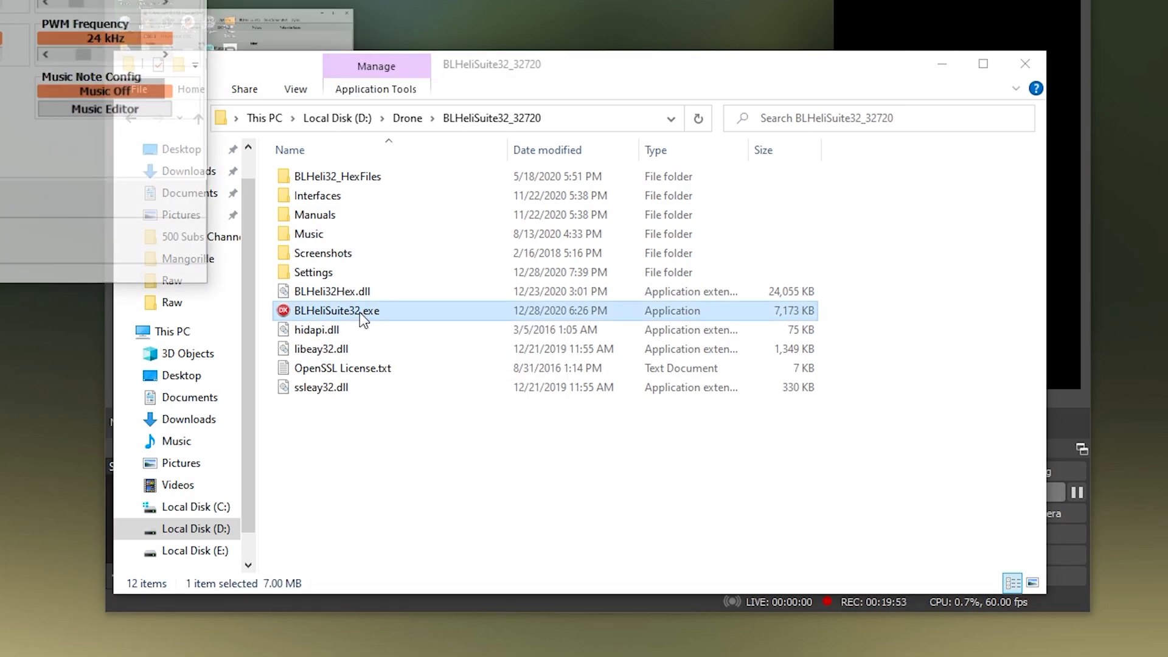
{"action": "double_click", "coordinate": [337, 310]}
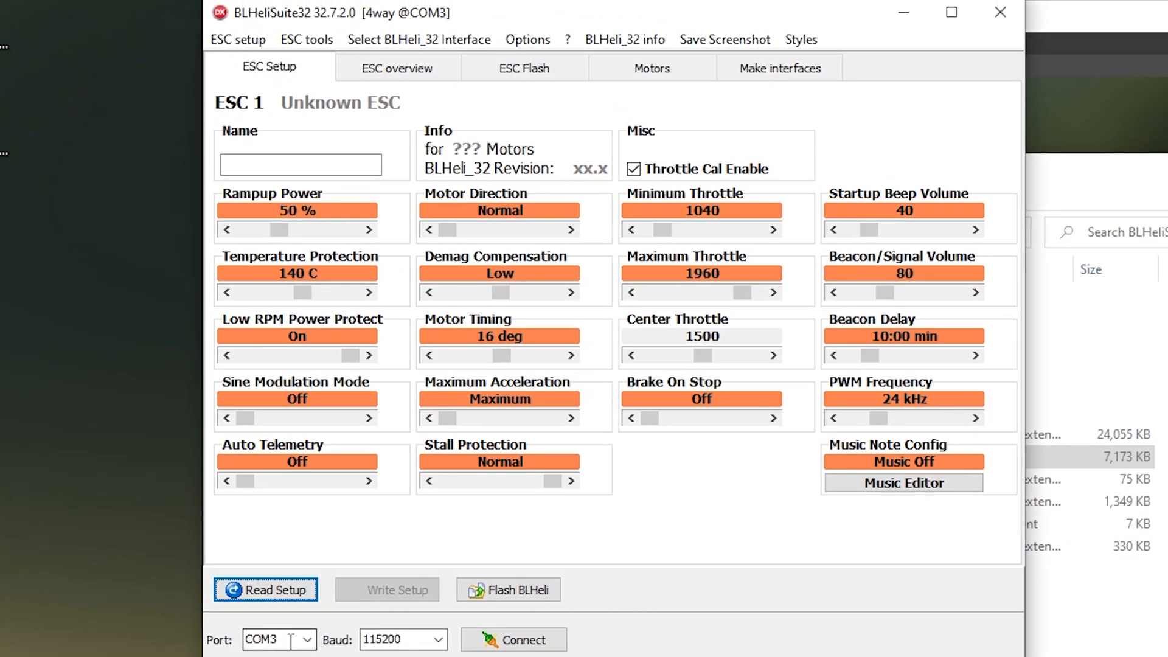
Step: Connect and read the four ESCs at revision 32.7, checking ESC Flash before returning to ESC Setup
{"action": "left_click", "coordinate": [305, 638]}
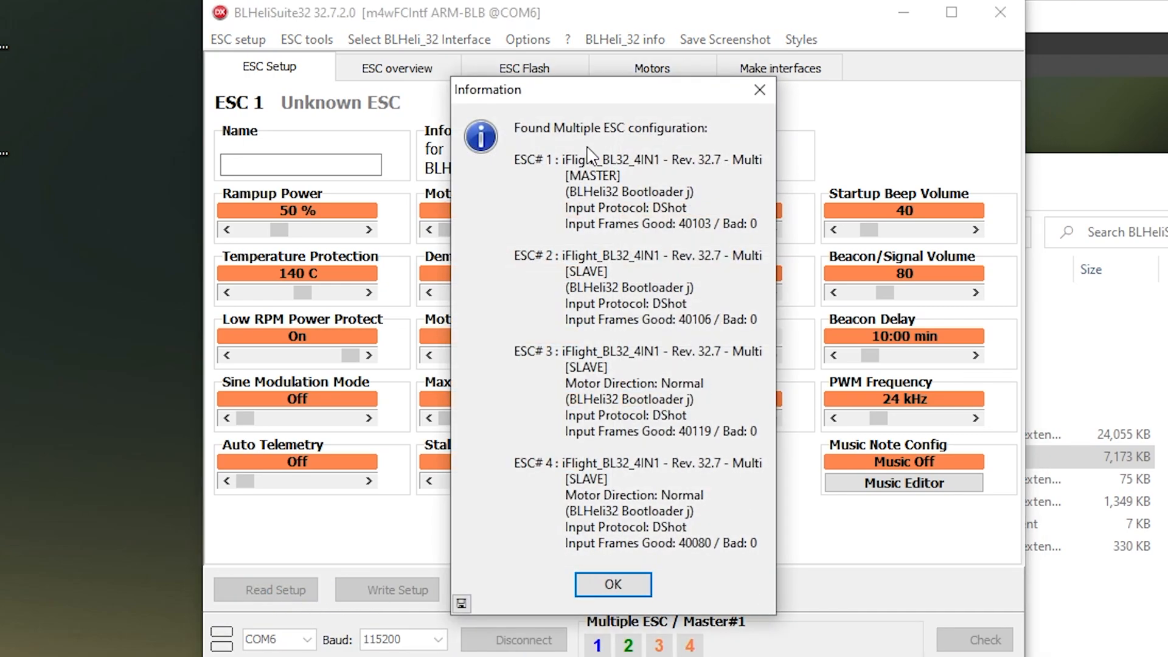
{"action": "mouse_move", "coordinate": [623, 560]}
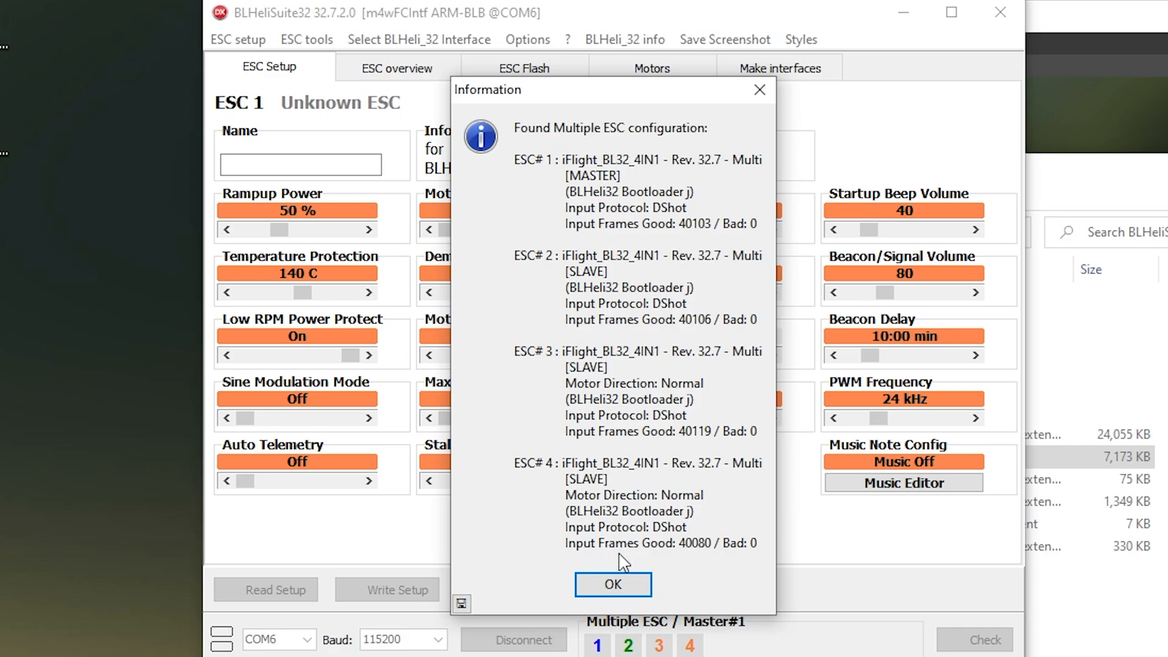
{"action": "left_click", "coordinate": [612, 584]}
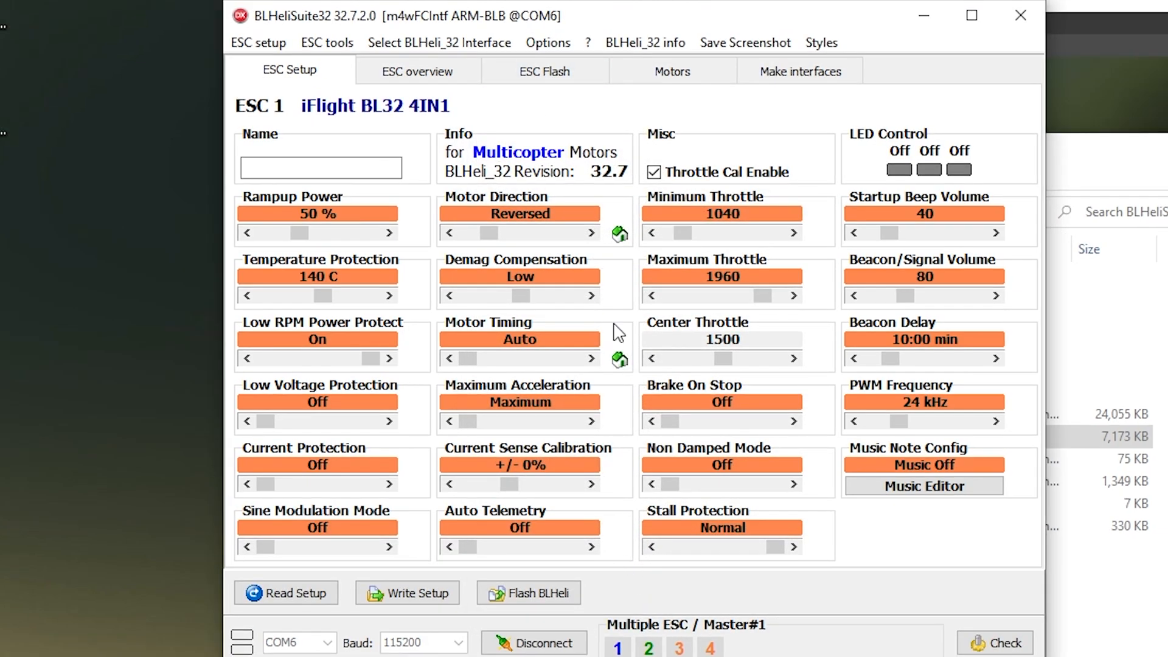
{"action": "mouse_move", "coordinate": [603, 186]}
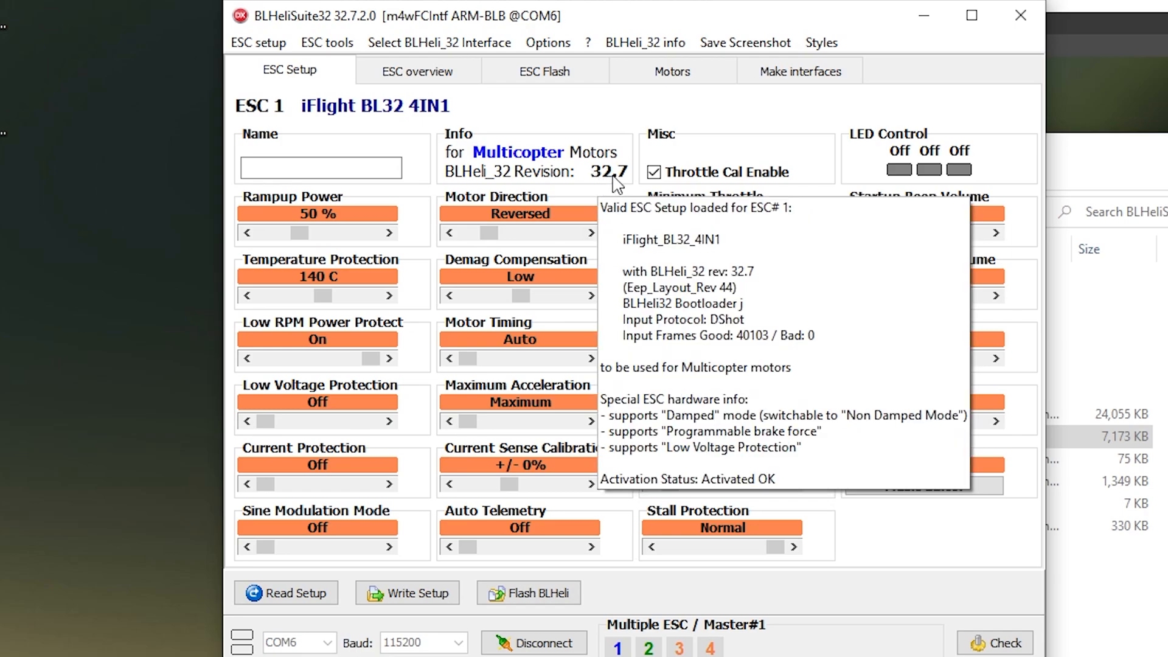
{"action": "left_click", "coordinate": [544, 71]}
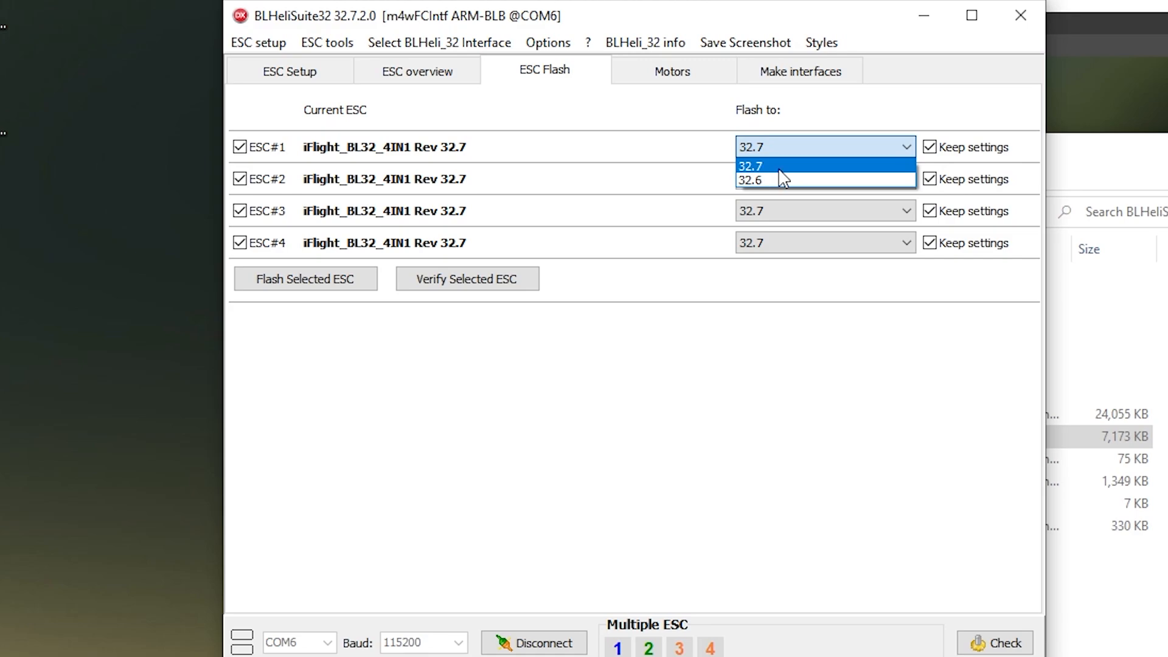
{"action": "left_click", "coordinate": [290, 70]}
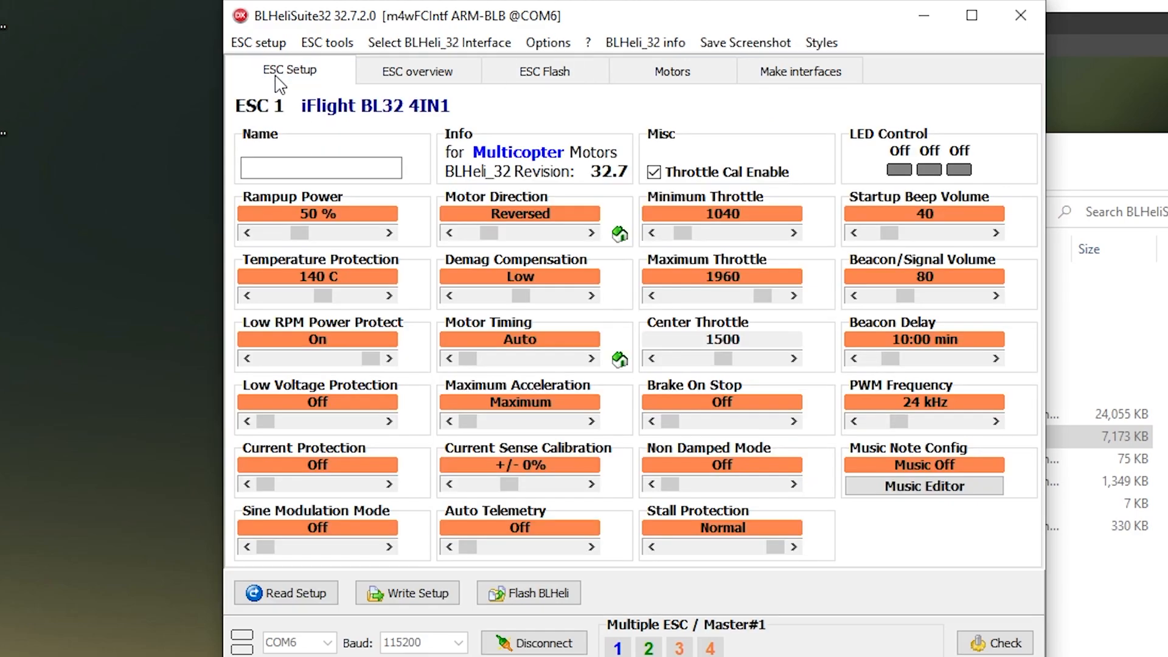
{"action": "mouse_move", "coordinate": [763, 516]}
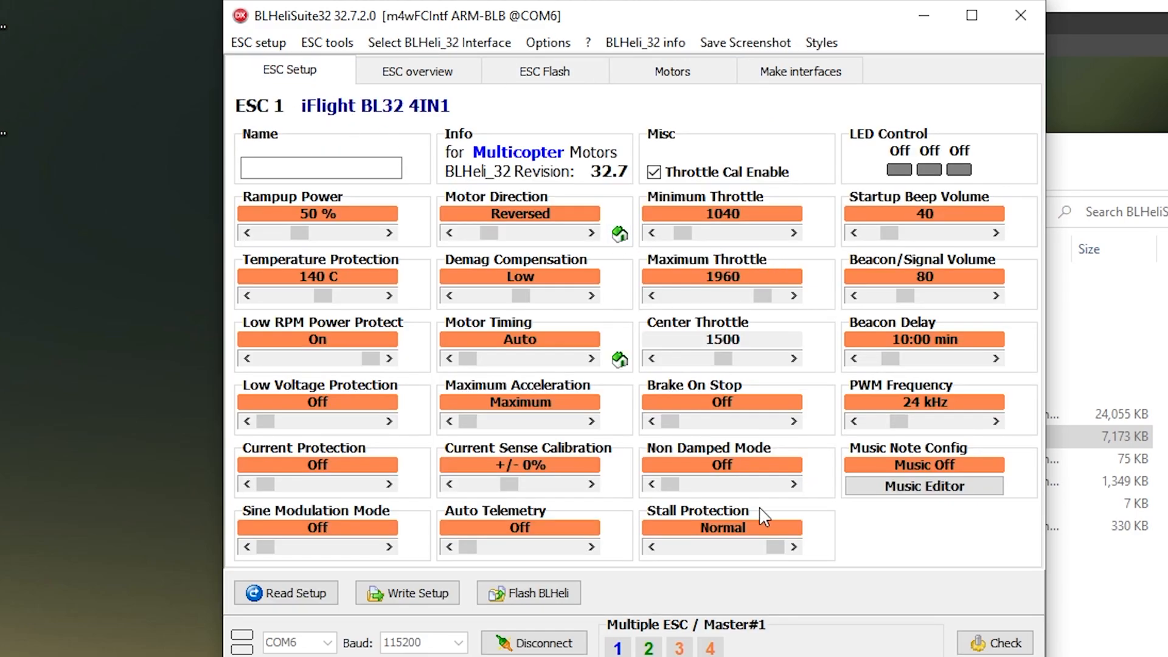
{"action": "mouse_move", "coordinate": [961, 467]}
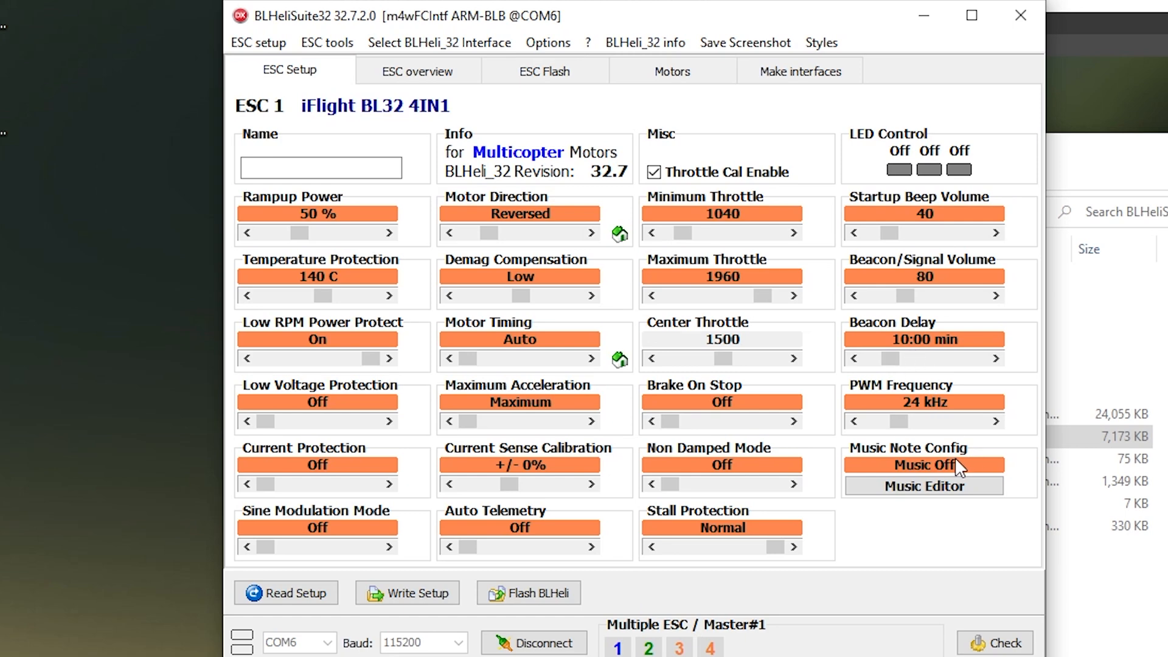